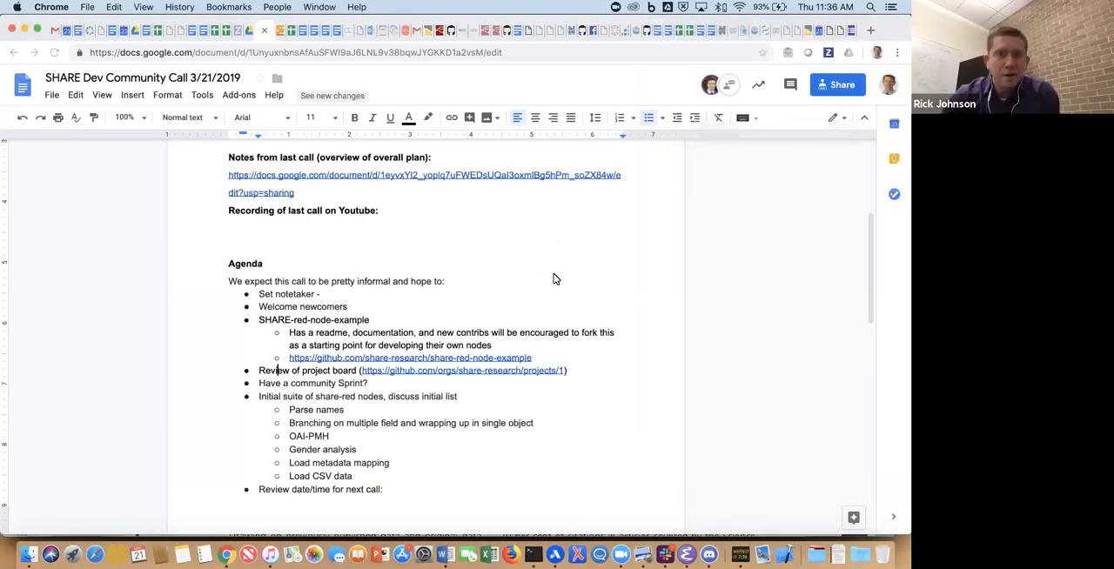
Browse the repository's file list and README, then open the example-node.js source file.
{"action": "scroll", "scroll_direction": "up", "scroll_amount": 3}
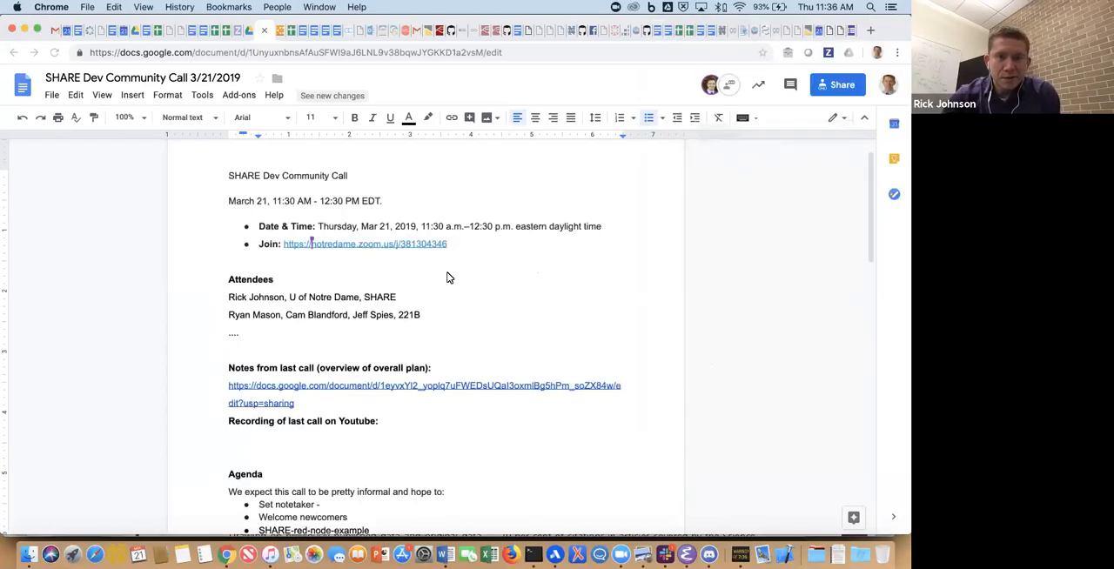
{"action": "scroll", "scroll_direction": "down", "scroll_amount": 3}
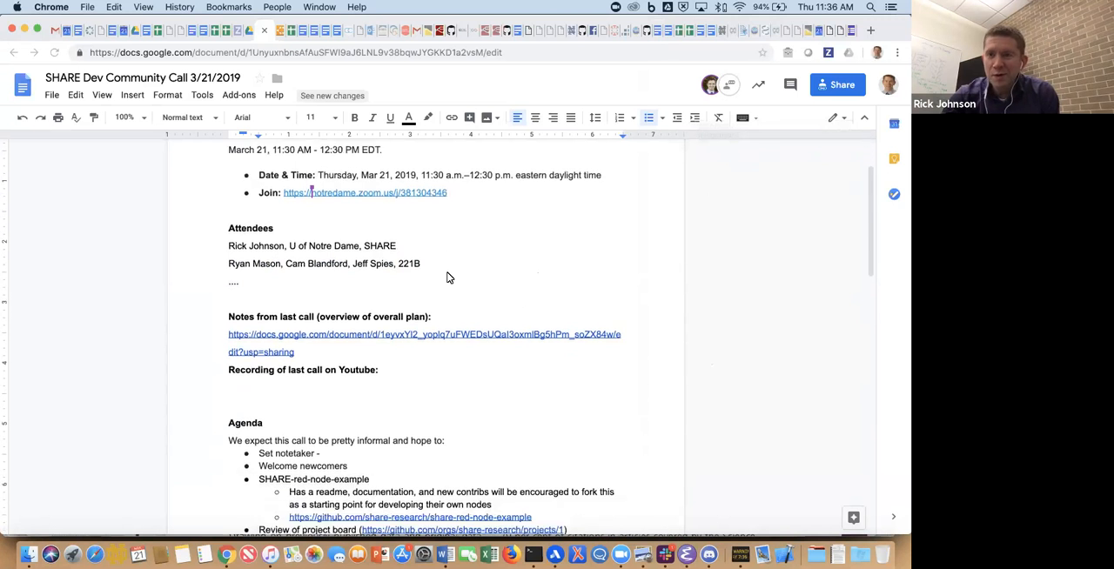
{"action": "scroll", "scroll_direction": "down", "scroll_amount": 3}
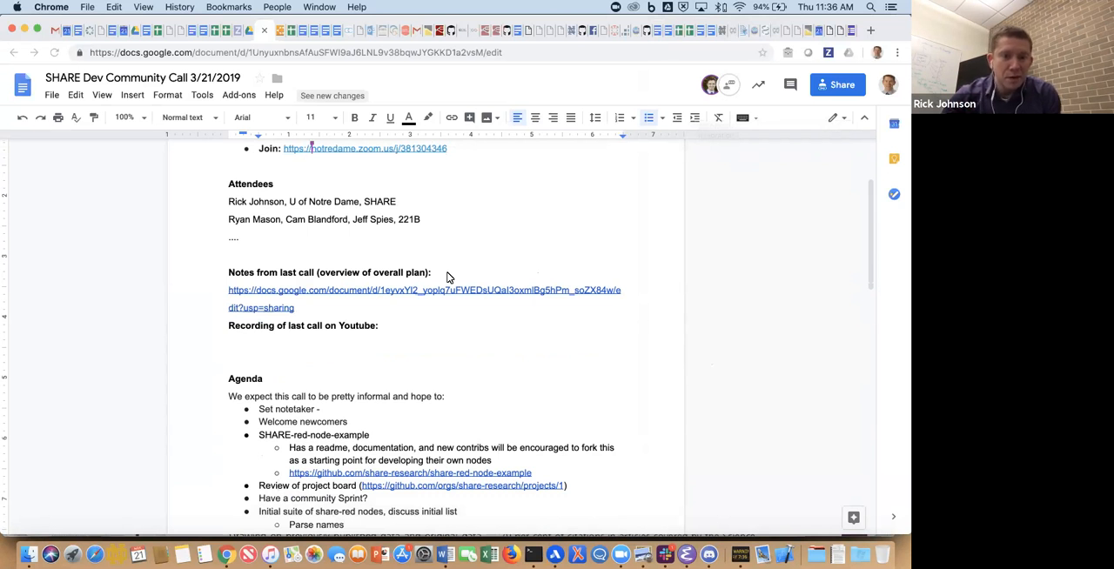
{"action": "scroll", "scroll_direction": "down", "scroll_amount": 3}
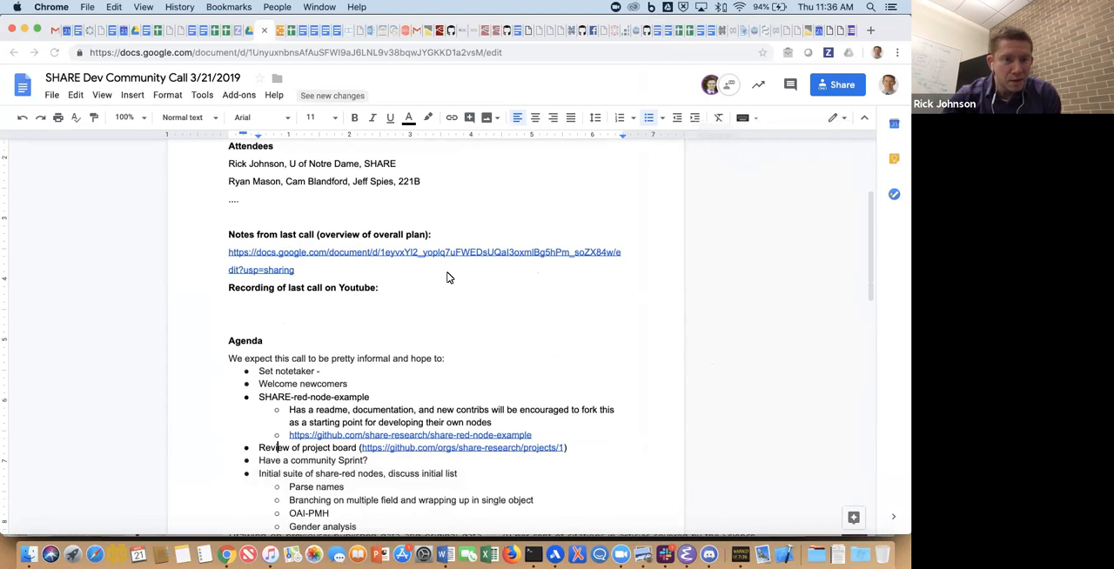
{"action": "scroll", "scroll_direction": "down", "scroll_amount": 3}
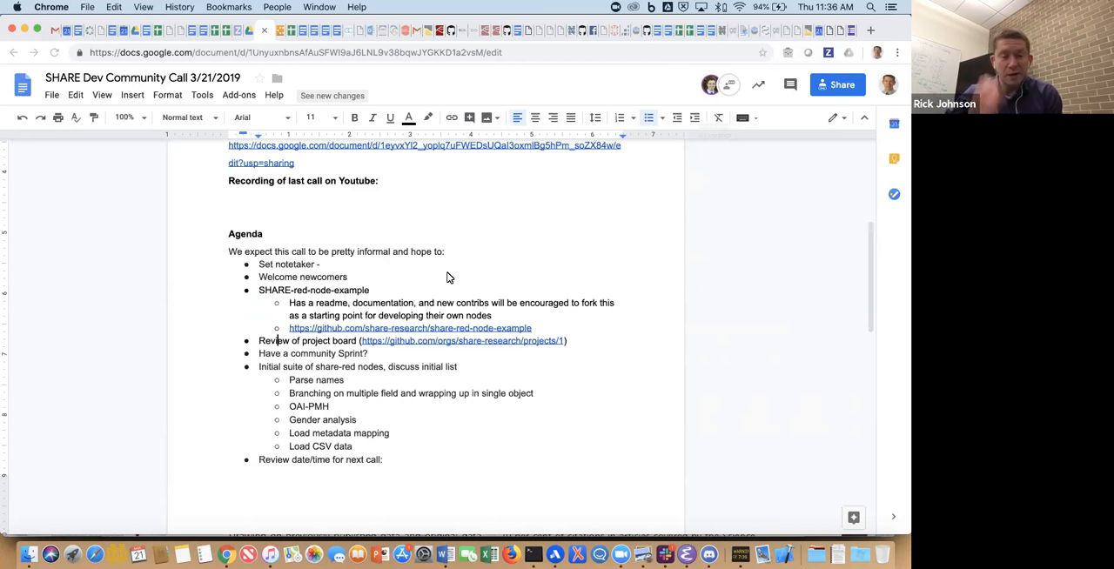
{"action": "mouse_move", "coordinate": [317, 341]}
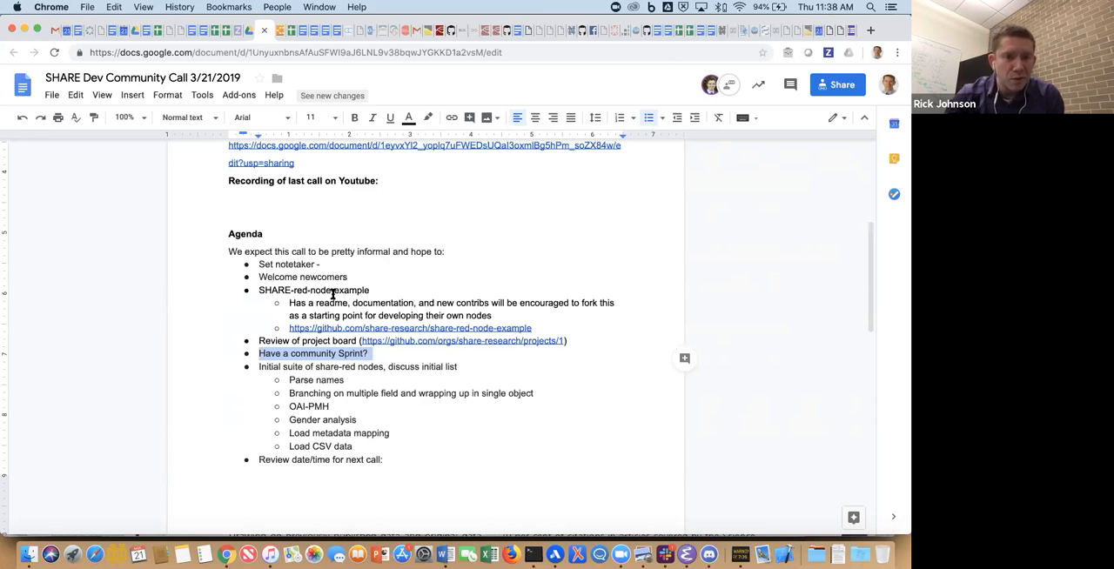
{"action": "mouse_move", "coordinate": [341, 289]}
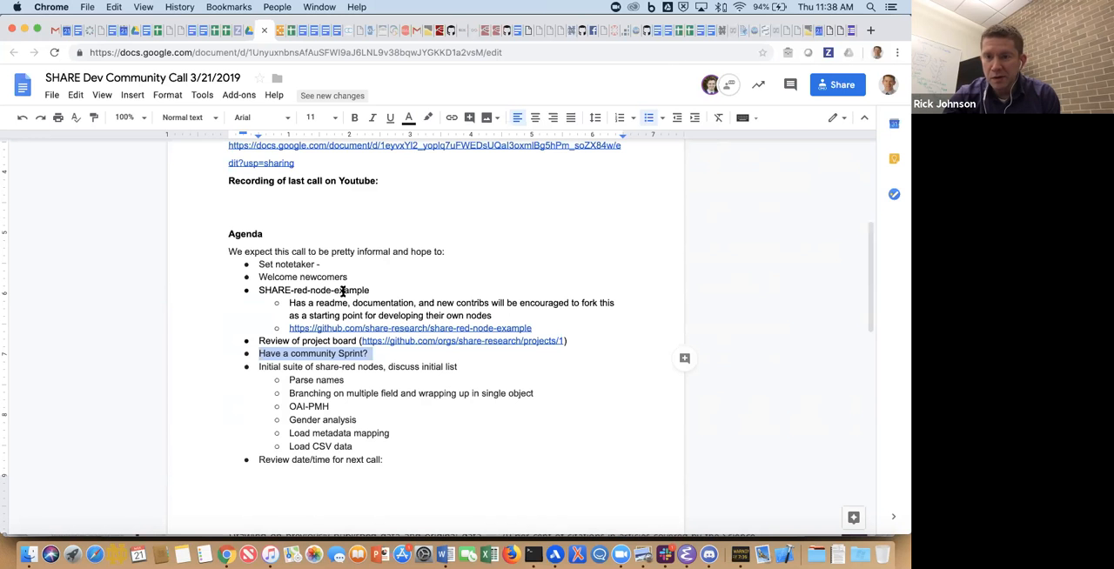
{"action": "mouse_move", "coordinate": [557, 42]}
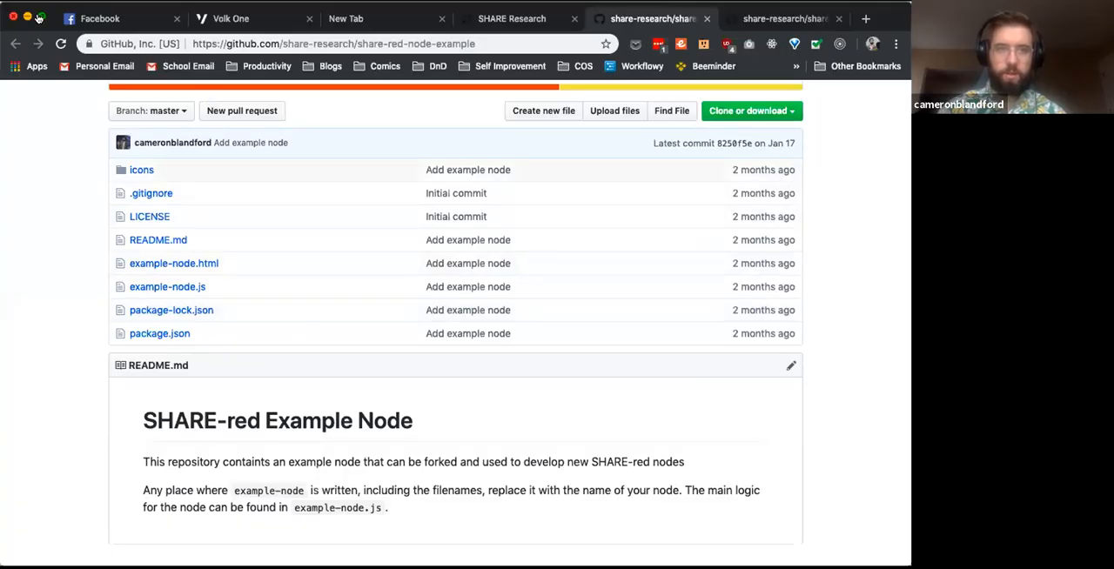
{"action": "scroll", "scroll_direction": "up", "scroll_amount": 3}
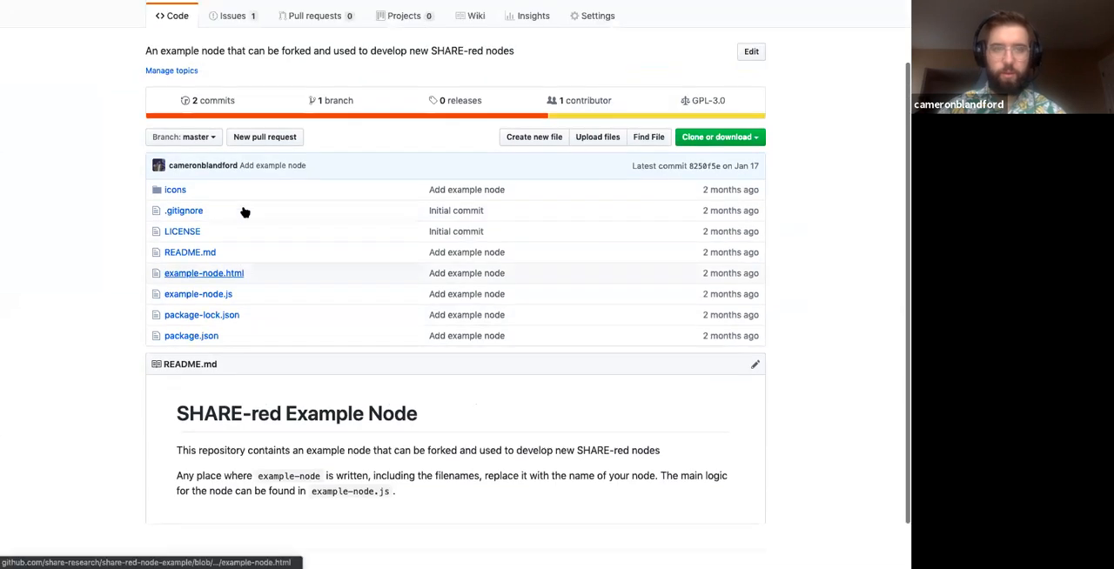
{"action": "scroll", "scroll_direction": "up", "scroll_amount": 3}
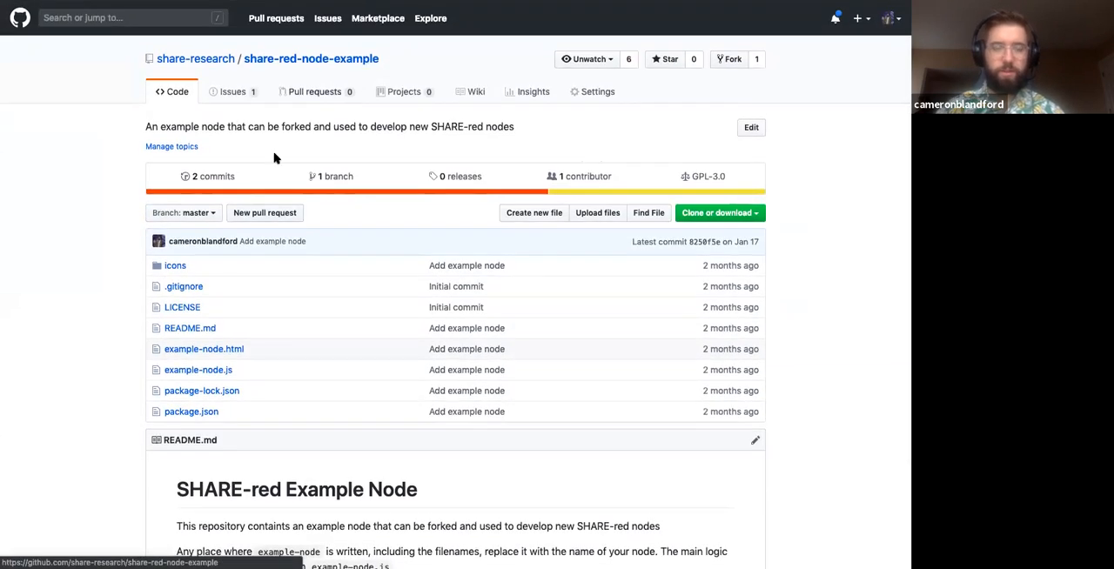
{"action": "scroll", "scroll_direction": "down", "scroll_amount": 3}
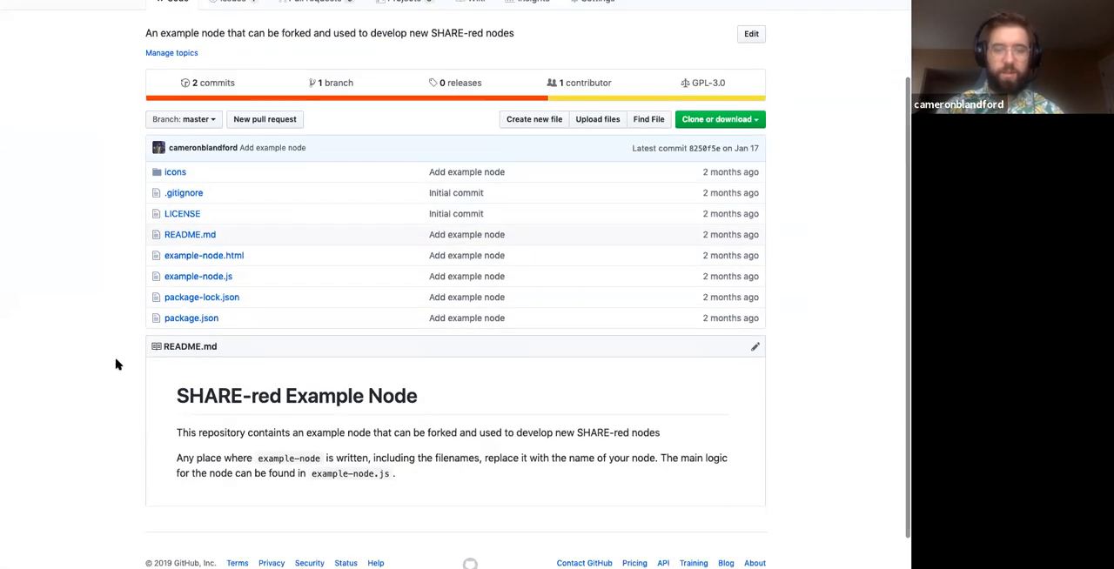
{"action": "mouse_move", "coordinate": [183, 411]}
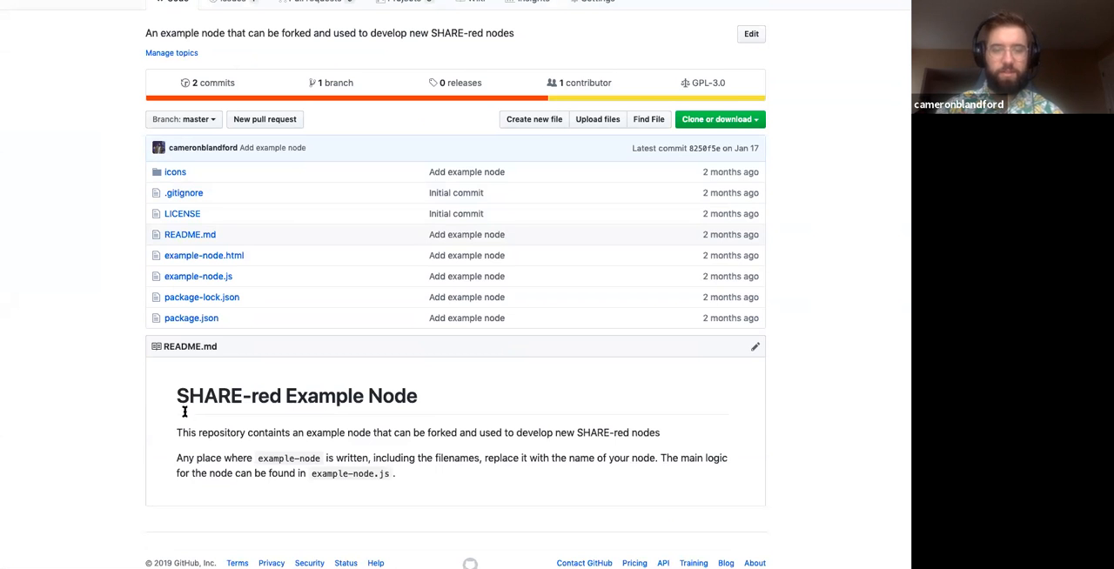
{"action": "mouse_move", "coordinate": [244, 345]}
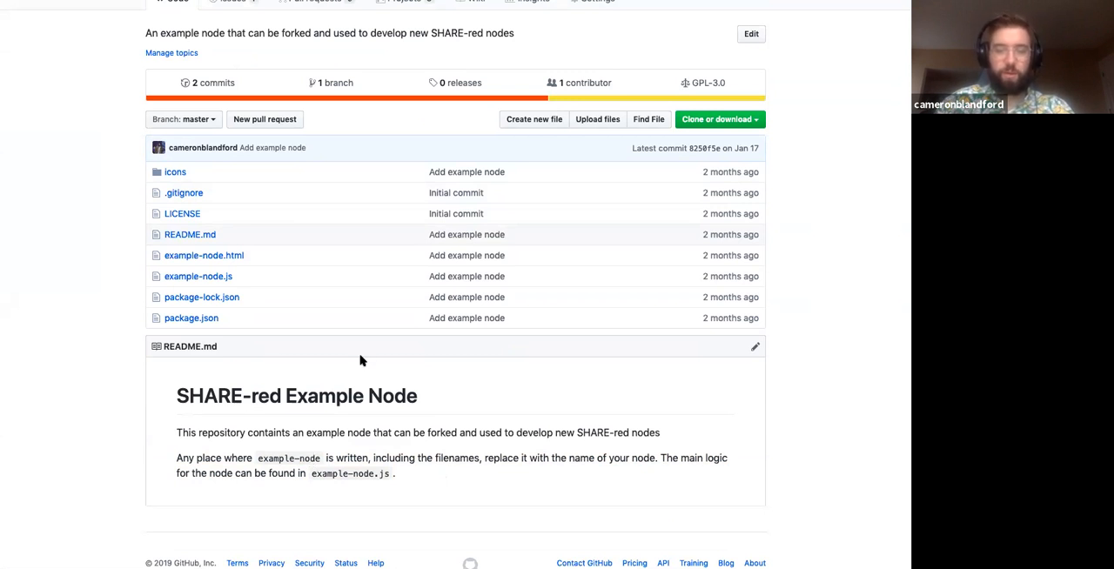
{"action": "mouse_move", "coordinate": [341, 451]}
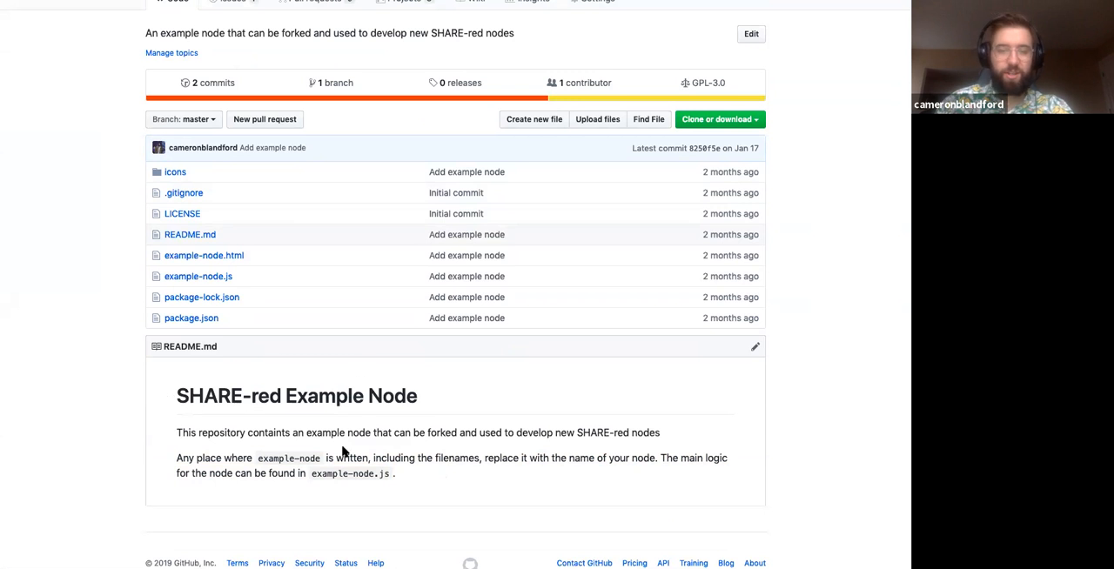
{"action": "mouse_move", "coordinate": [363, 473]}
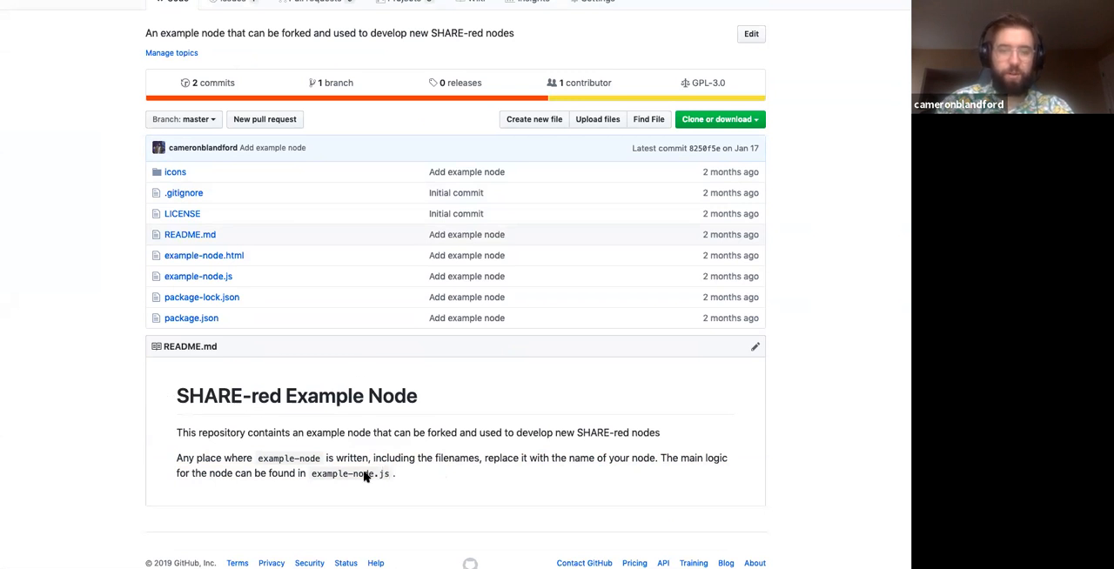
{"action": "mouse_move", "coordinate": [198, 275]}
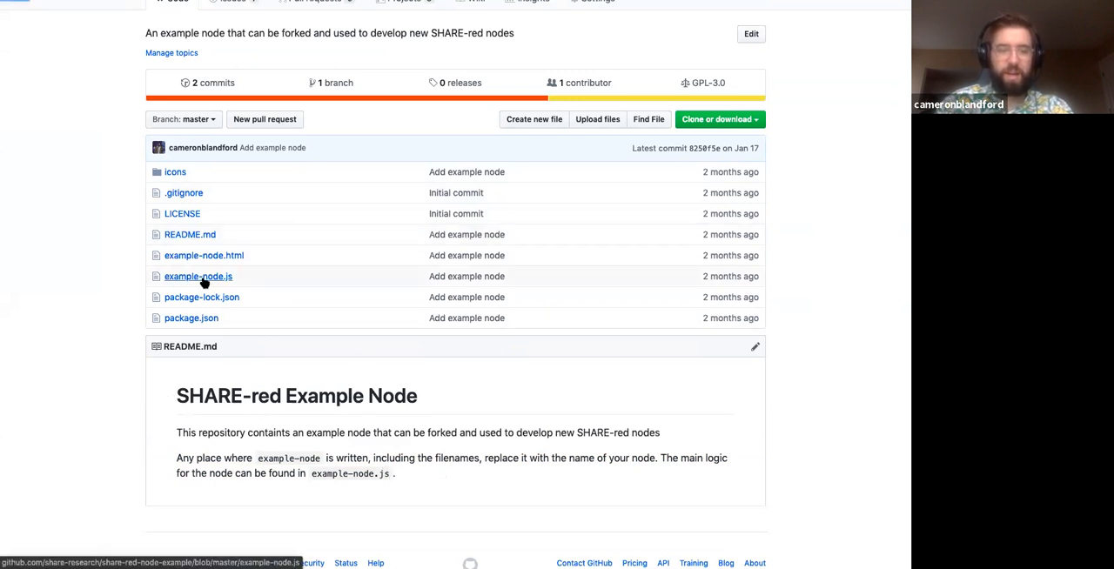
{"action": "left_click", "coordinate": [198, 275]}
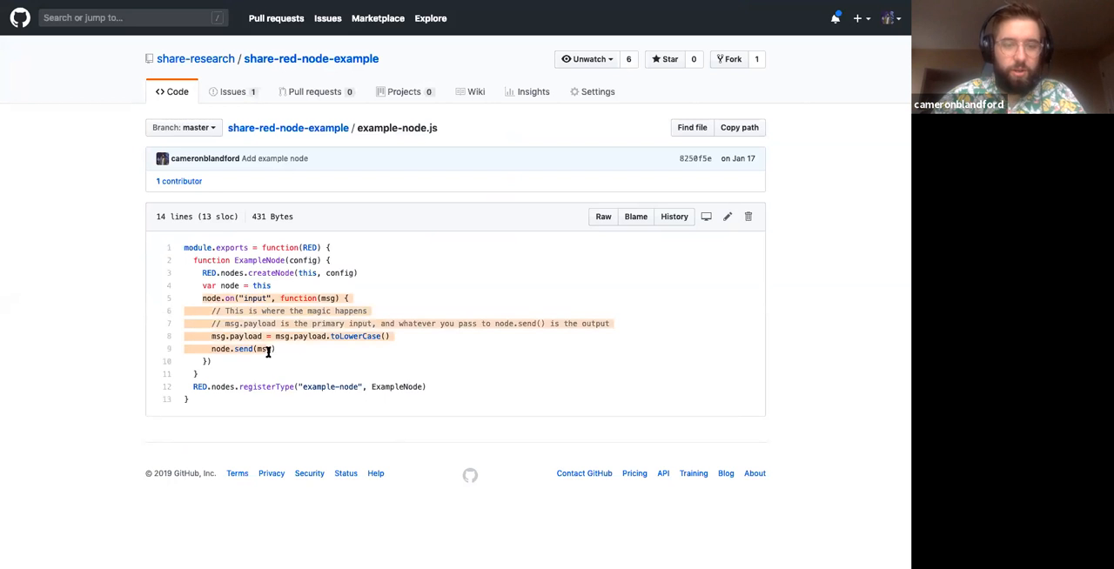
{"action": "mouse_move", "coordinate": [343, 347]}
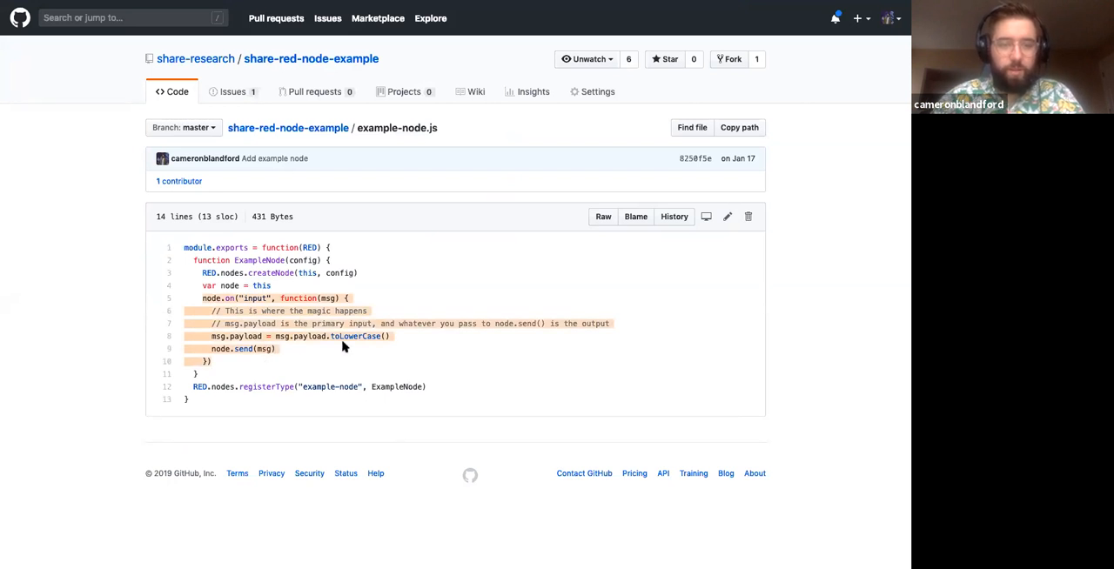
{"action": "mouse_move", "coordinate": [432, 340]}
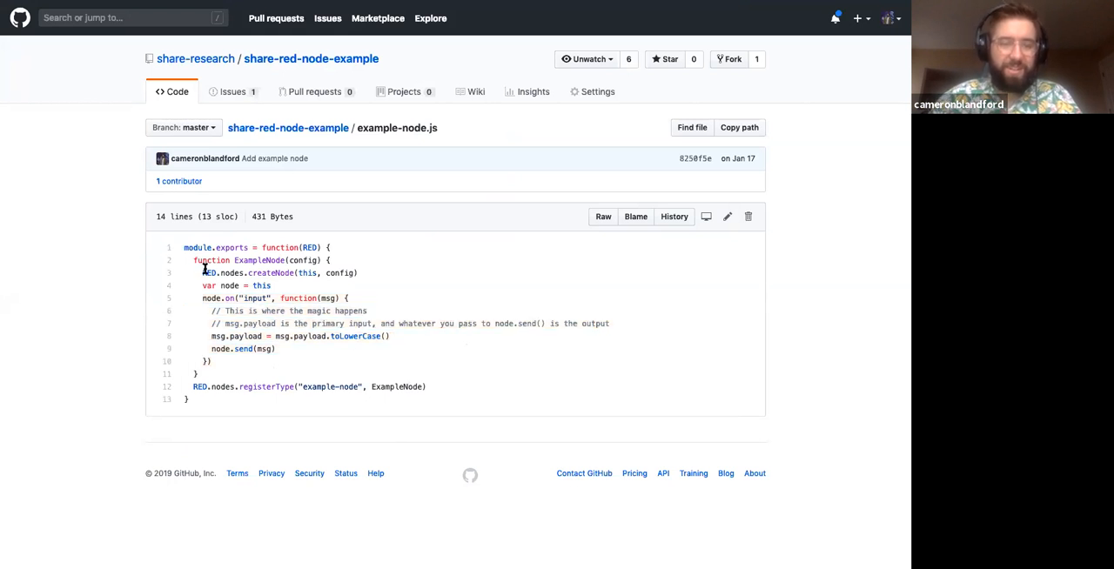
{"action": "mouse_move", "coordinate": [293, 356]}
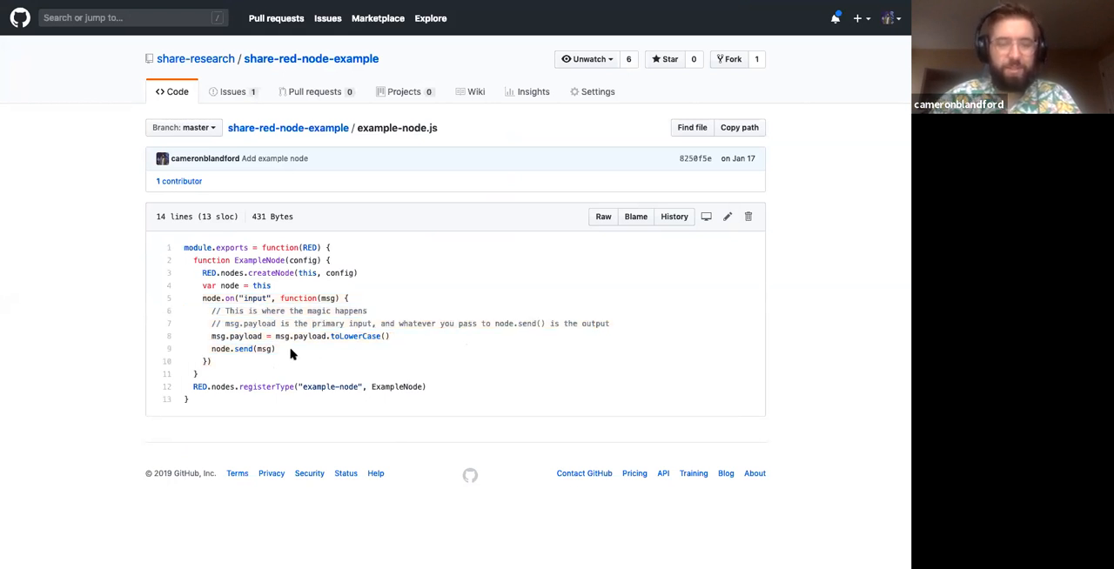
{"action": "mouse_move", "coordinate": [263, 348]}
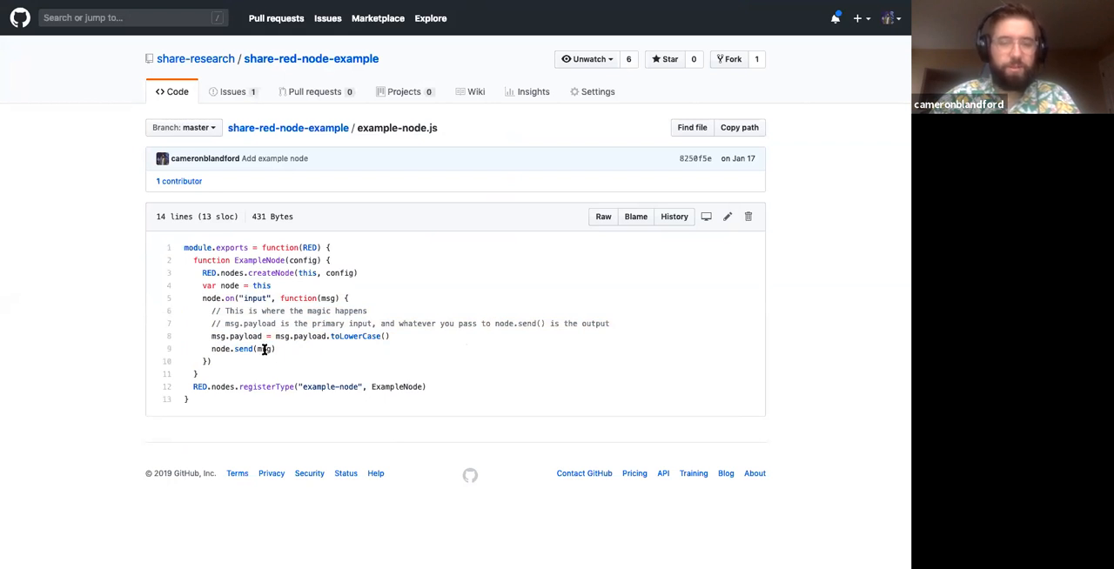
{"action": "mouse_move", "coordinate": [242, 310]}
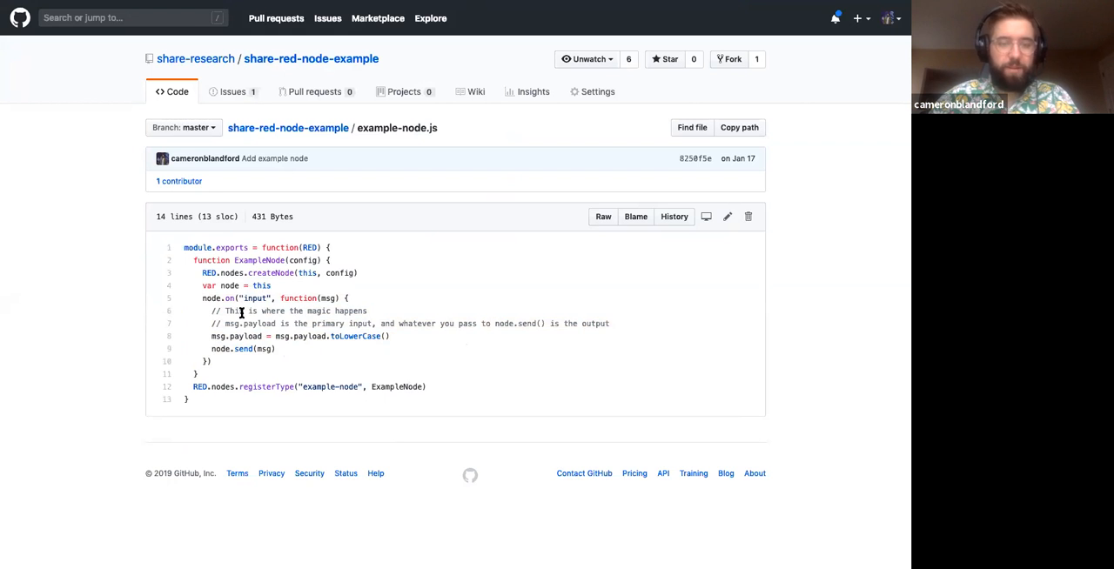
{"action": "mouse_move", "coordinate": [292, 352]}
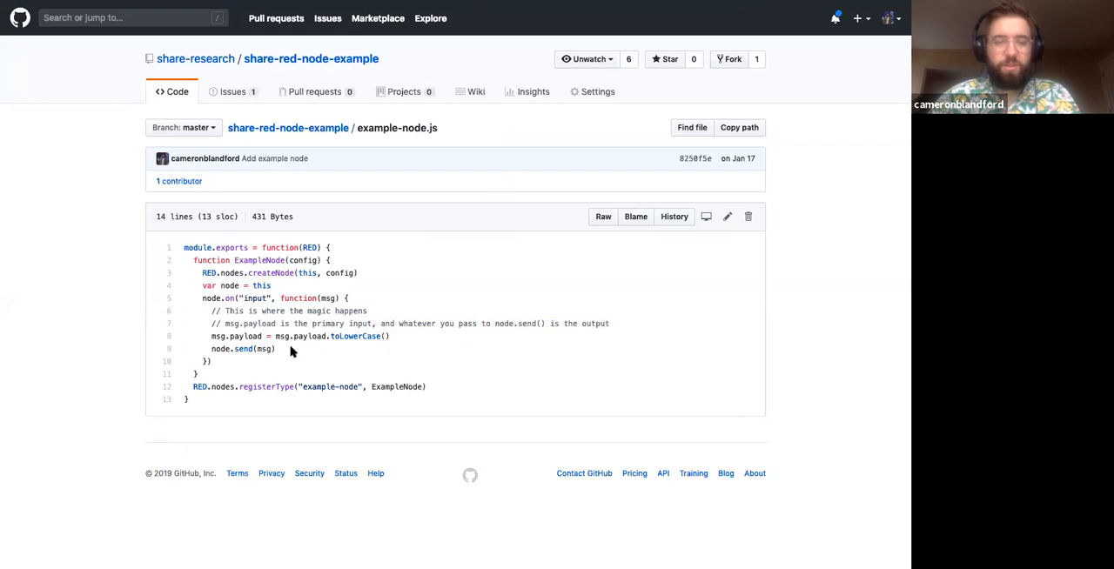
{"action": "mouse_move", "coordinate": [300, 338]}
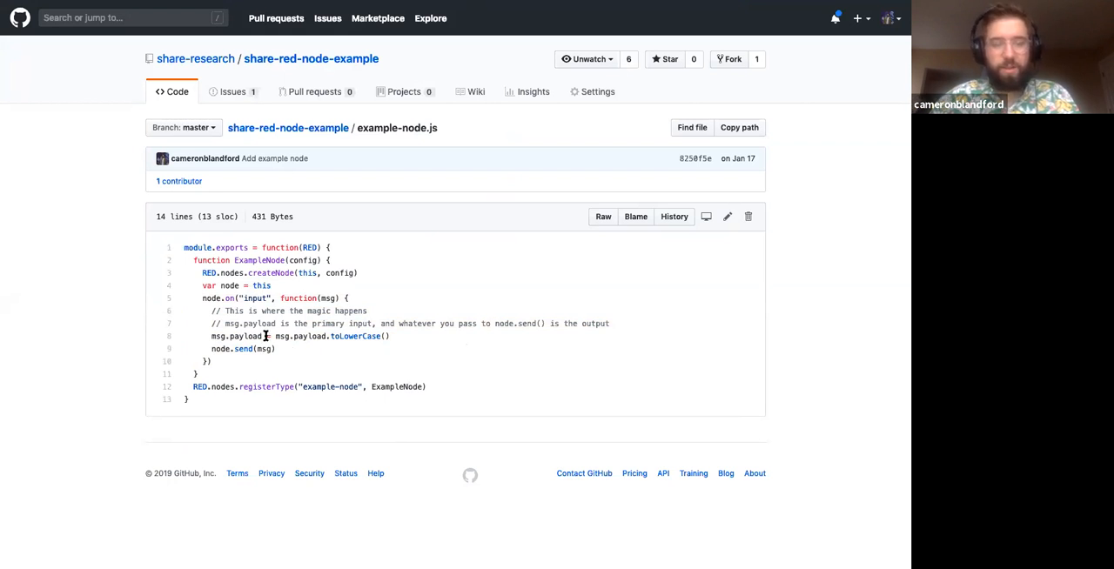
{"action": "mouse_move", "coordinate": [293, 336]}
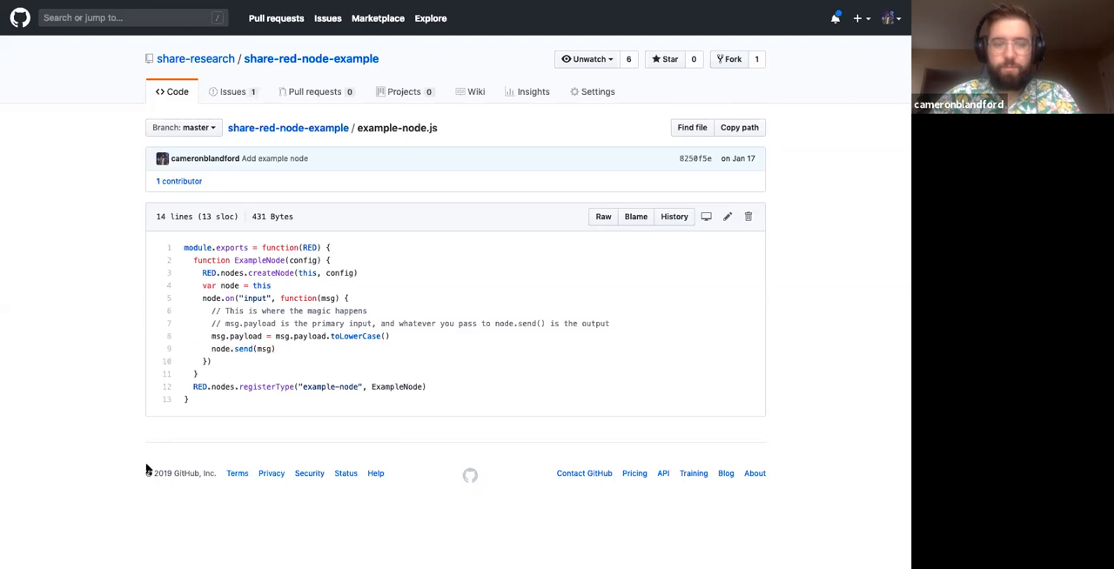
{"action": "mouse_move", "coordinate": [410, 209]}
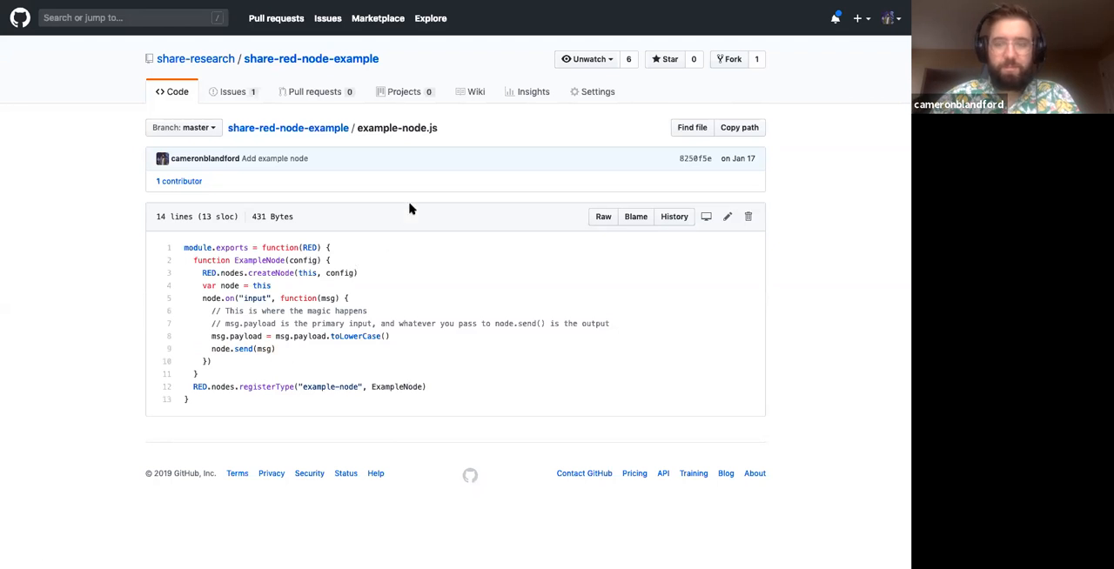
{"action": "mouse_move", "coordinate": [289, 129]}
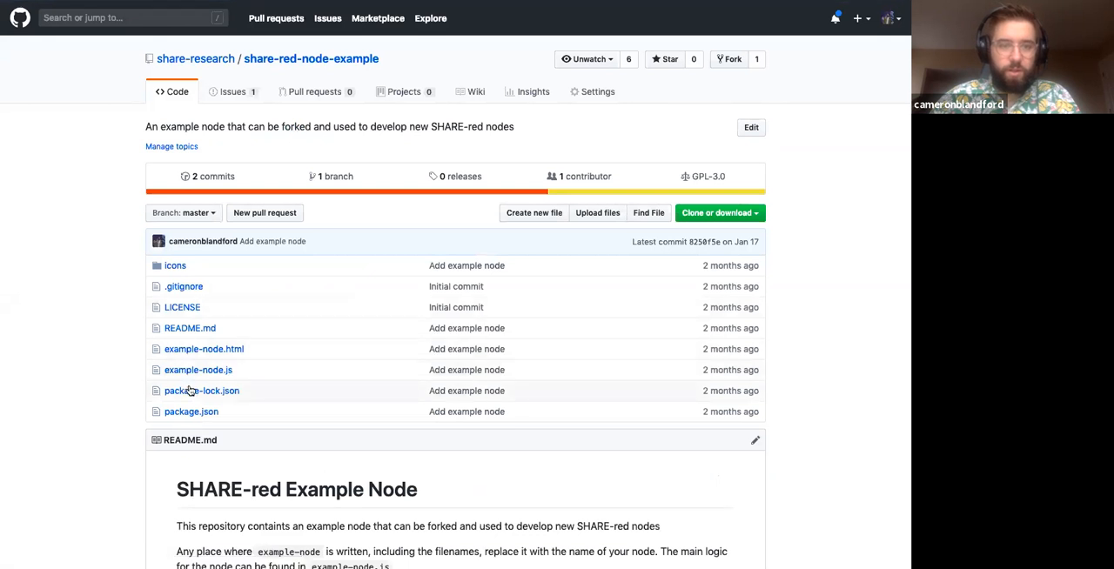
{"action": "mouse_move", "coordinate": [203, 349]}
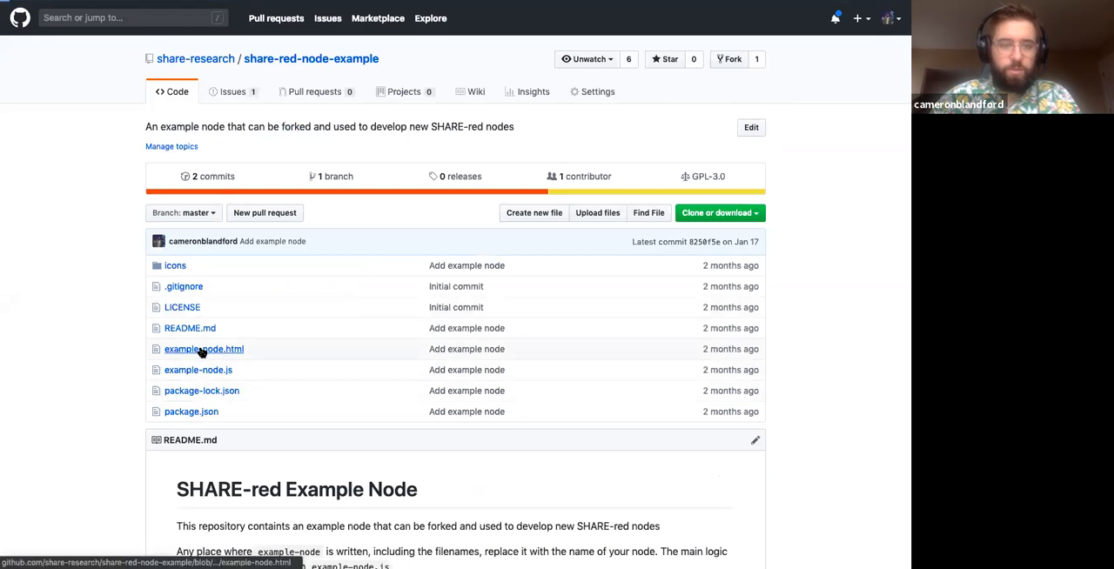
{"action": "left_click", "coordinate": [203, 348]}
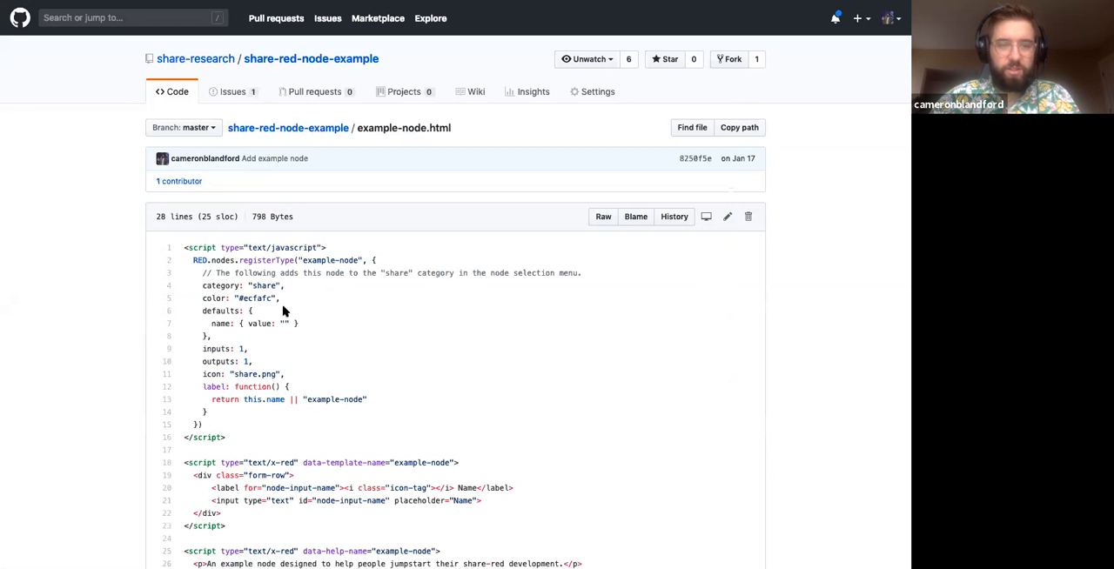
{"action": "scroll", "scroll_direction": "down", "scroll_amount": 3}
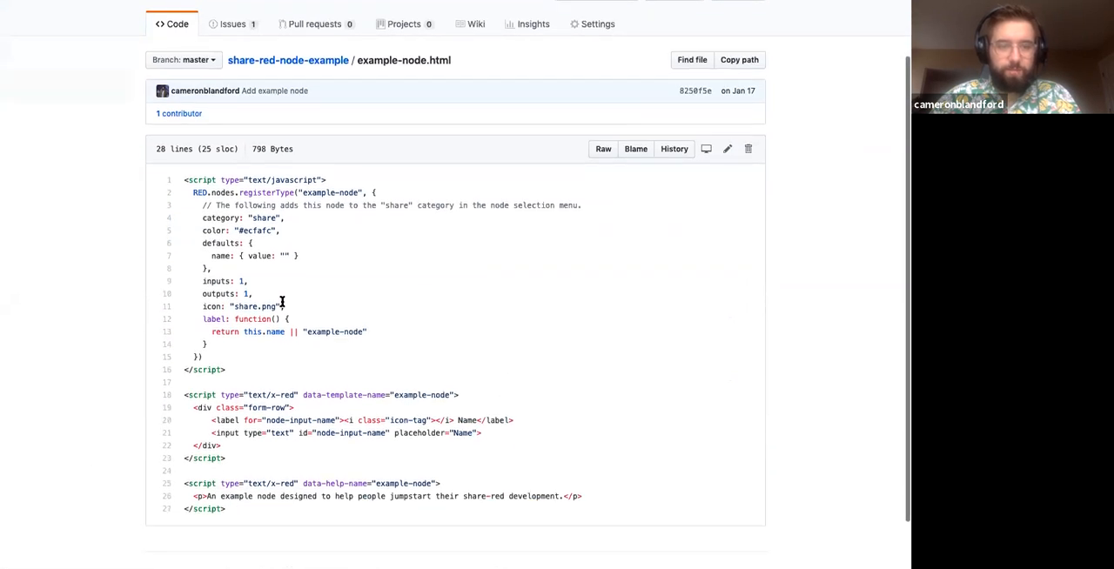
{"action": "mouse_move", "coordinate": [289, 334]}
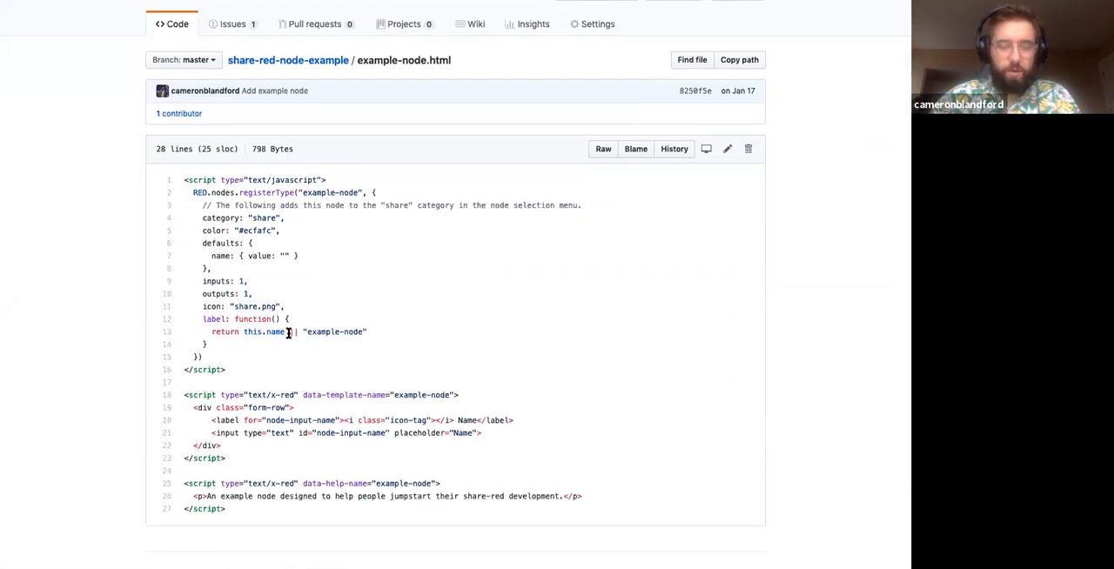
{"action": "scroll", "scroll_direction": "down", "scroll_amount": 3}
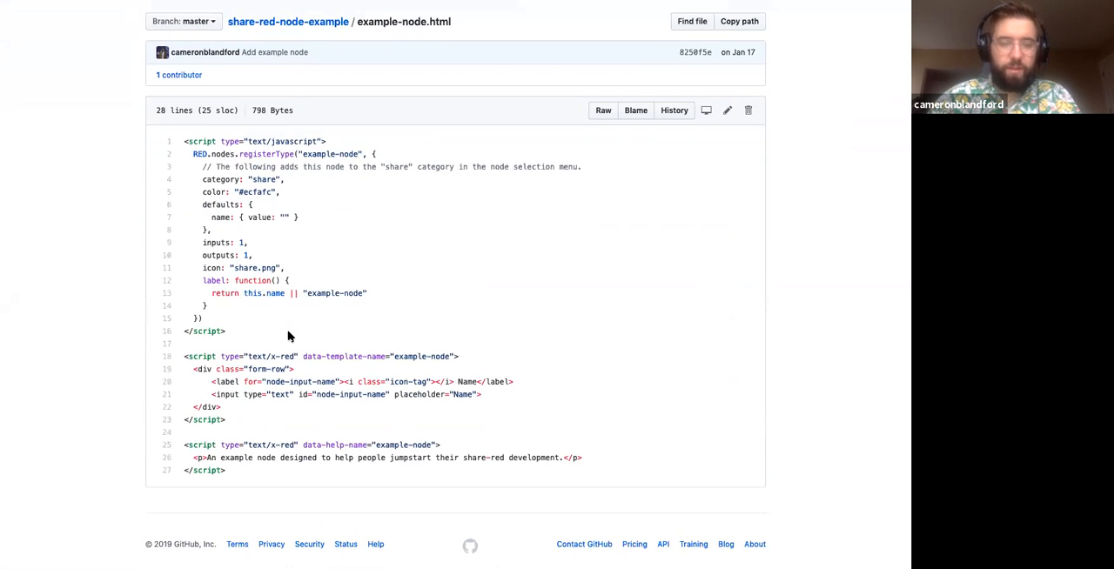
{"action": "scroll", "scroll_direction": "up", "scroll_amount": 3}
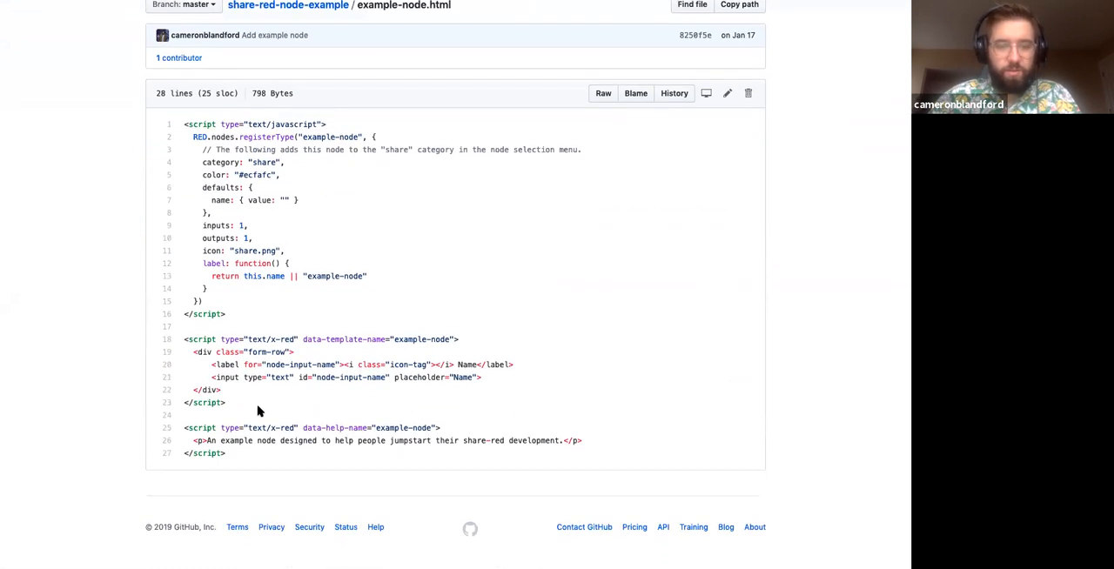
{"action": "mouse_move", "coordinate": [239, 391]}
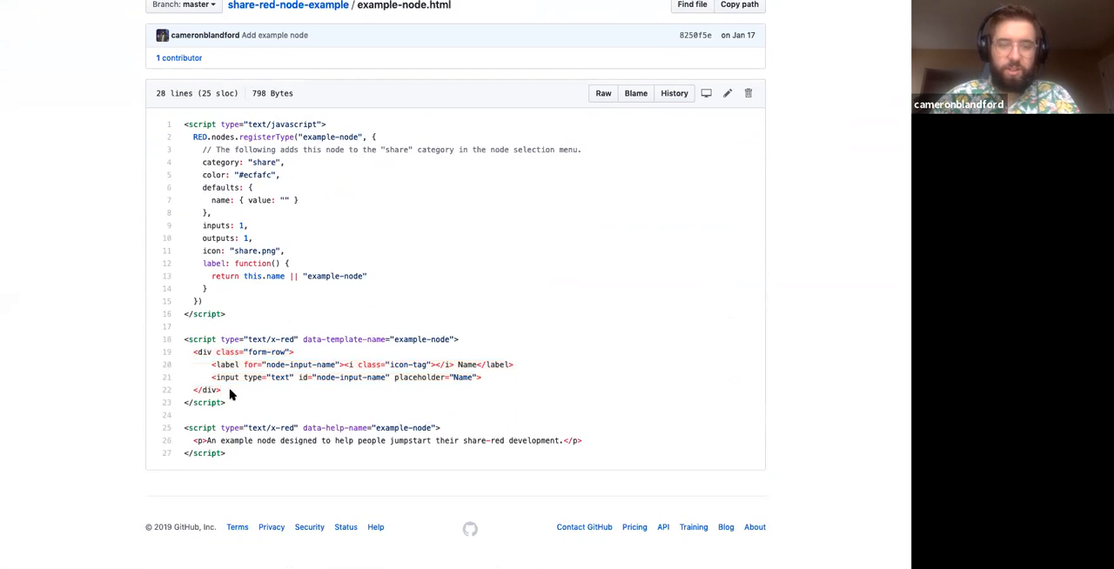
{"action": "mouse_move", "coordinate": [355, 439]}
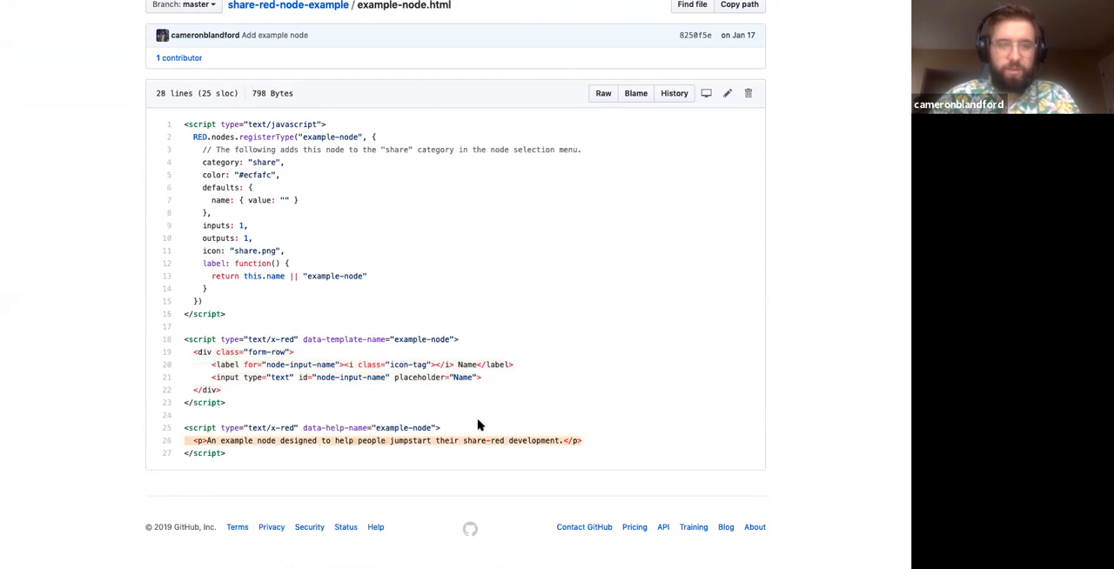
{"action": "scroll", "scroll_direction": "up", "scroll_amount": 3}
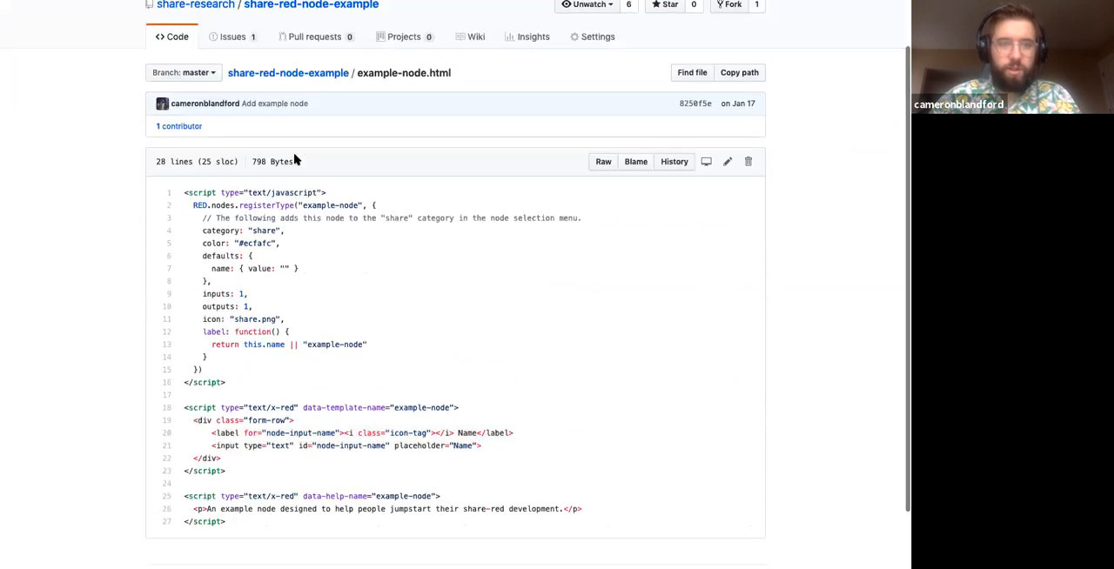
{"action": "left_click", "coordinate": [310, 59]}
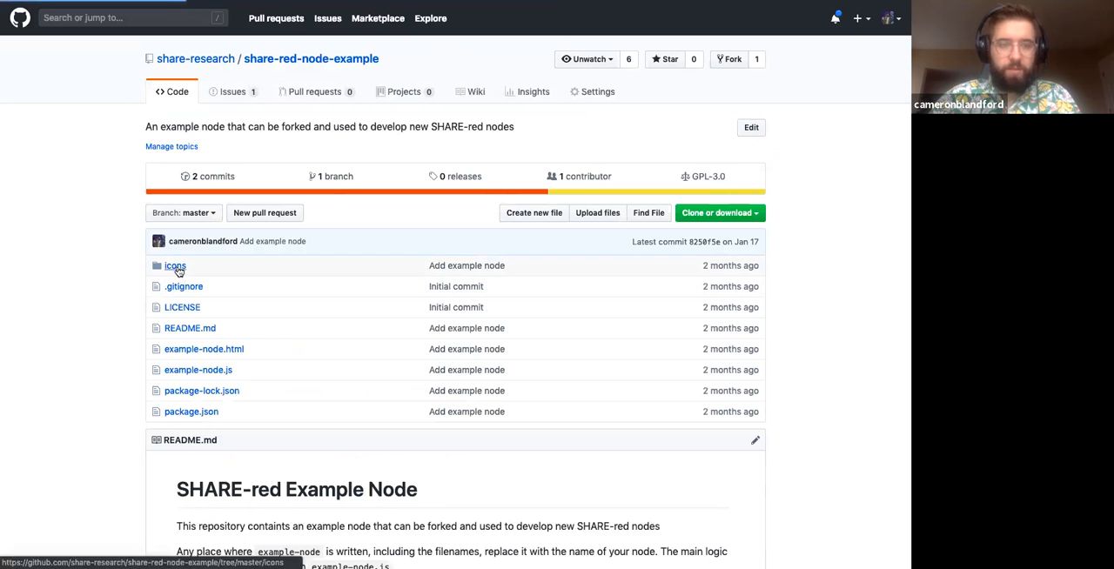
{"action": "left_click", "coordinate": [175, 265]}
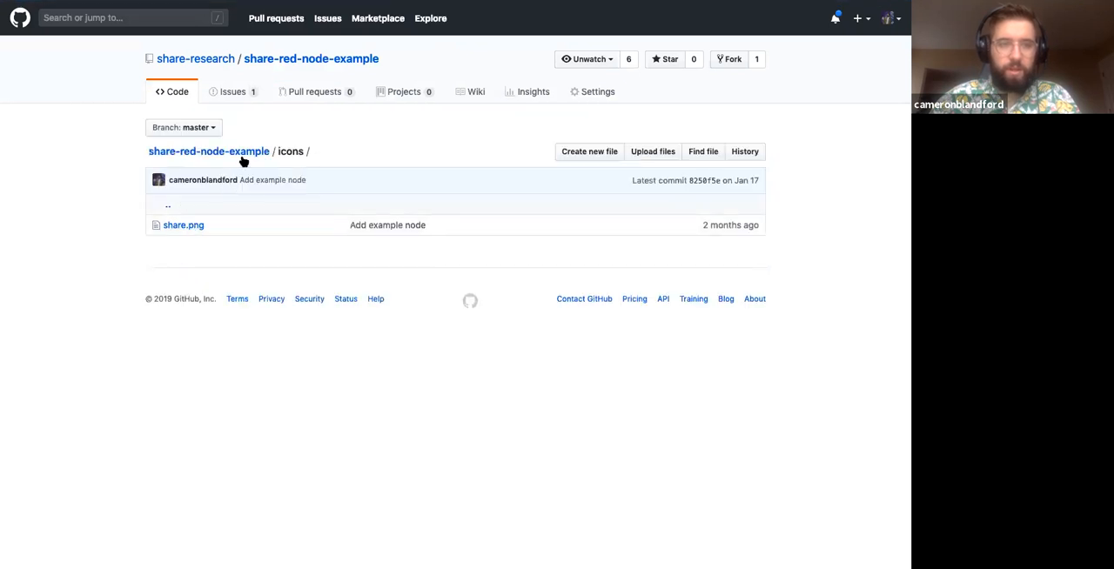
{"action": "left_click", "coordinate": [209, 150]}
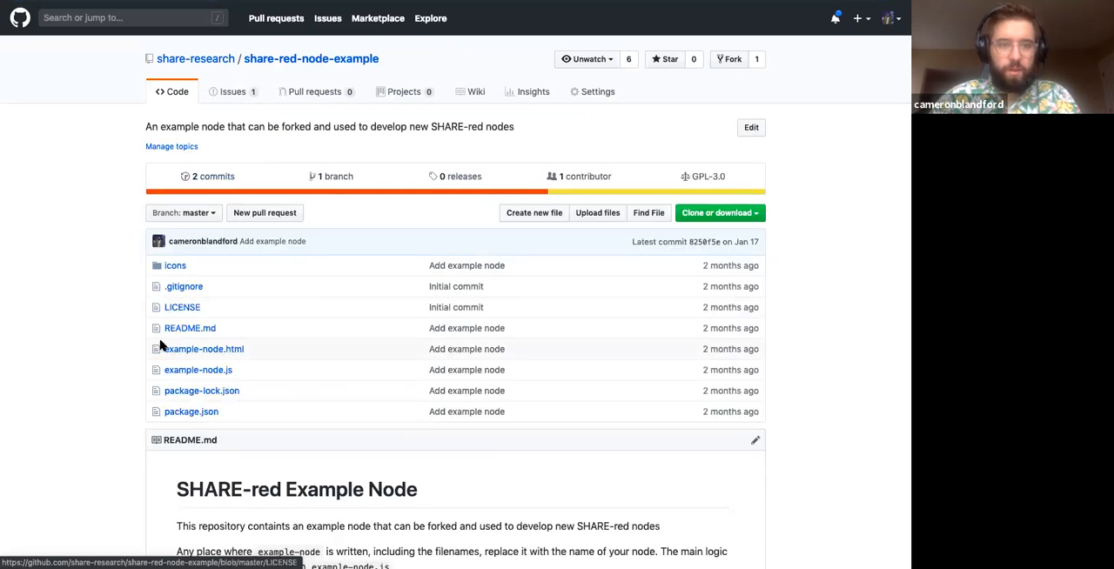
{"action": "scroll", "scroll_direction": "down", "scroll_amount": 3}
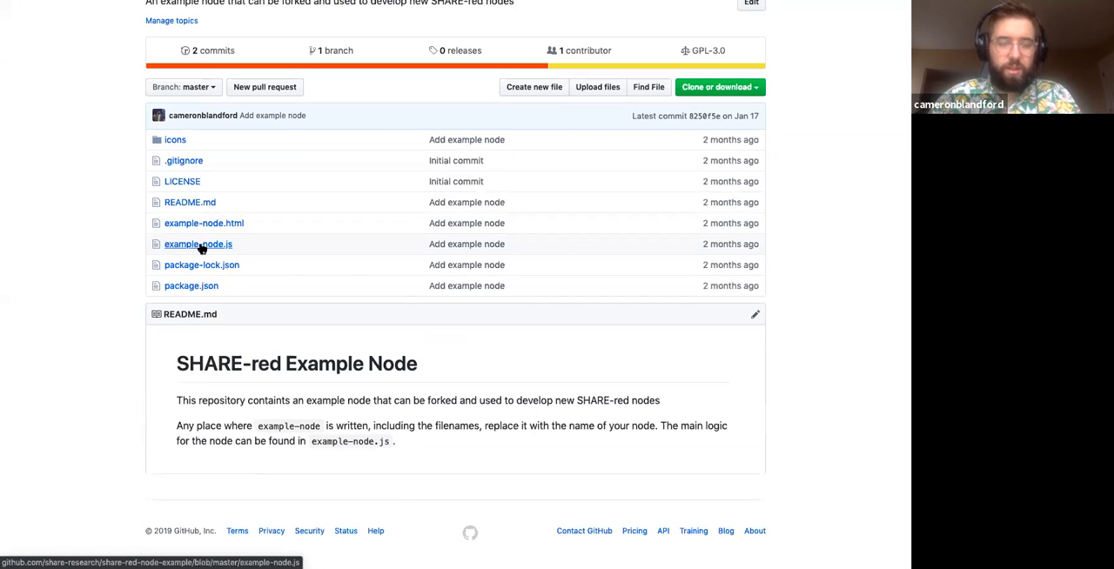
{"action": "left_click", "coordinate": [192, 286]}
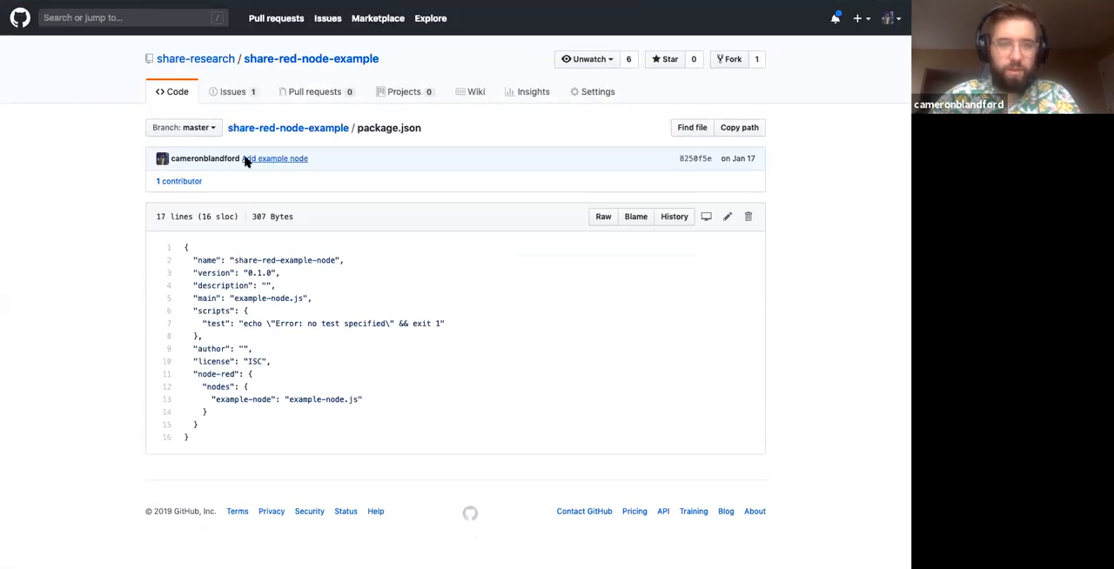
{"action": "left_click", "coordinate": [310, 59]}
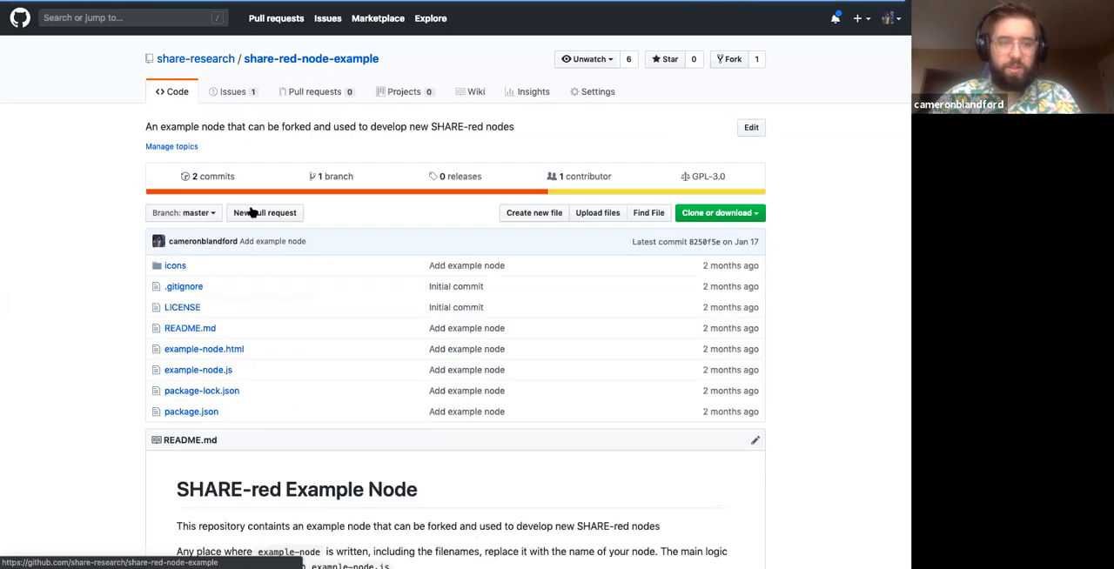
{"action": "mouse_move", "coordinate": [208, 379]}
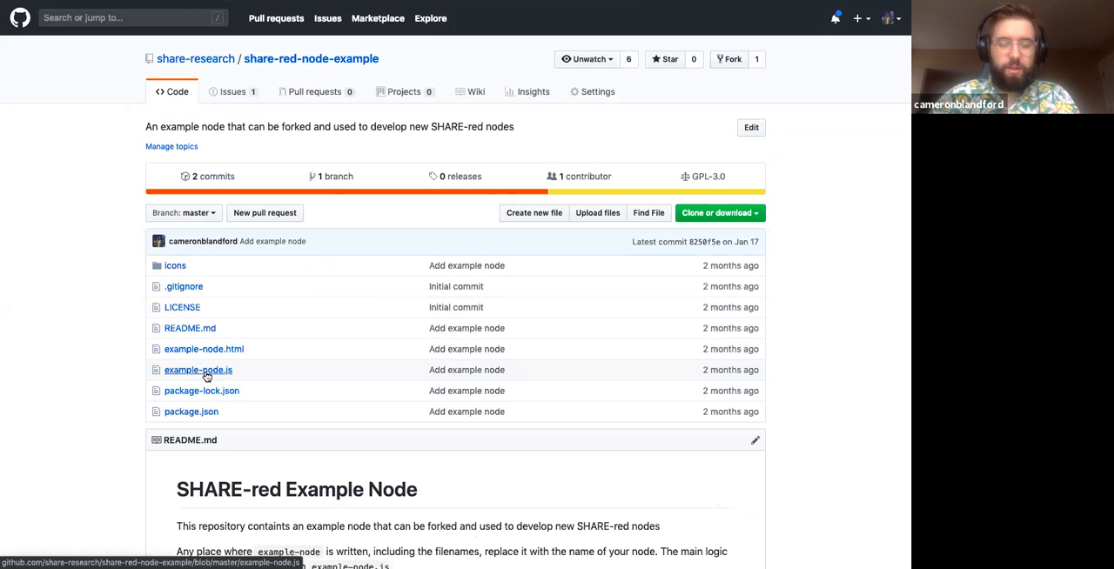
{"action": "scroll", "scroll_direction": "down", "scroll_amount": 3}
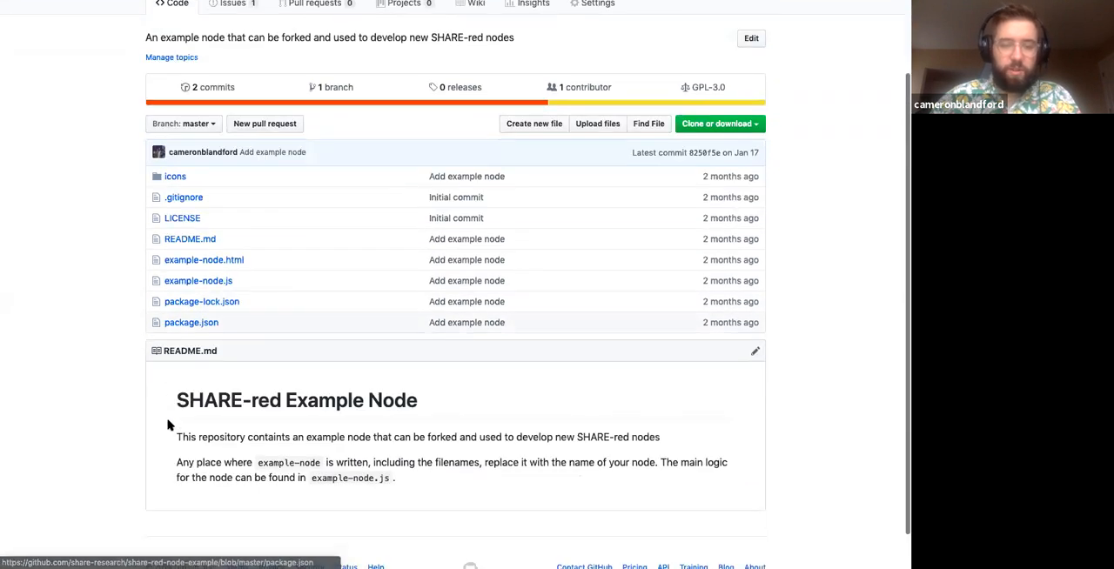
{"action": "scroll", "scroll_direction": "up", "scroll_amount": 3}
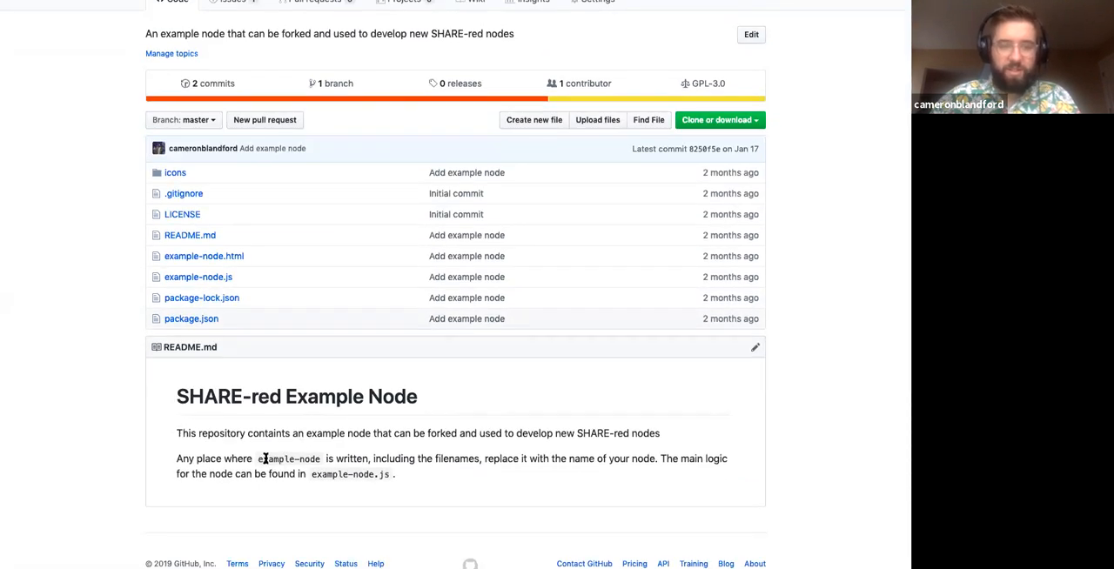
{"action": "mouse_move", "coordinate": [219, 320]}
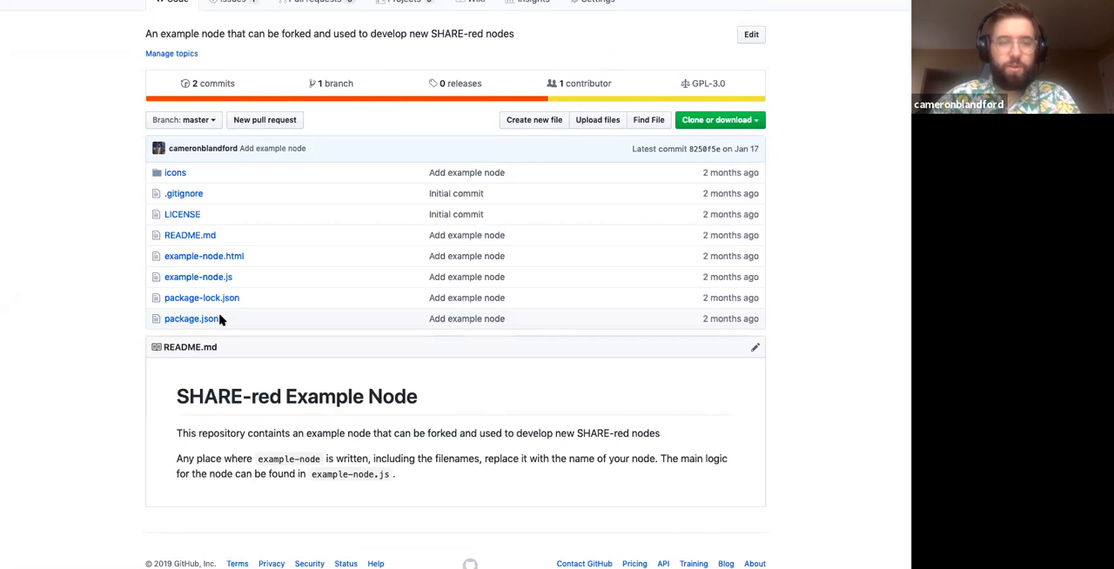
{"action": "left_click", "coordinate": [198, 277]}
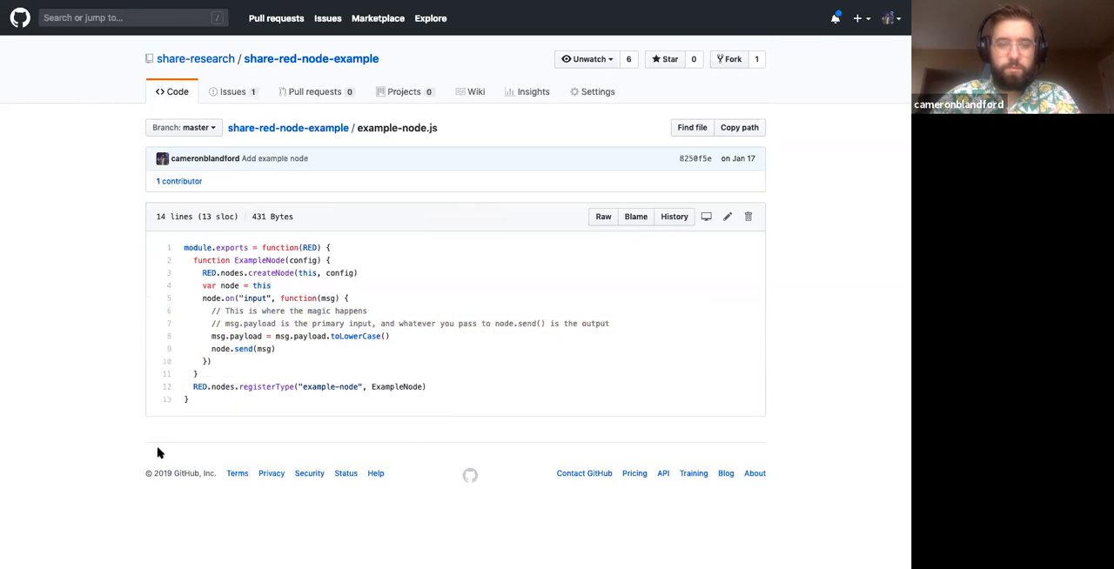
{"action": "mouse_move", "coordinate": [463, 17]}
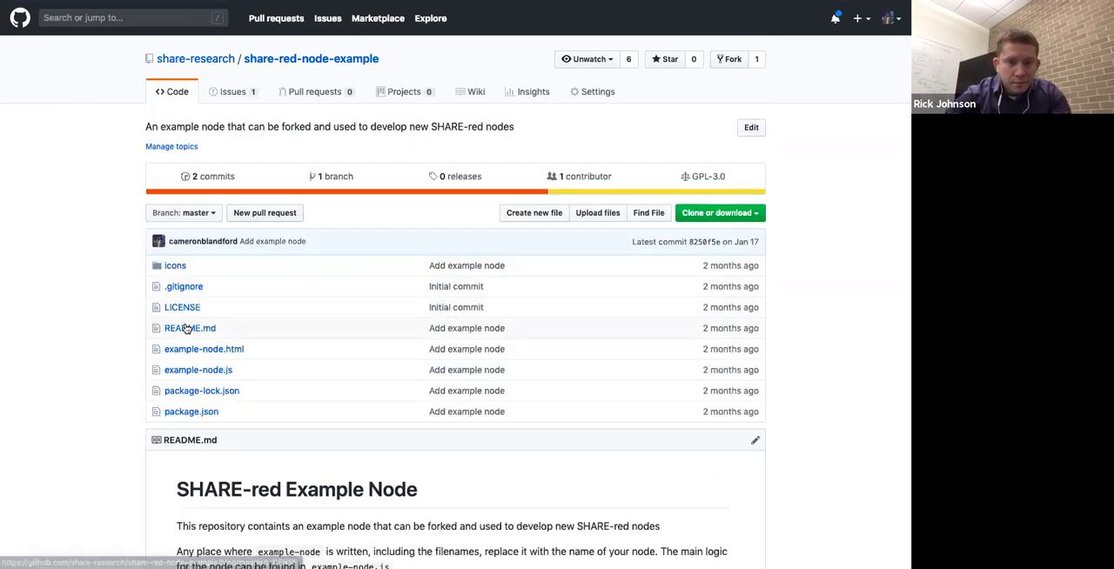
{"action": "mouse_move", "coordinate": [112, 390]}
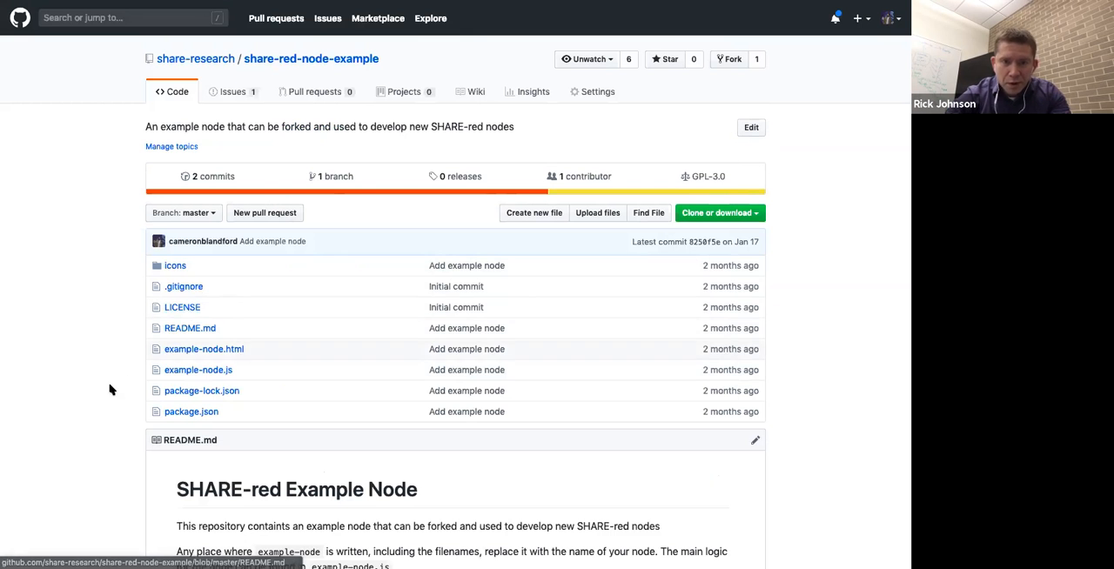
{"action": "scroll", "scroll_direction": "down", "scroll_amount": 3}
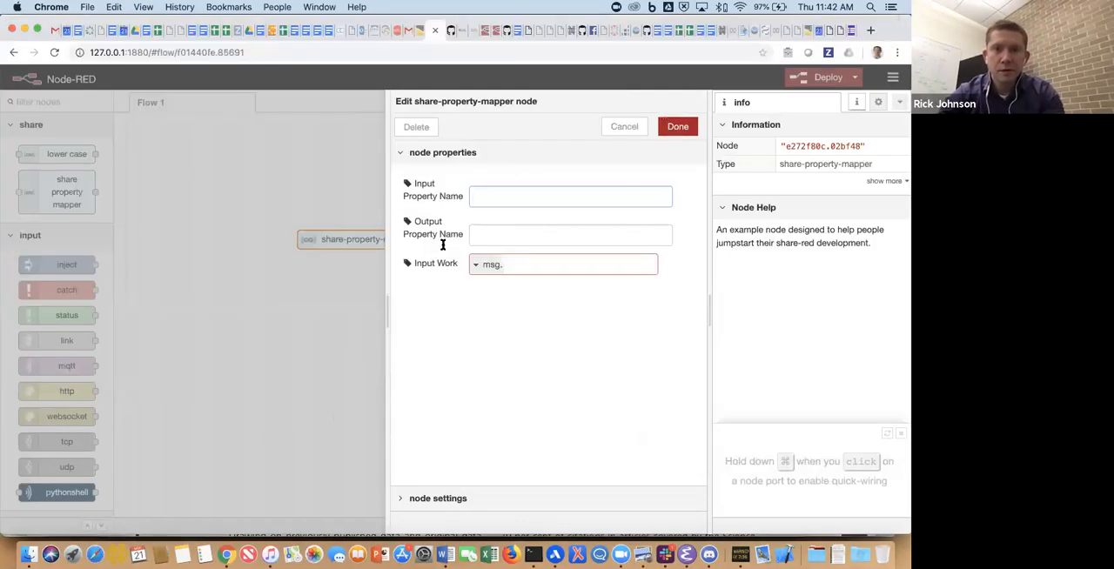
{"action": "left_click", "coordinate": [623, 126]}
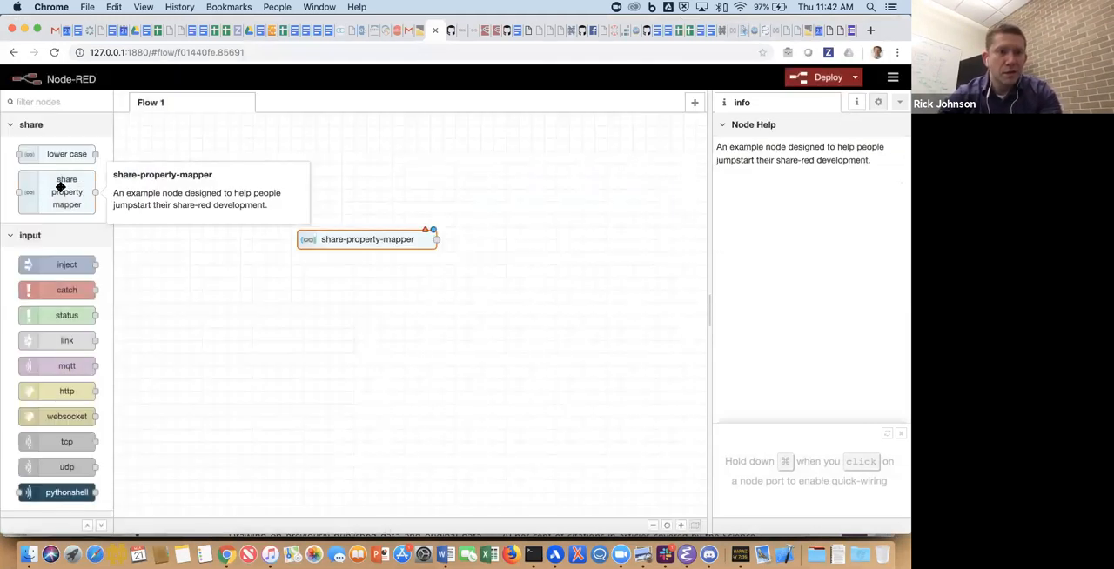
{"action": "mouse_move", "coordinate": [167, 209]}
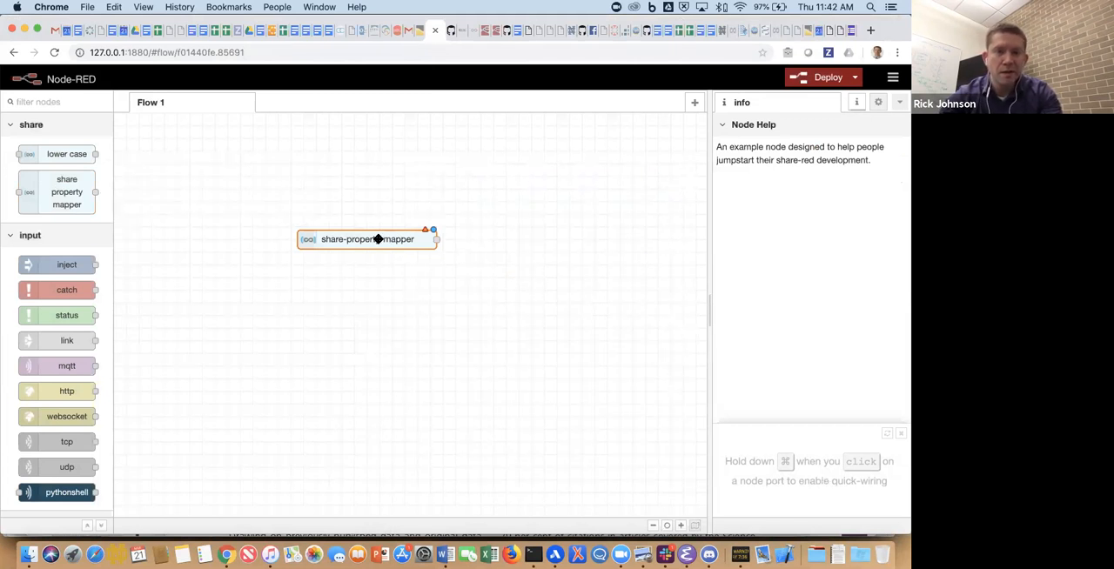
{"action": "double_click", "coordinate": [367, 238]}
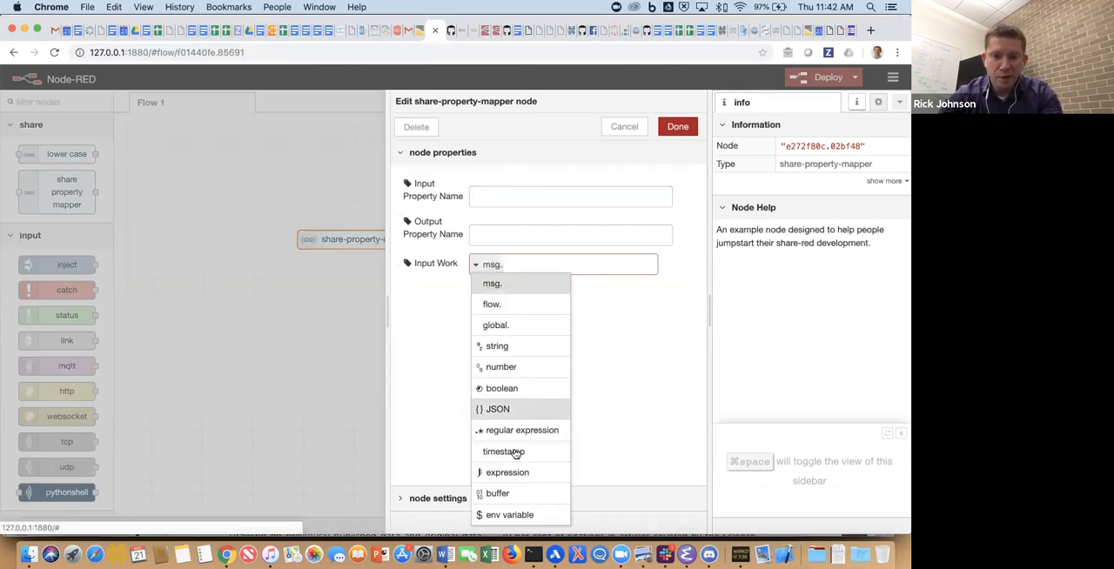
{"action": "mouse_move", "coordinate": [521, 324]}
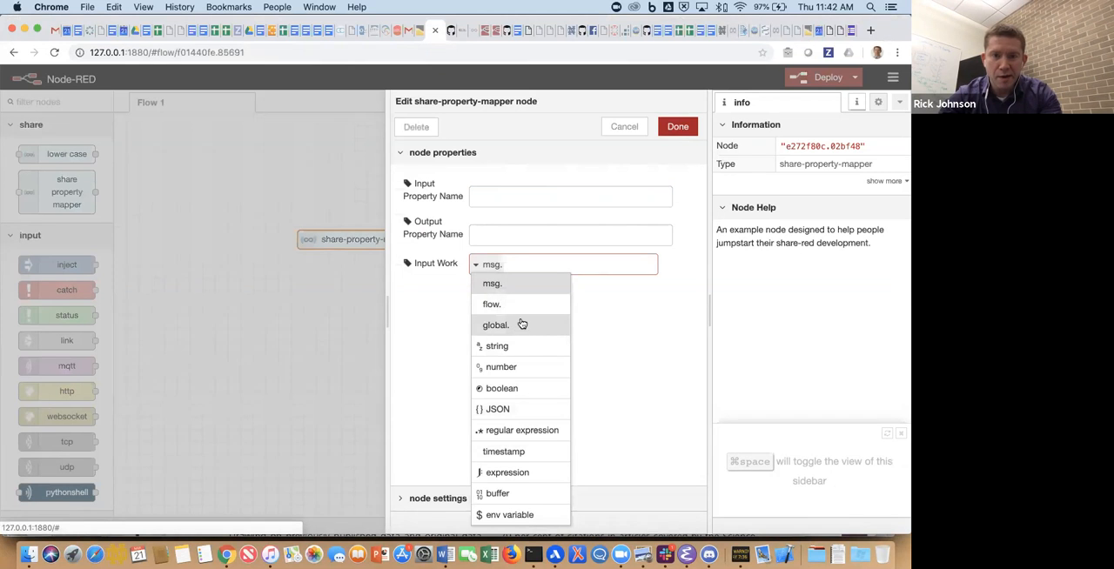
{"action": "mouse_move", "coordinate": [522, 310]}
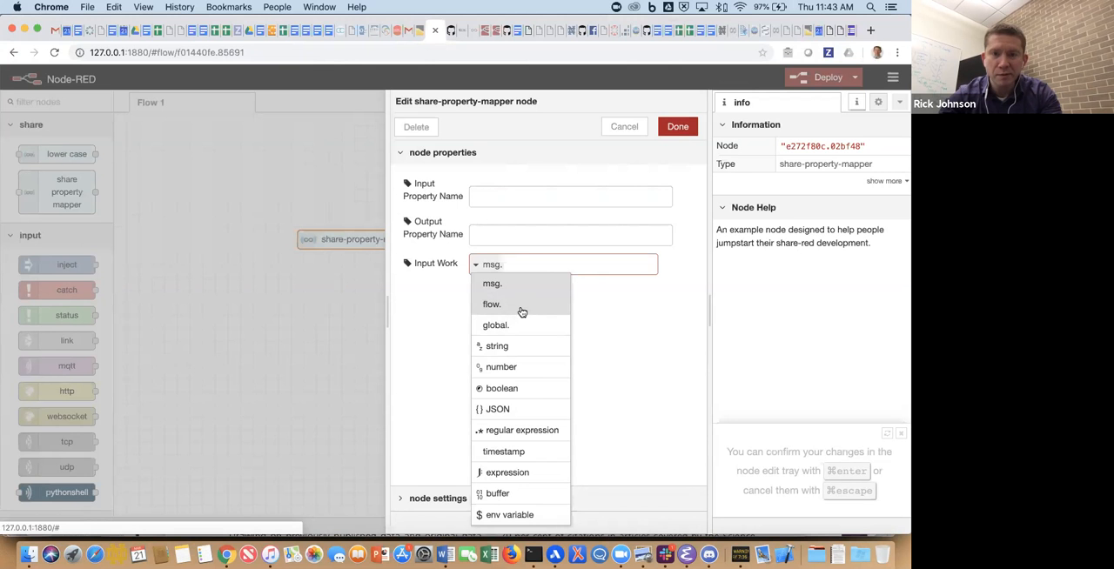
{"action": "mouse_move", "coordinate": [536, 314]}
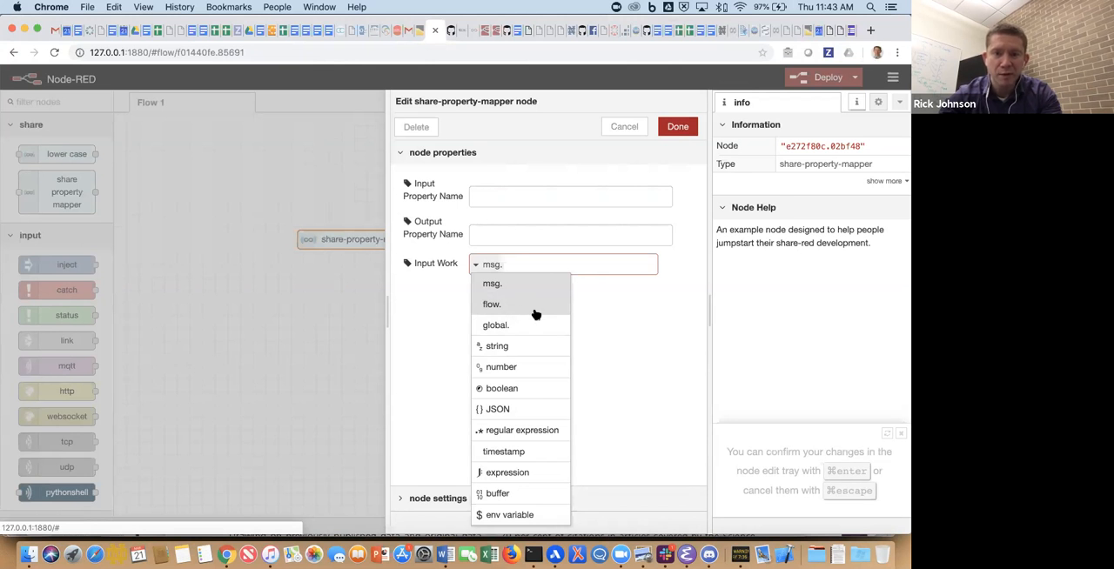
{"action": "mouse_move", "coordinate": [435, 314]}
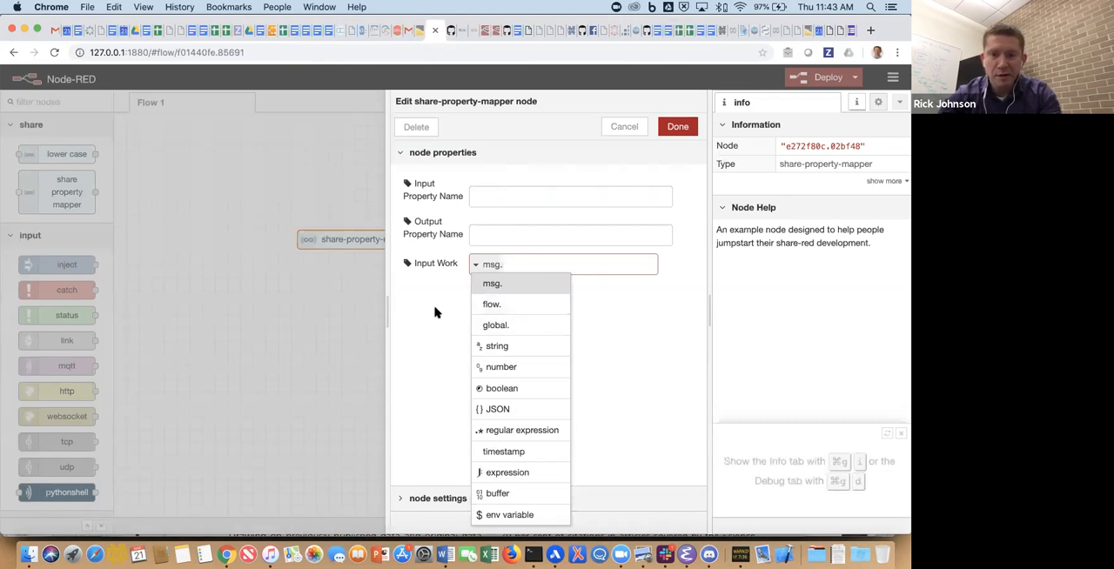
{"action": "mouse_move", "coordinate": [498, 347]}
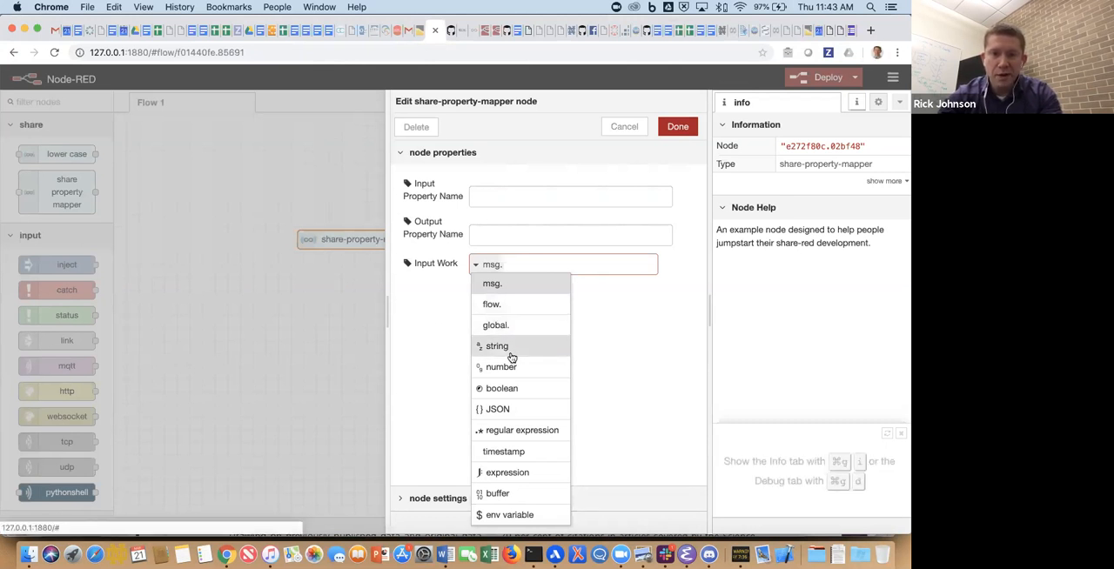
{"action": "mouse_move", "coordinate": [508, 472]}
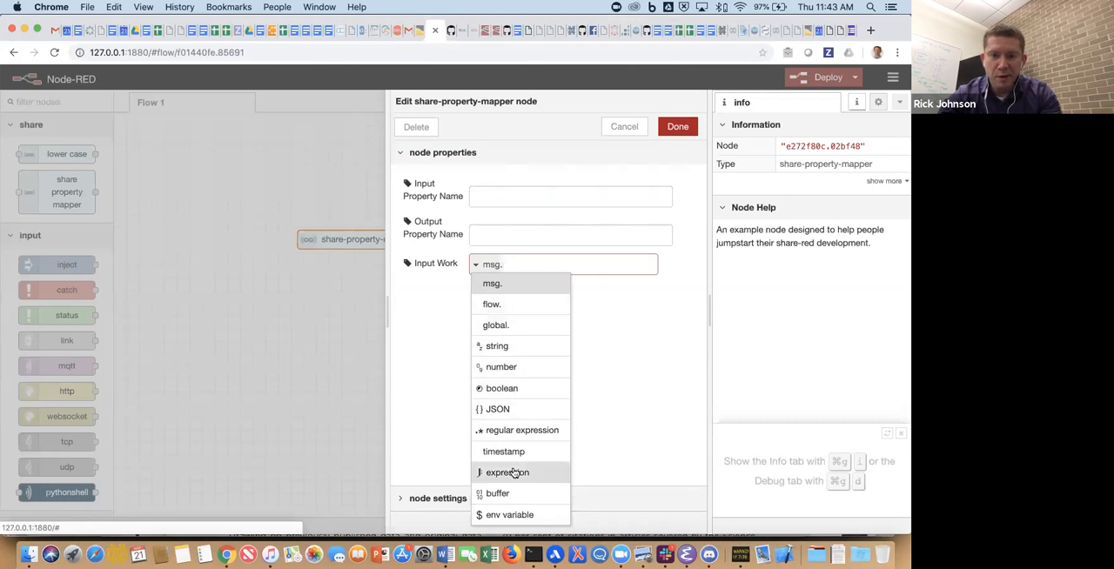
{"action": "mouse_move", "coordinate": [491, 303]}
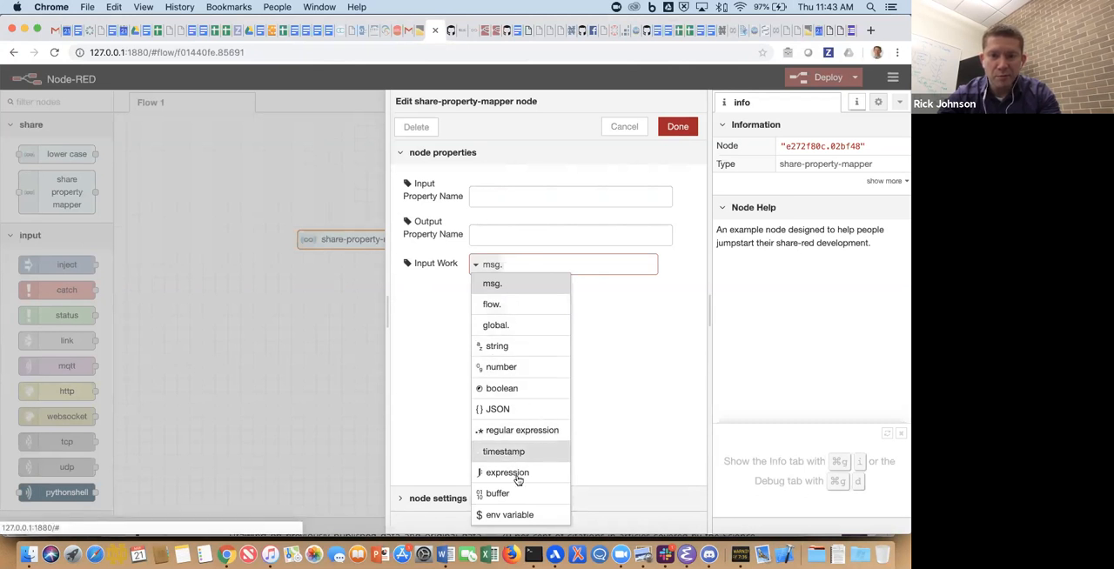
{"action": "mouse_move", "coordinate": [519, 522]}
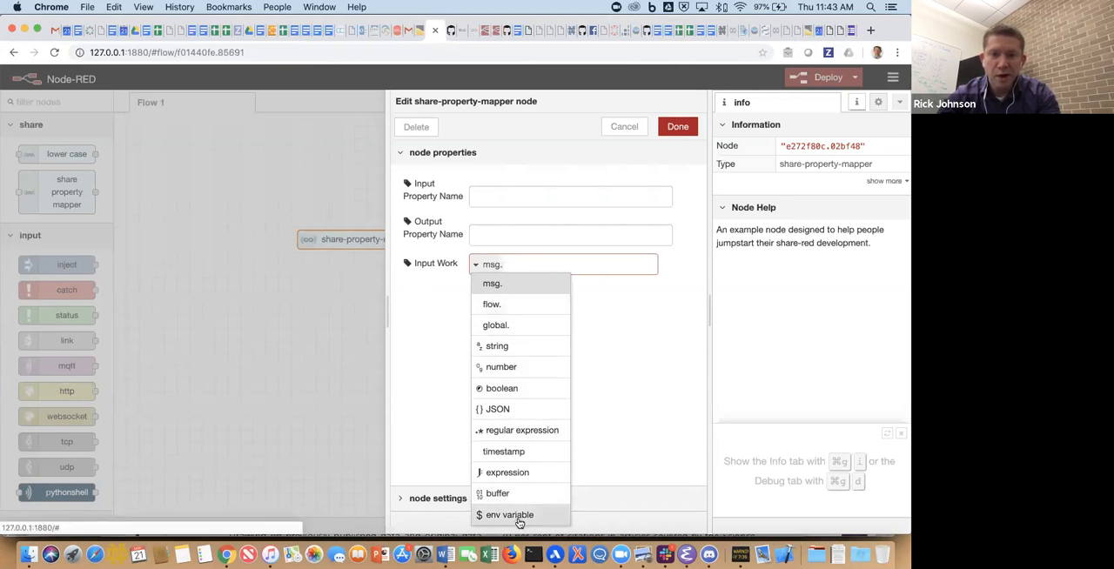
{"action": "mouse_move", "coordinate": [445, 311]}
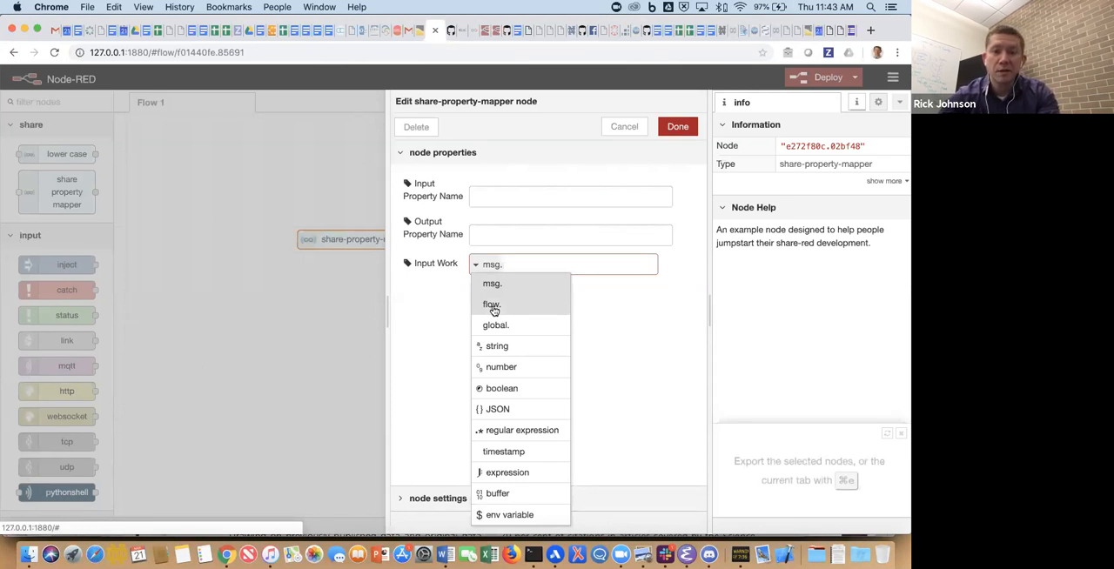
{"action": "mouse_move", "coordinate": [484, 320]}
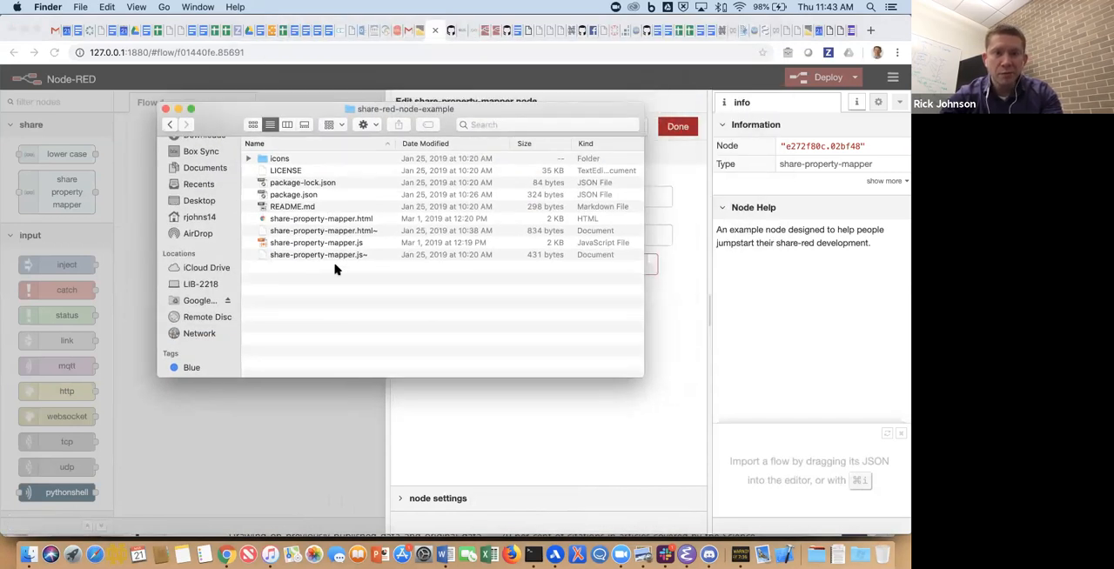
{"action": "mouse_move", "coordinate": [310, 254]}
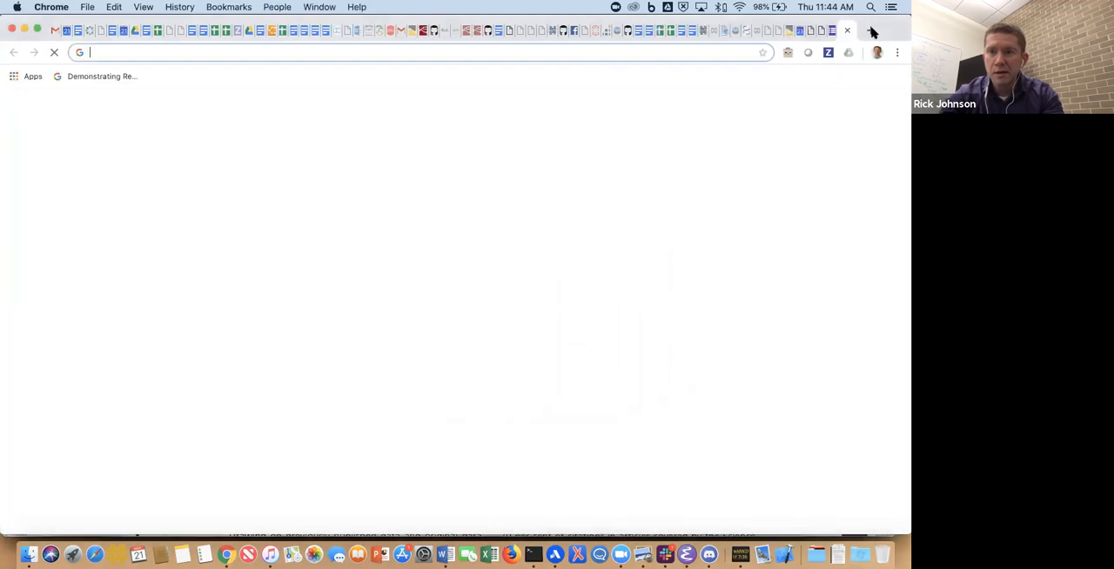
Go to github.com/share-research and open the share-red-node-example repository's file list.
{"action": "type", "text": "github.com/share-research"}
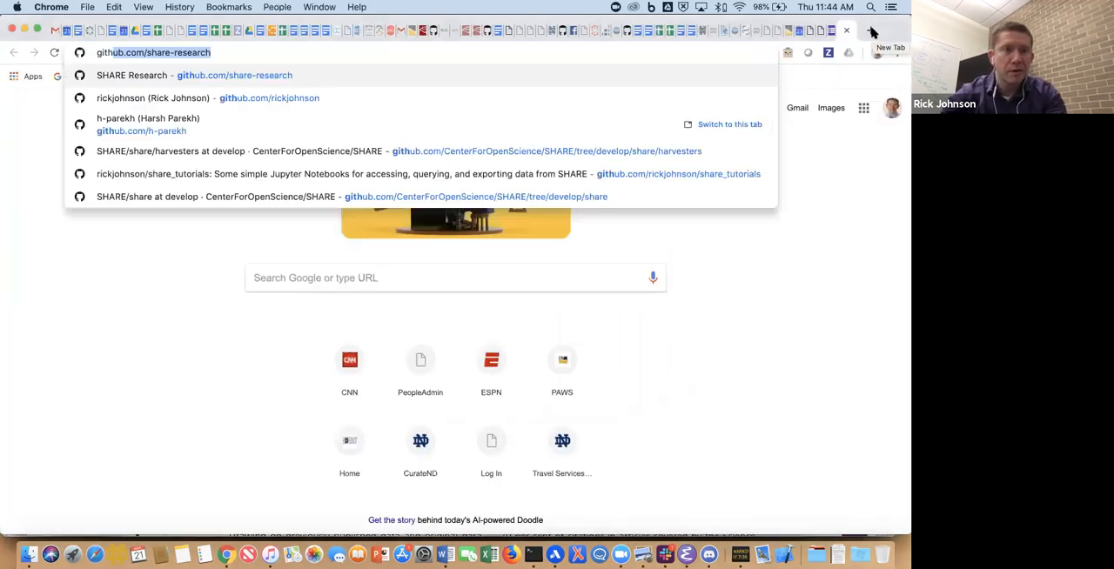
{"action": "type", "text": "/"}
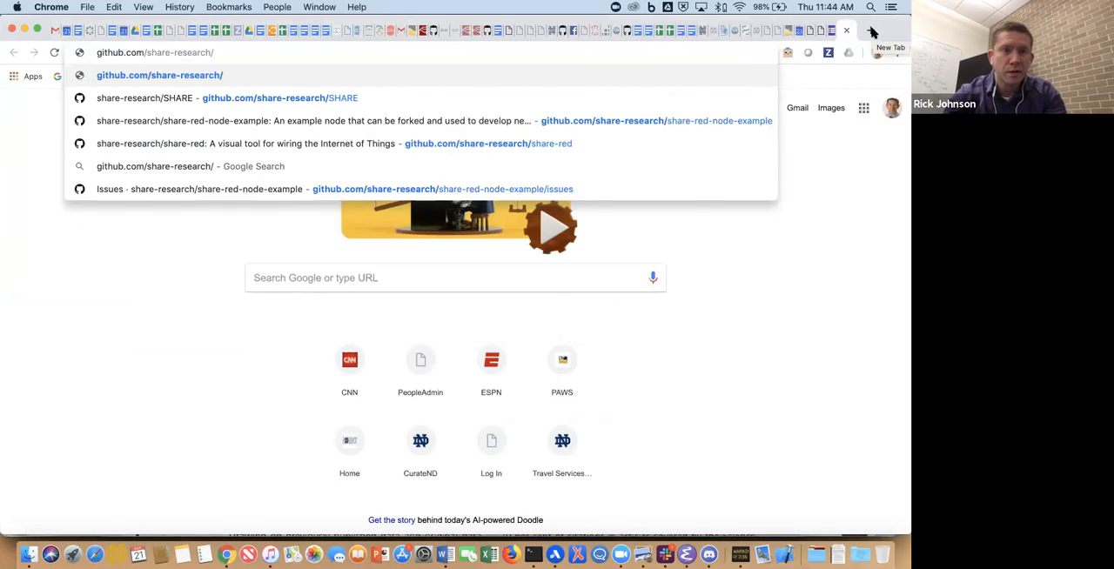
{"action": "type", "text": "sh"}
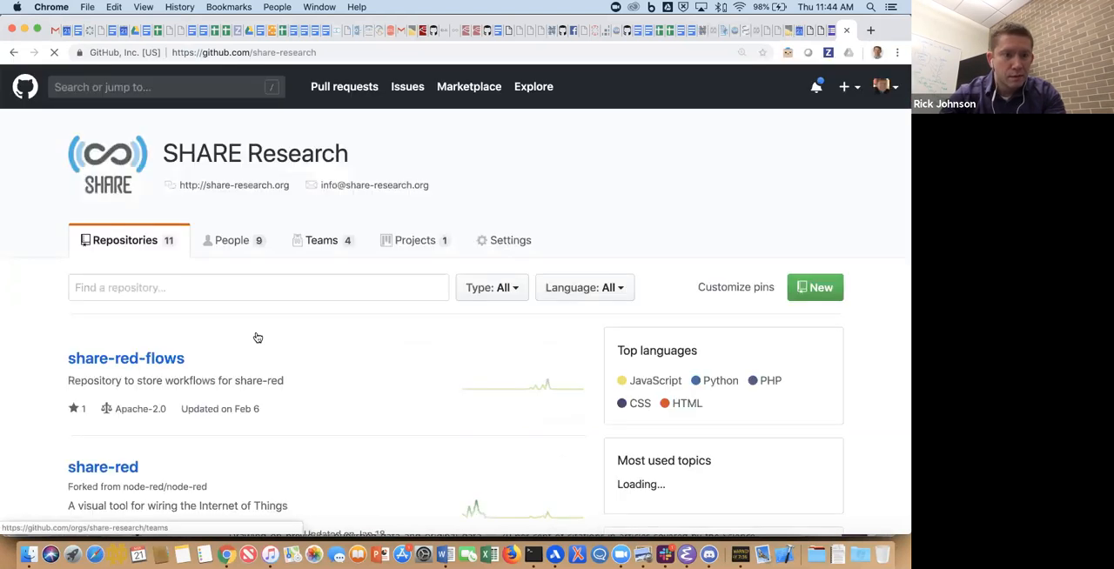
{"action": "scroll", "scroll_direction": "down", "scroll_amount": 3}
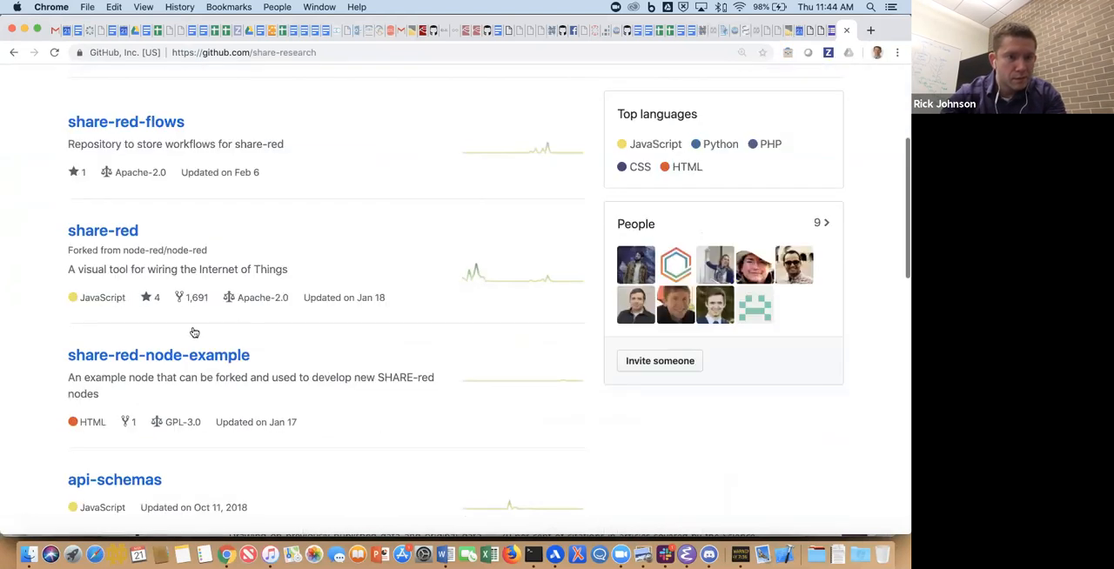
{"action": "left_click", "coordinate": [158, 355]}
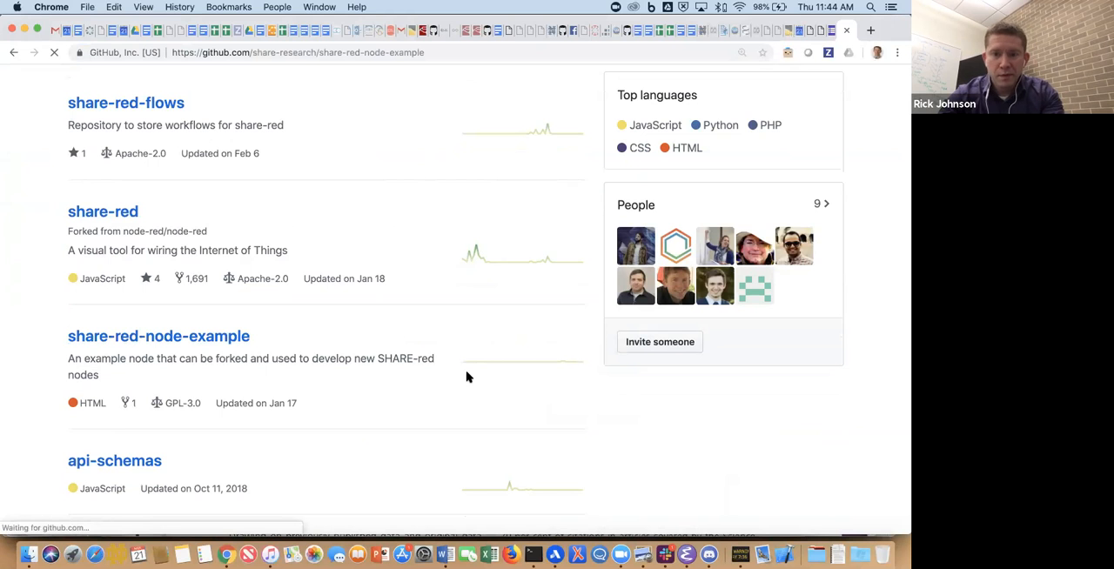
{"action": "left_click", "coordinate": [158, 336]}
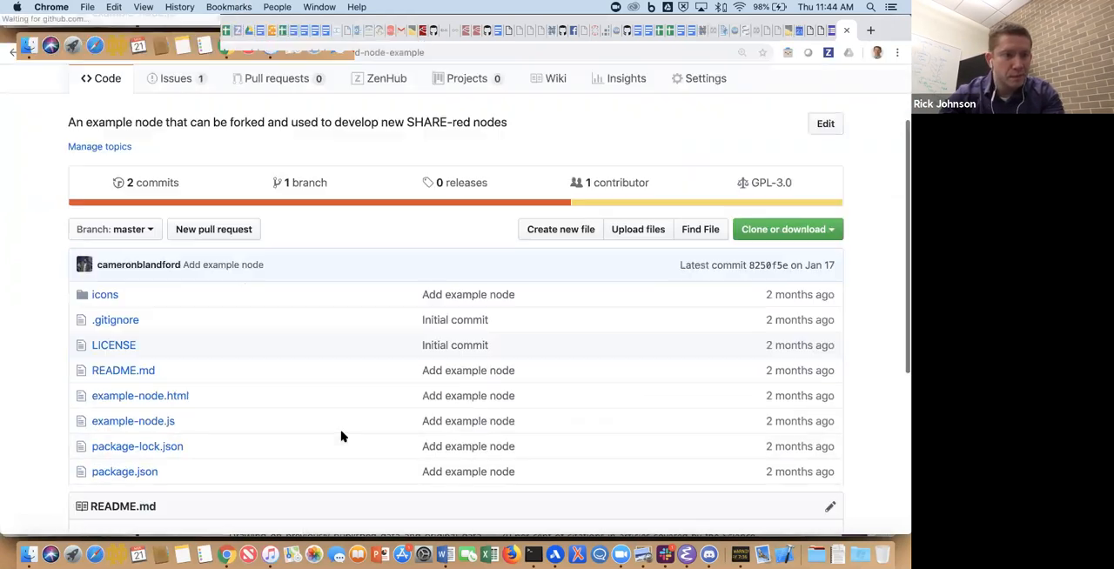
{"action": "scroll", "scroll_direction": "down", "scroll_amount": 3}
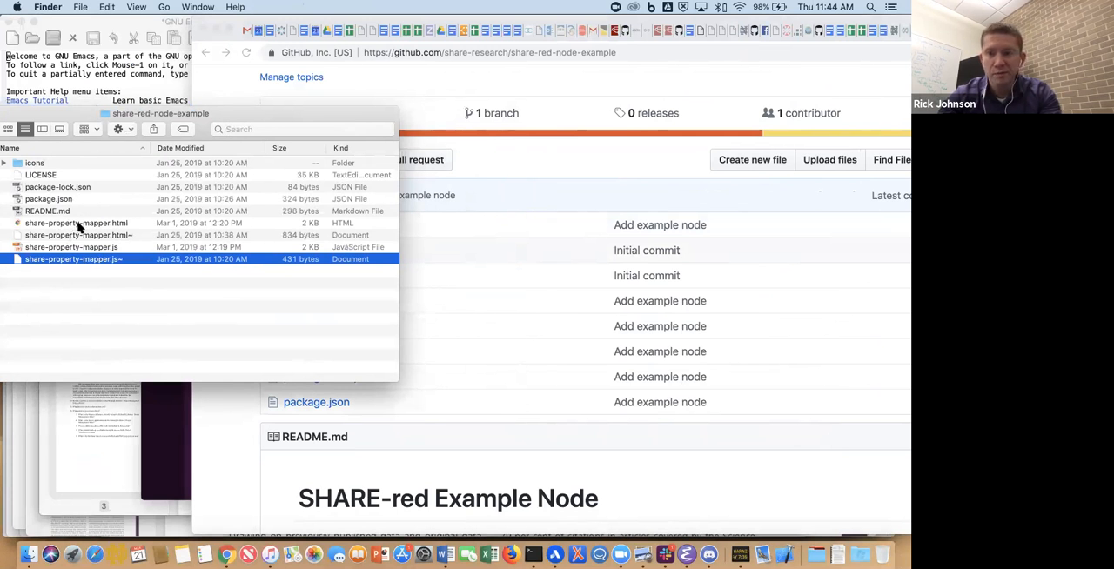
{"action": "mouse_move", "coordinate": [66, 224]}
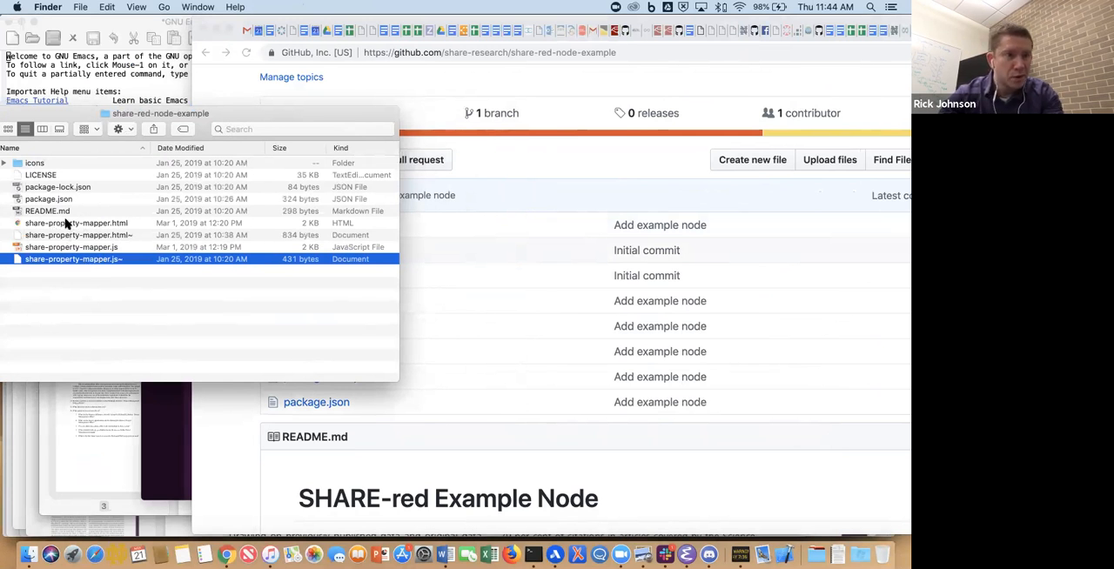
{"action": "mouse_move", "coordinate": [98, 252]}
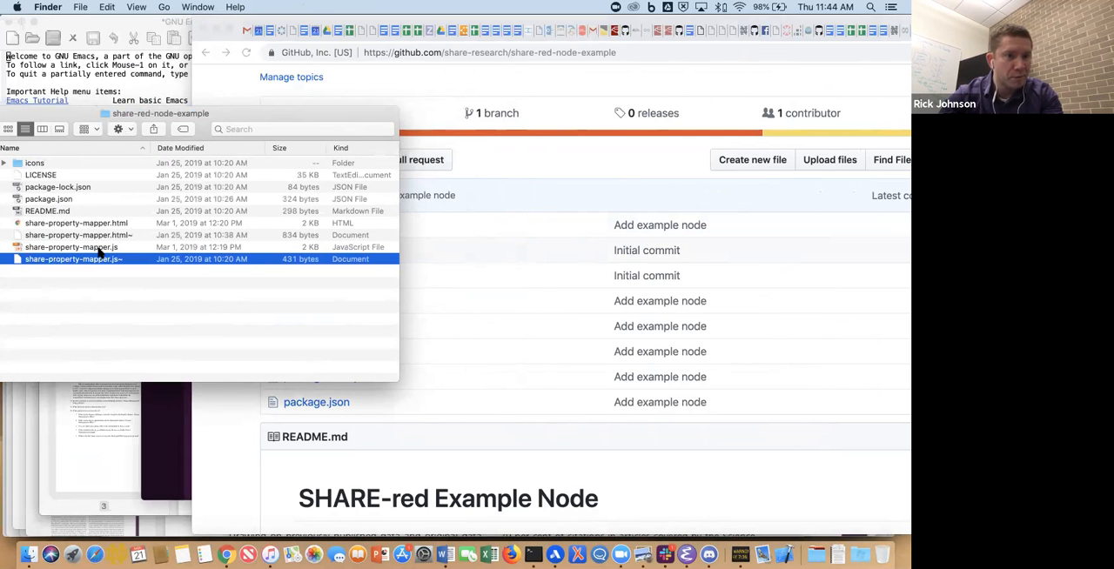
Open share-property-mapper.html from Finder with Emacs, then with TextEdit.
{"action": "left_click", "coordinate": [77, 223]}
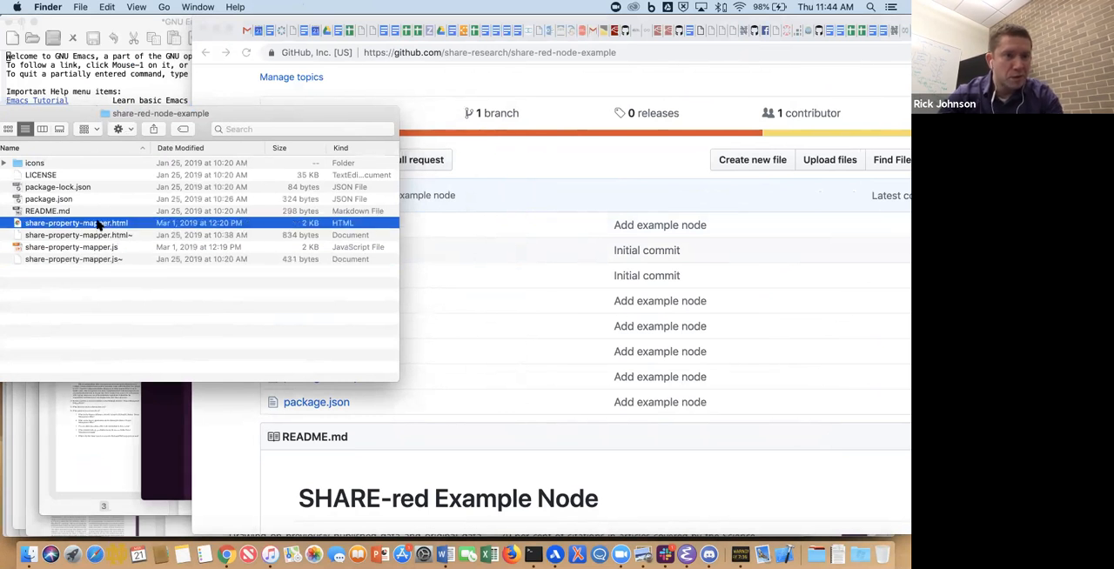
{"action": "right_click", "coordinate": [77, 223]}
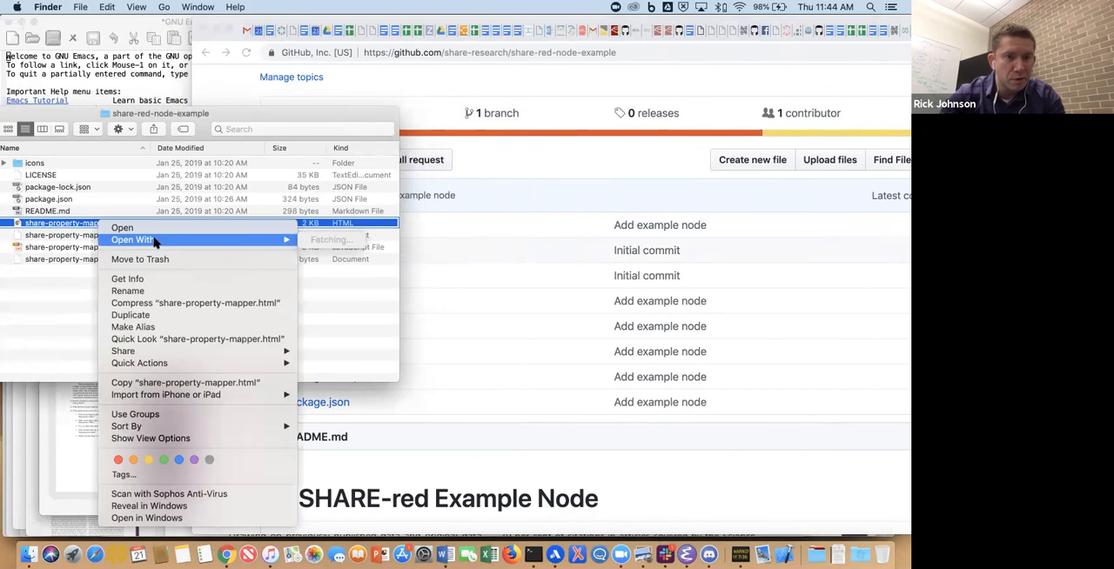
{"action": "left_click", "coordinate": [132, 240]}
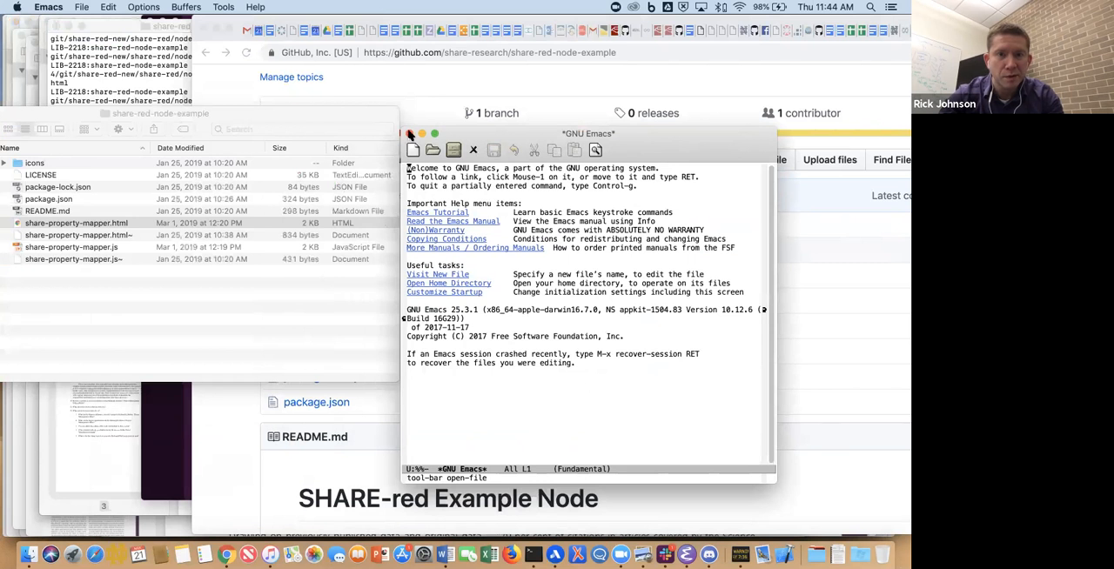
{"action": "mouse_move", "coordinate": [63, 313]}
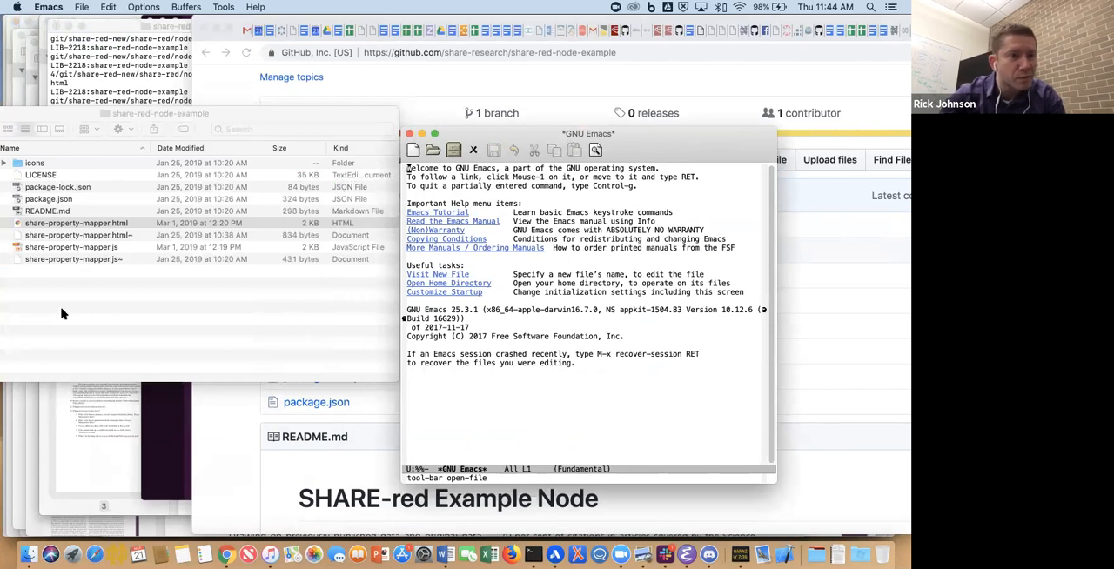
{"action": "left_click", "coordinate": [76, 223]}
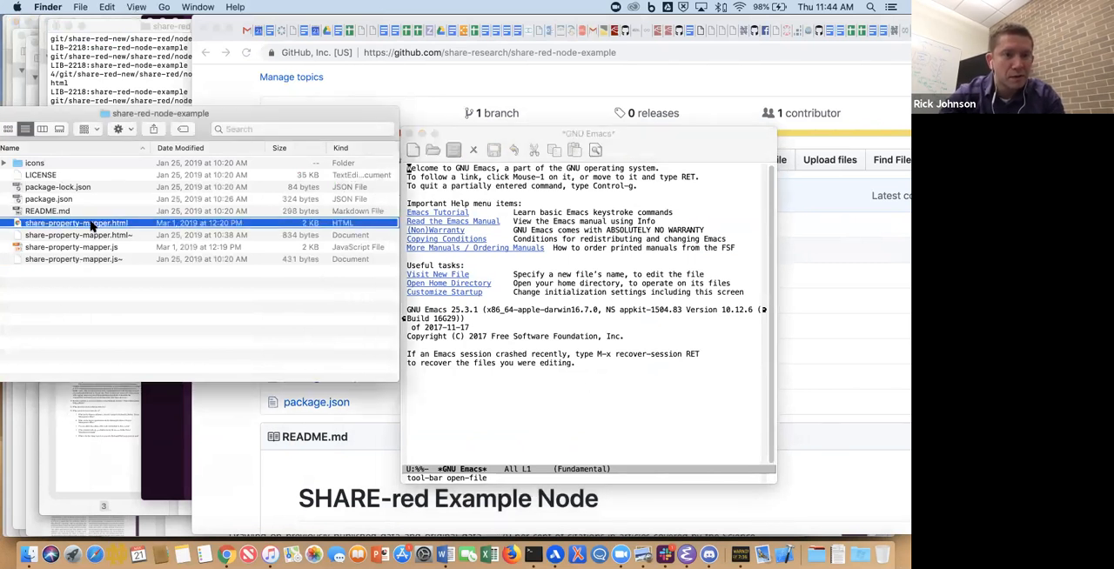
{"action": "right_click", "coordinate": [77, 222]}
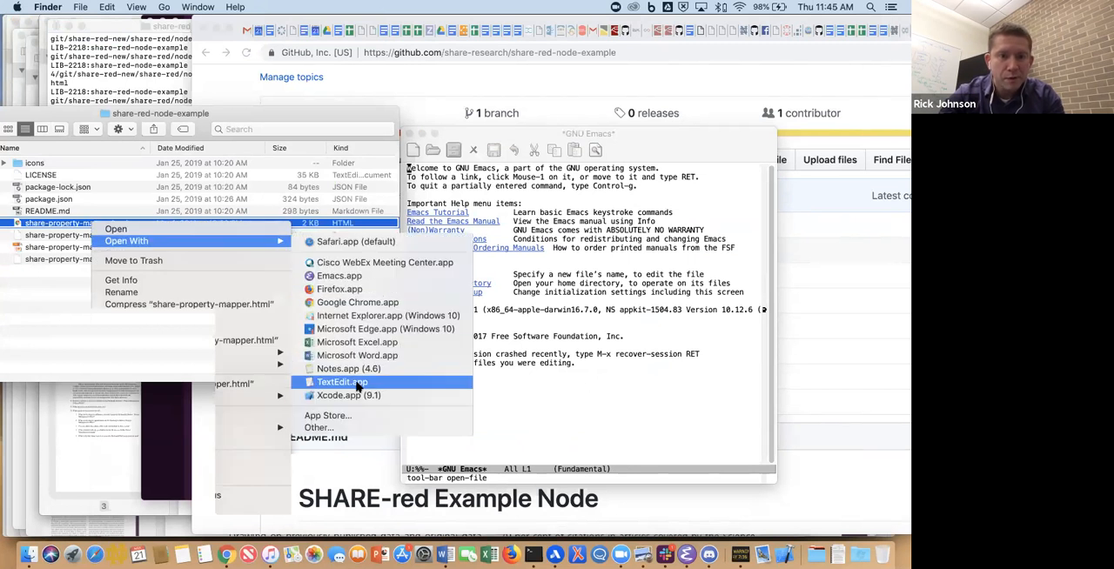
{"action": "left_click", "coordinate": [341, 382]}
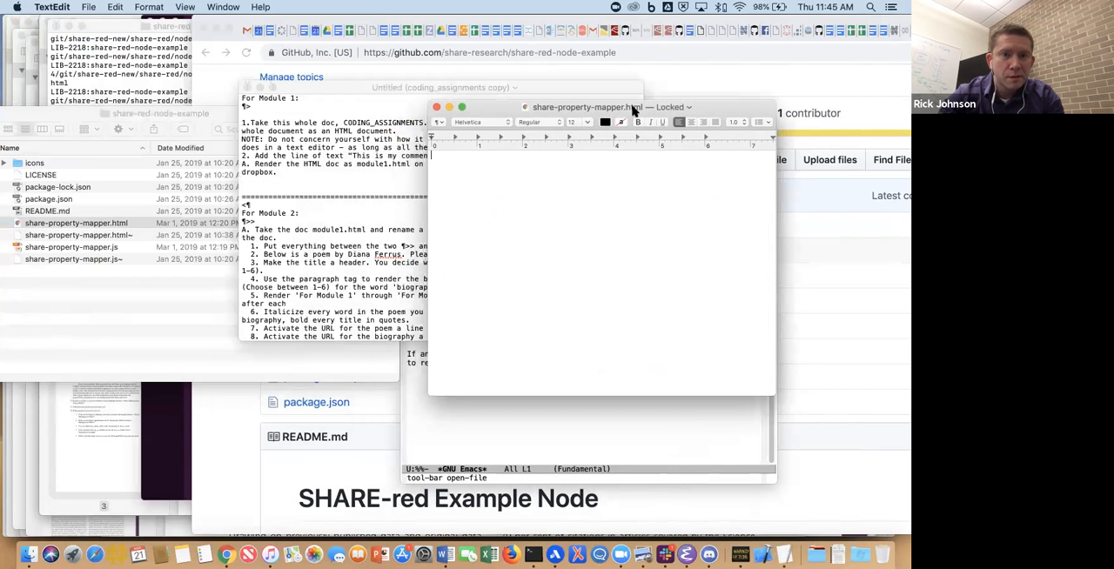
{"action": "mouse_move", "coordinate": [540, 148]}
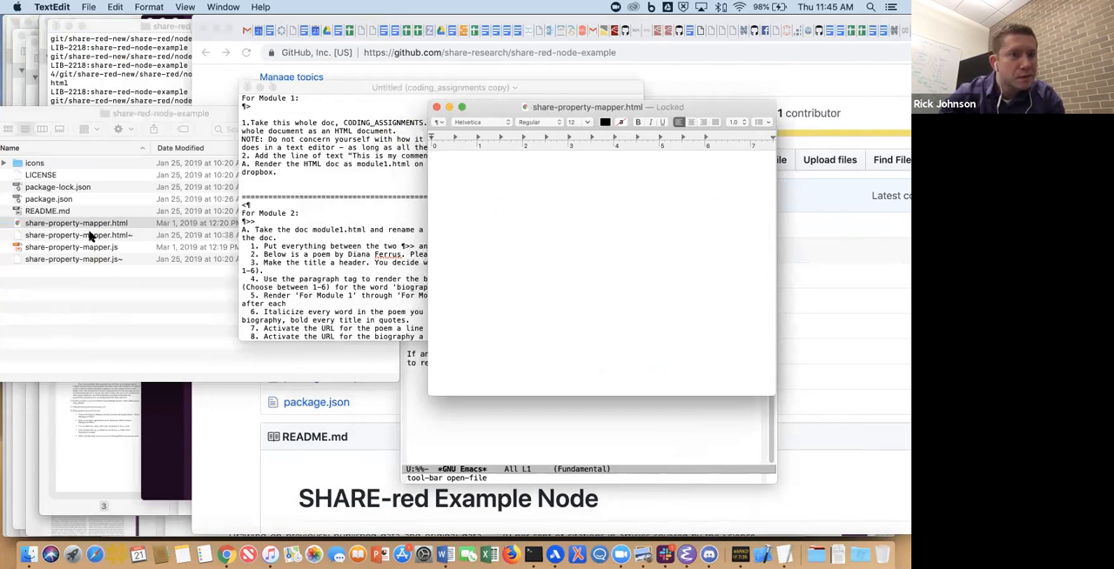
Open share-property-mapper.js from Finder in TextEdit as plain text.
{"action": "left_click", "coordinate": [76, 222]}
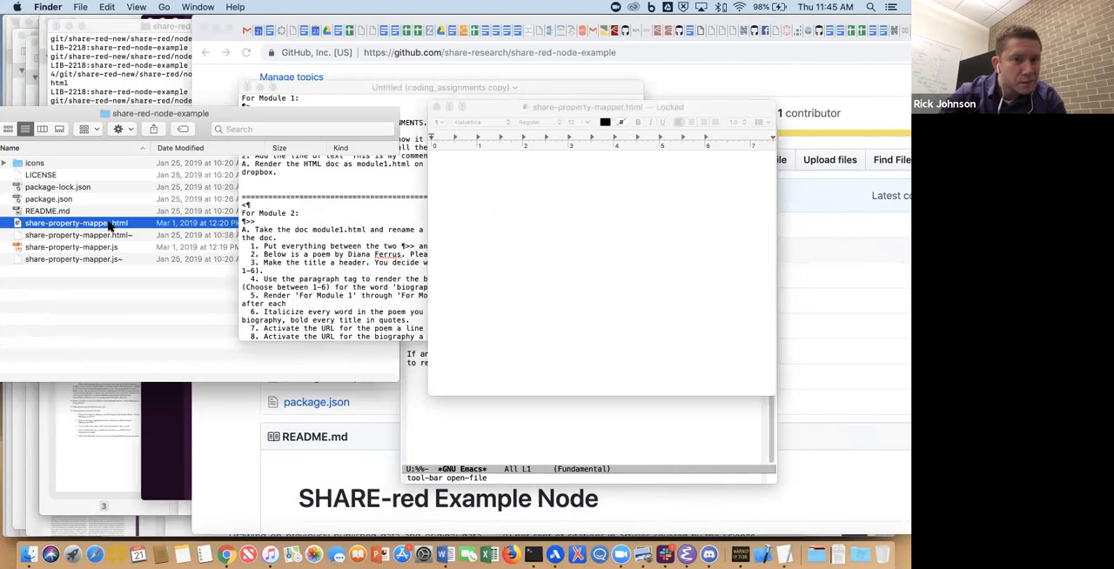
{"action": "left_click", "coordinate": [71, 247]}
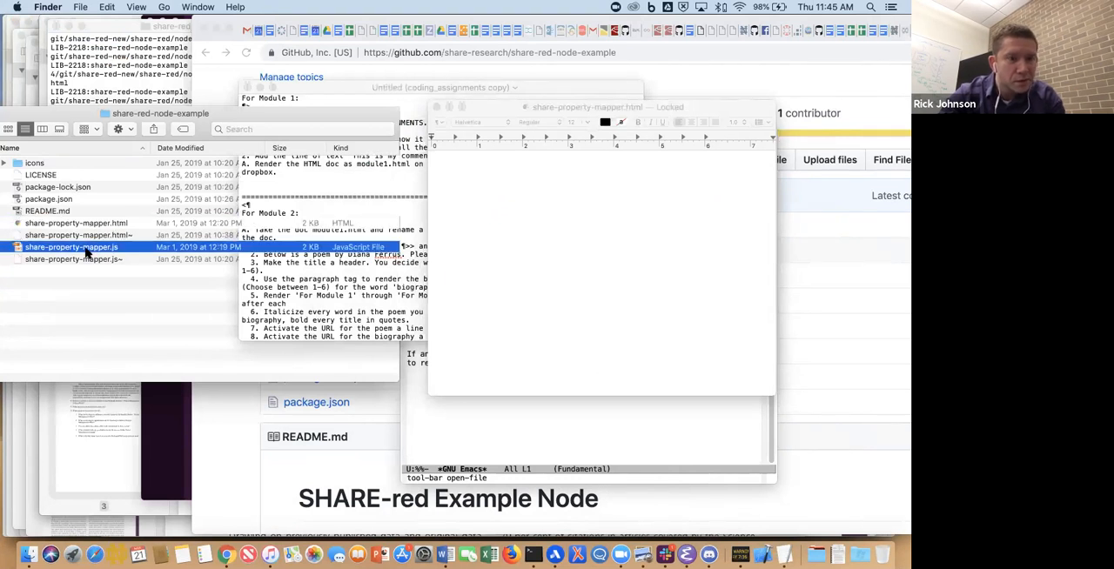
{"action": "right_click", "coordinate": [71, 247]}
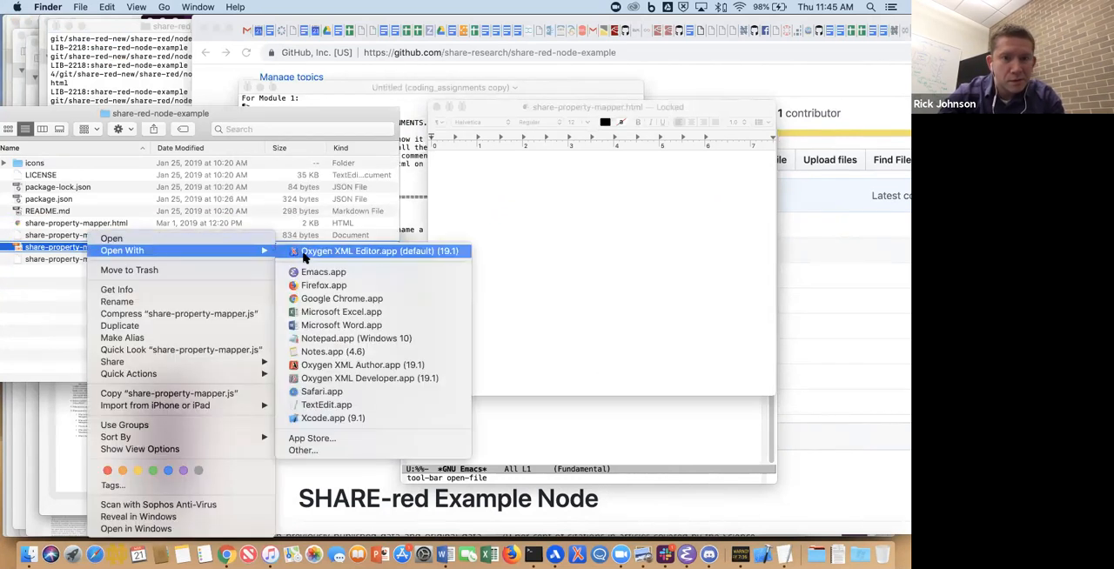
{"action": "mouse_move", "coordinate": [341, 312]}
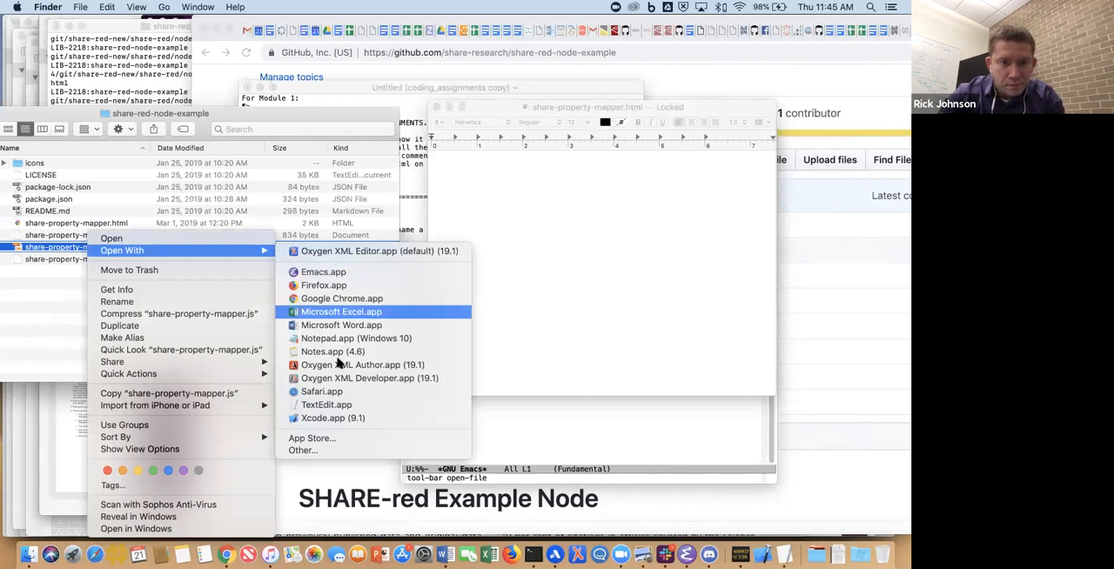
{"action": "left_click", "coordinate": [326, 404]}
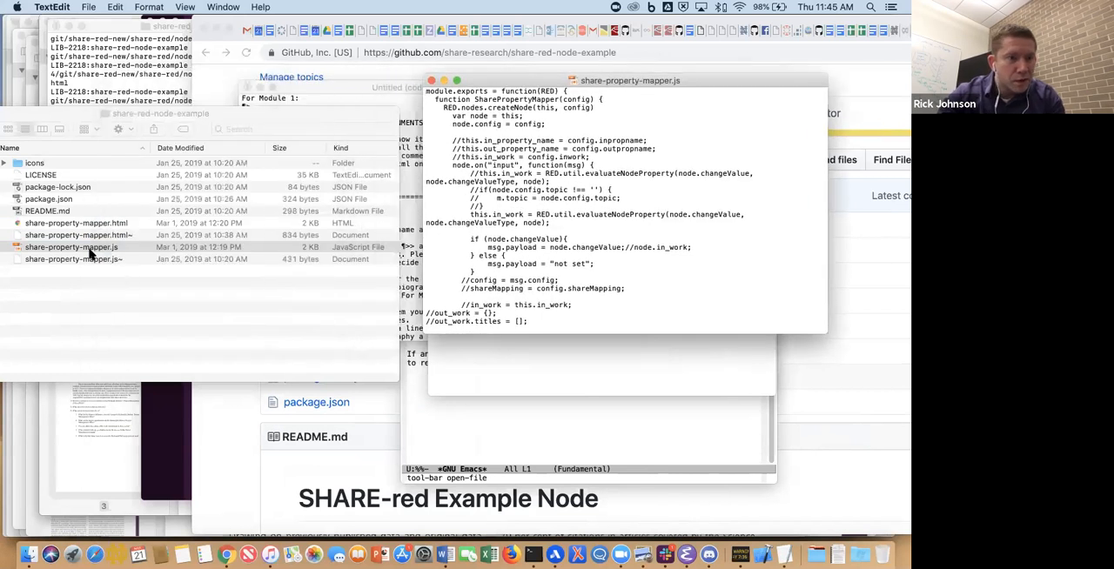
Open share-property-mapper.html in TextEdit again, then load it in Chrome.
{"action": "left_click", "coordinate": [77, 223]}
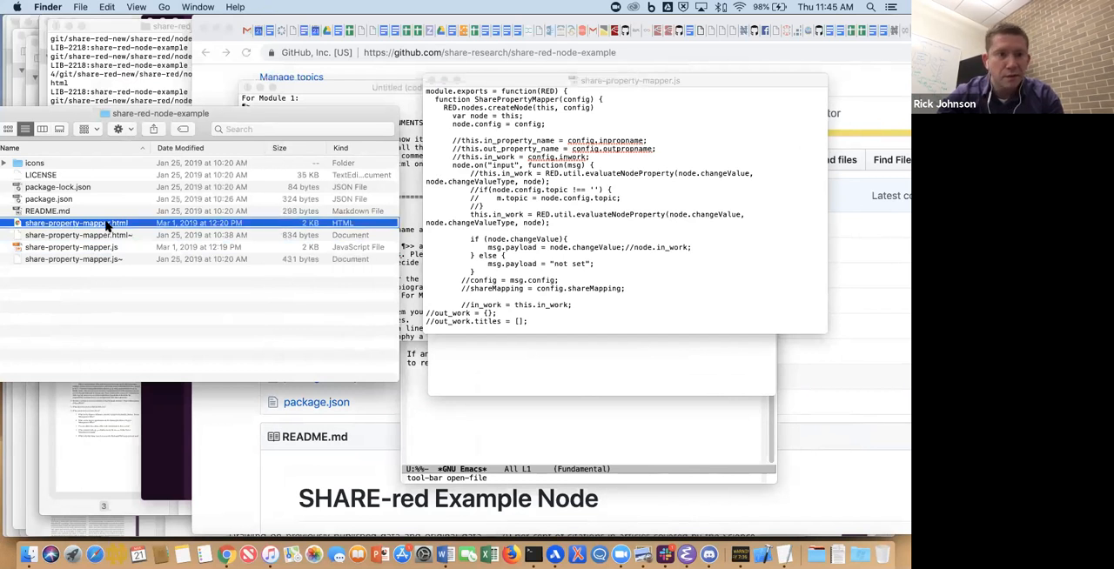
{"action": "right_click", "coordinate": [77, 223]}
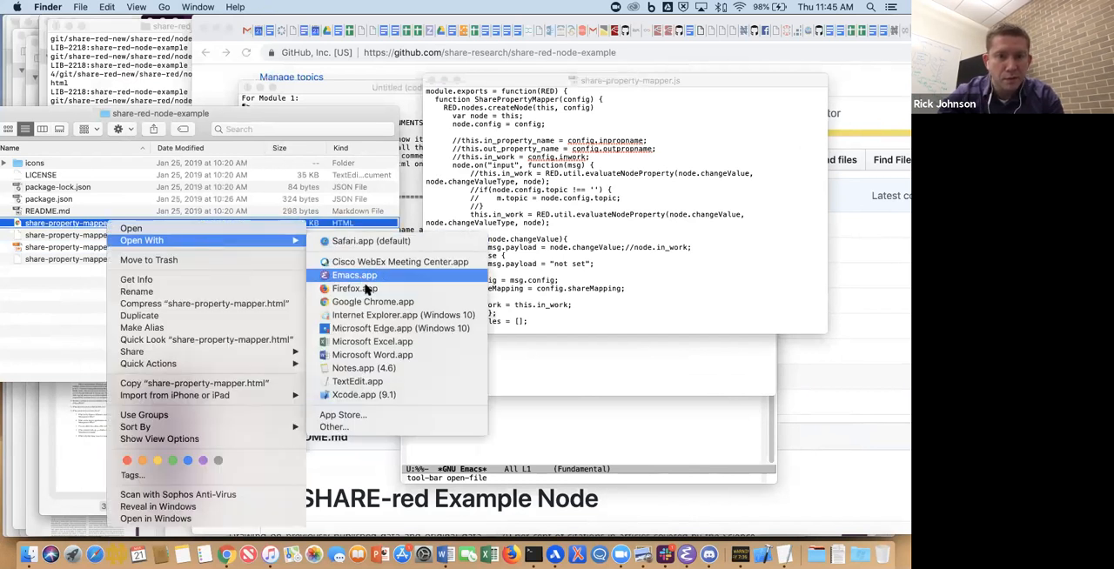
{"action": "mouse_move", "coordinate": [357, 381]}
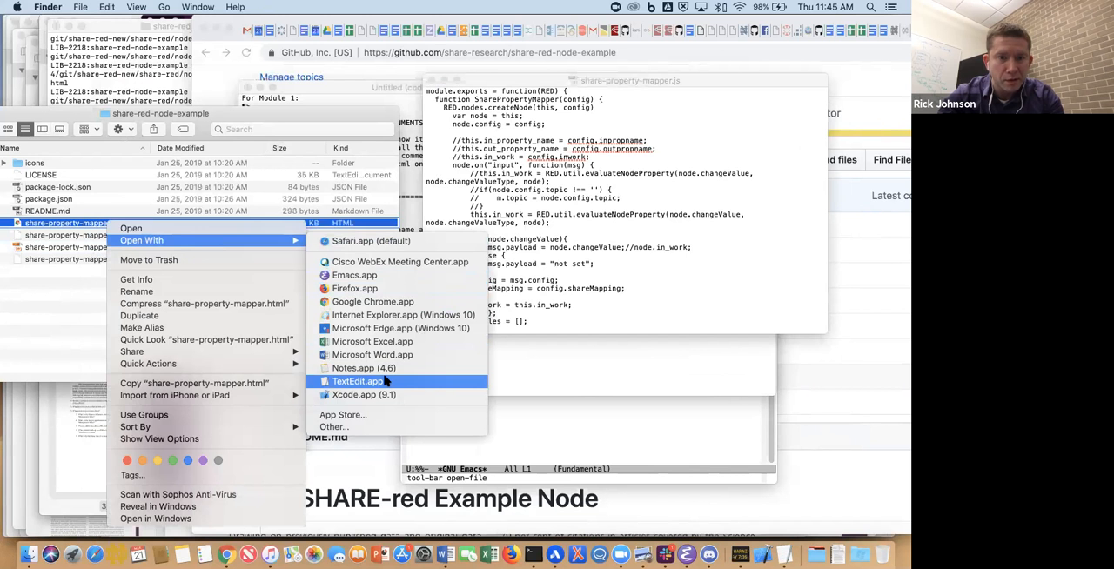
{"action": "left_click", "coordinate": [357, 381]}
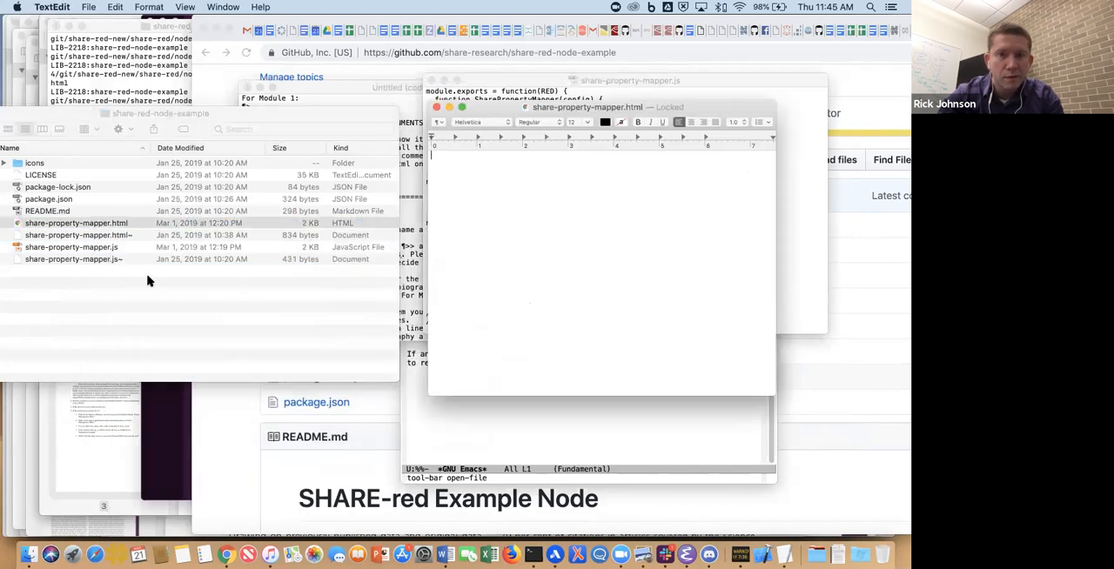
{"action": "left_click", "coordinate": [76, 223]}
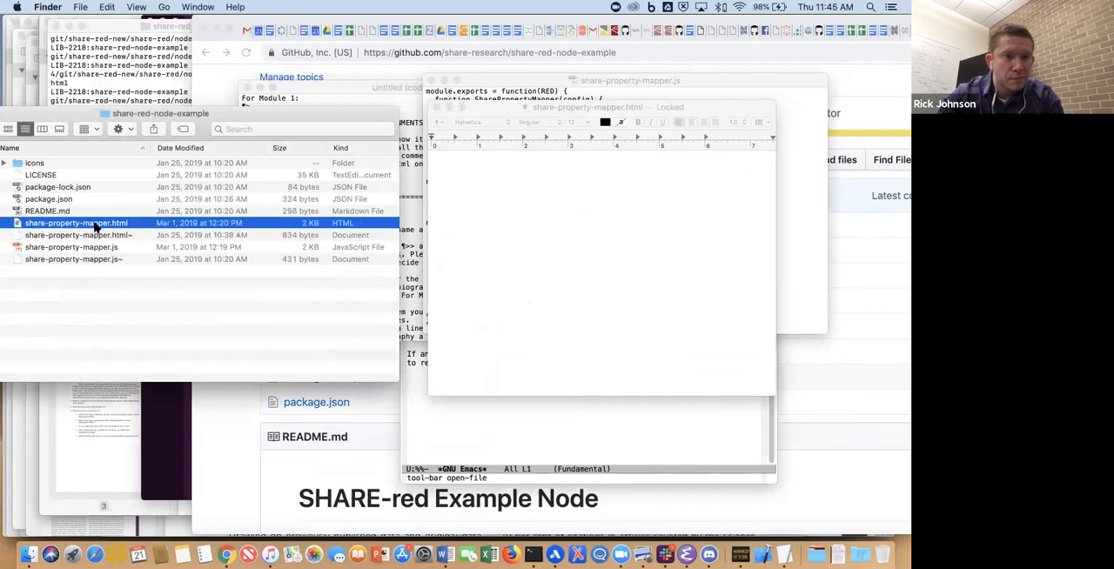
{"action": "double_click", "coordinate": [76, 223]}
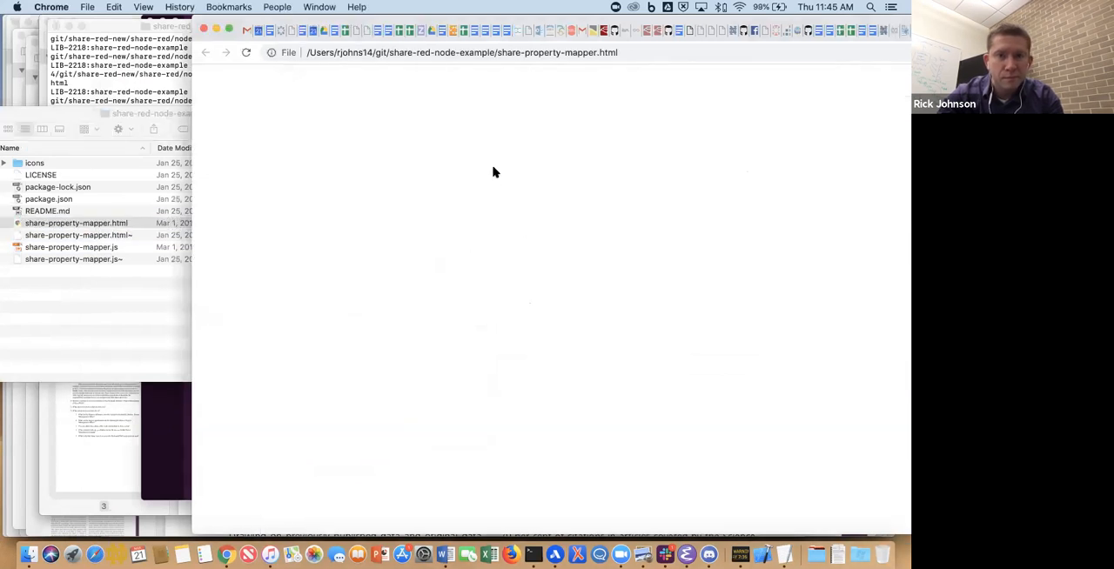
View the page source of share-property-mapper.html in Chrome and read through it.
{"action": "right_click", "coordinate": [494, 170]}
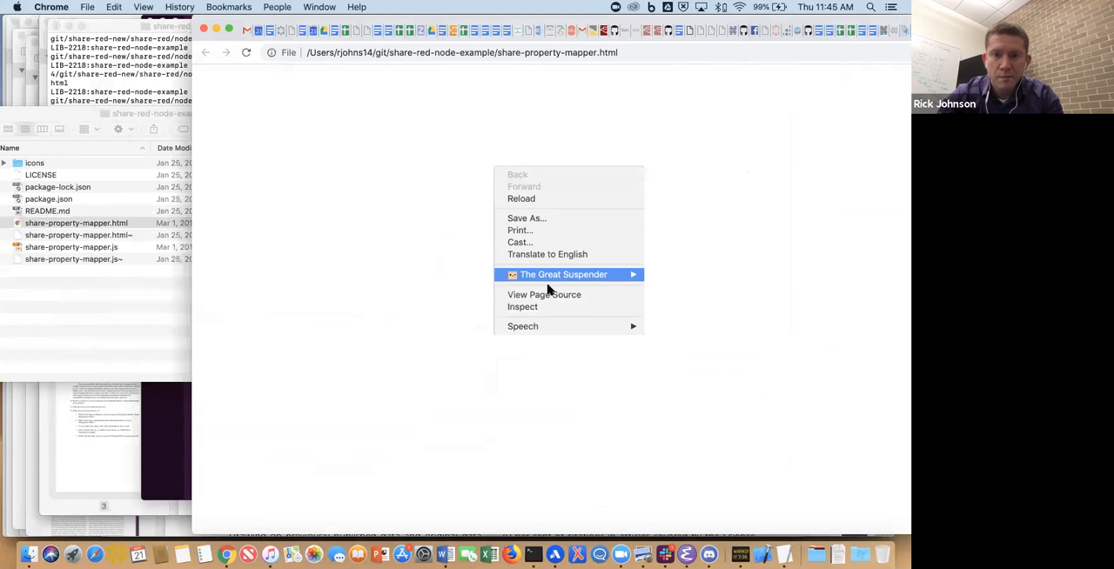
{"action": "left_click", "coordinate": [543, 295]}
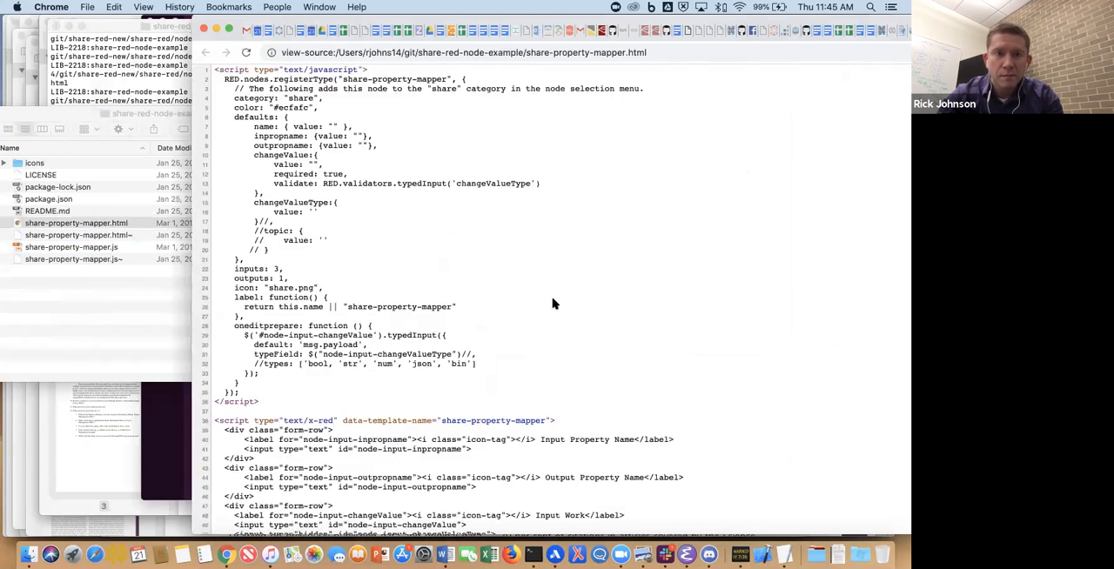
{"action": "mouse_move", "coordinate": [539, 303]}
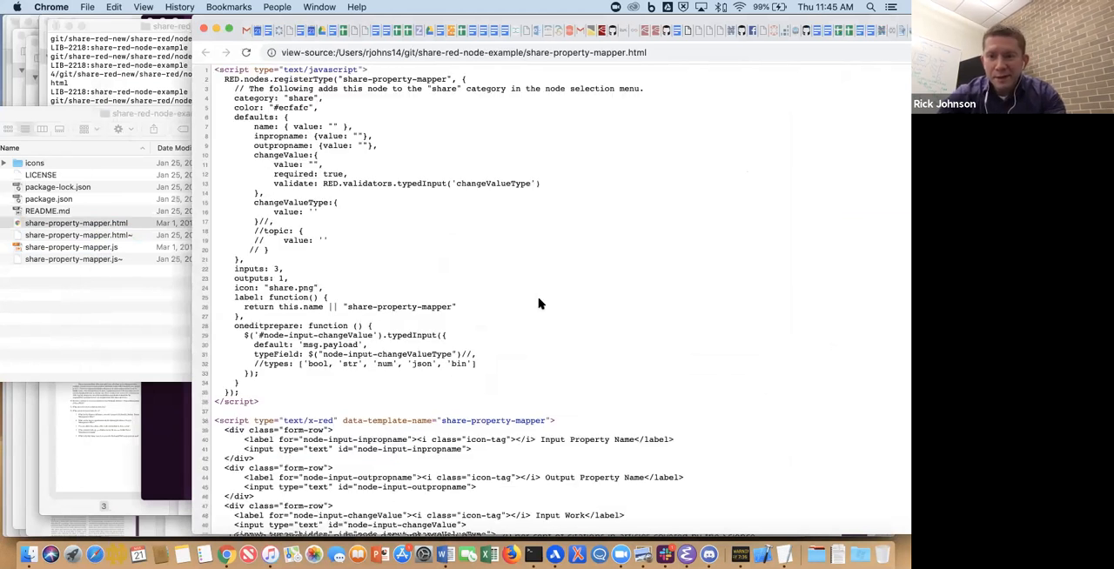
{"action": "mouse_move", "coordinate": [390, 312]}
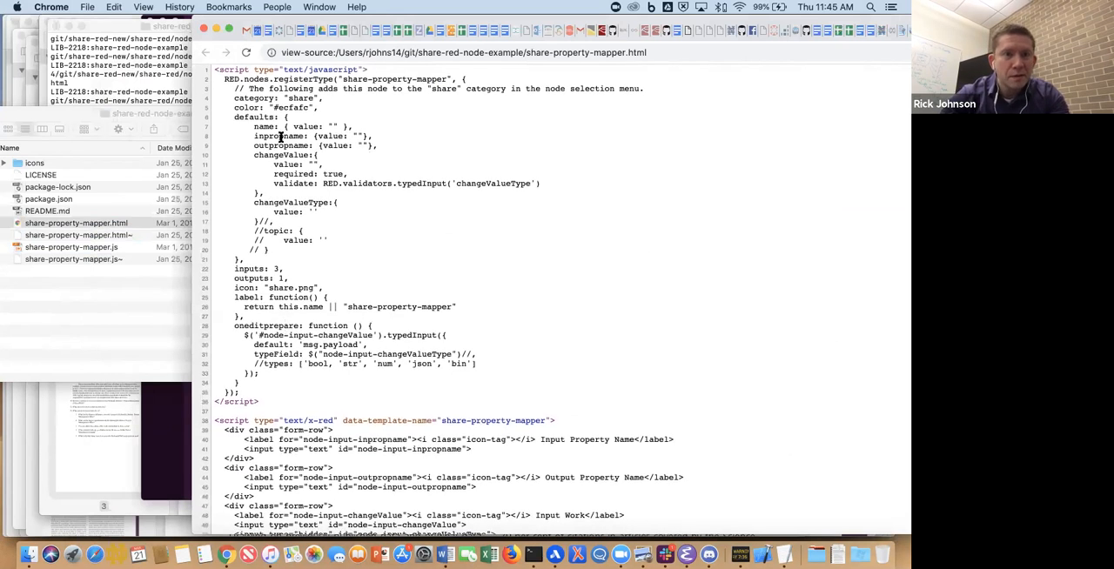
{"action": "mouse_move", "coordinate": [446, 215]}
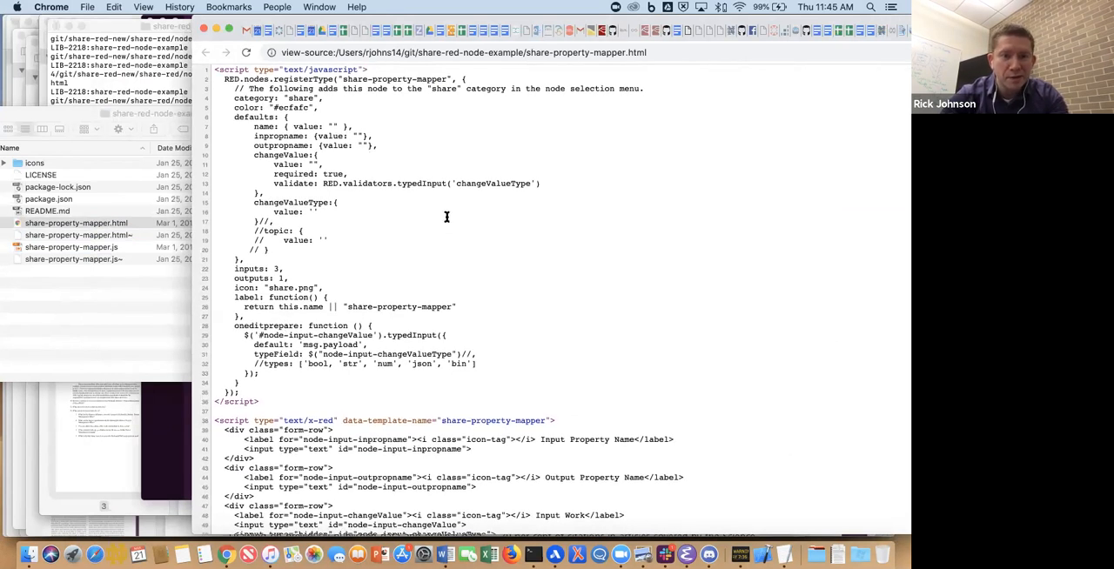
{"action": "scroll", "scroll_direction": "down", "scroll_amount": 3}
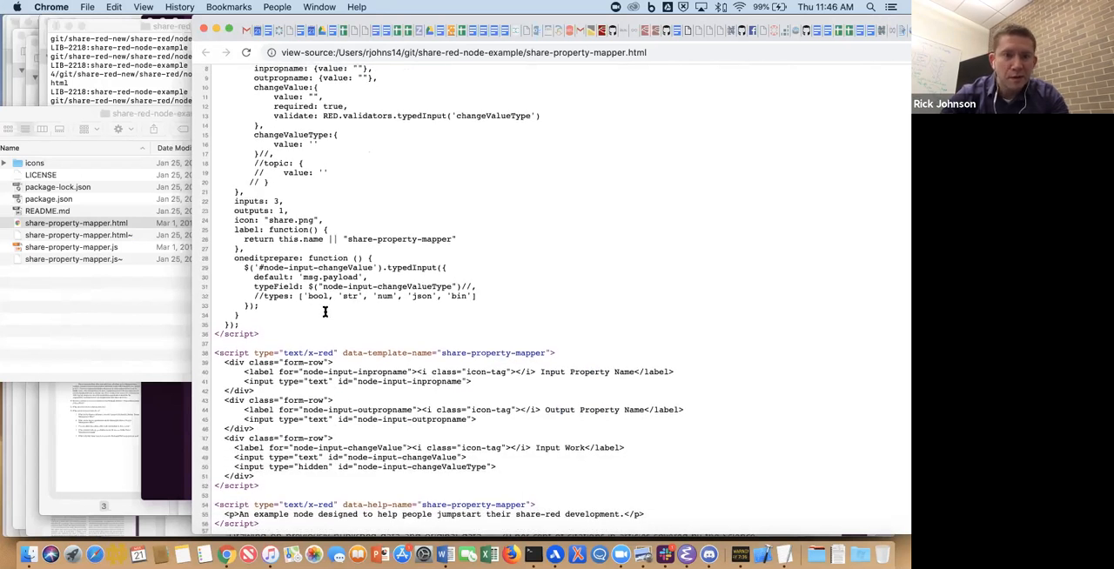
{"action": "scroll", "scroll_direction": "up", "scroll_amount": 3}
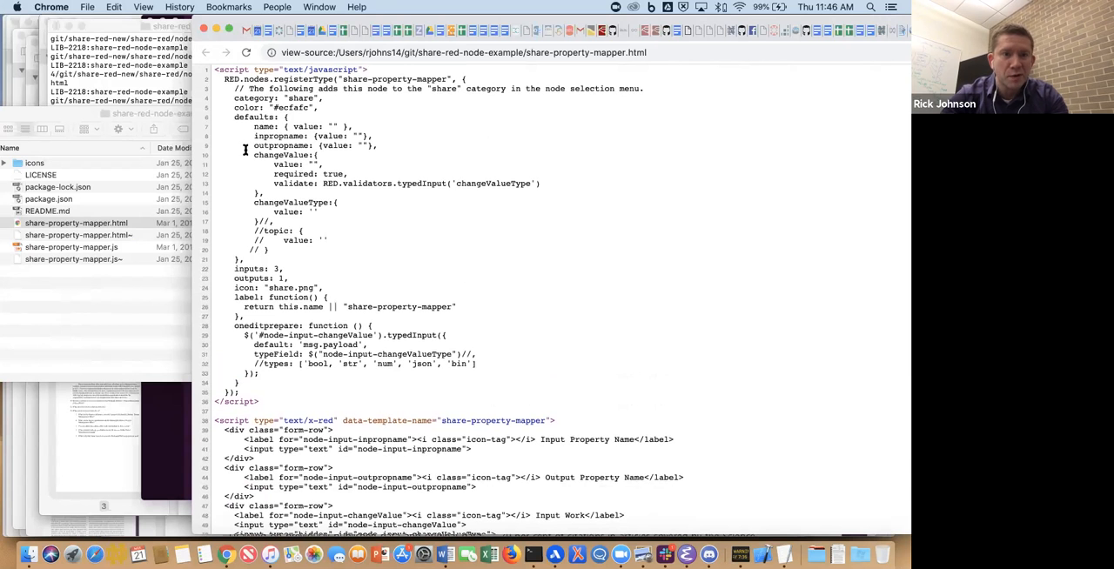
{"action": "mouse_move", "coordinate": [300, 357]}
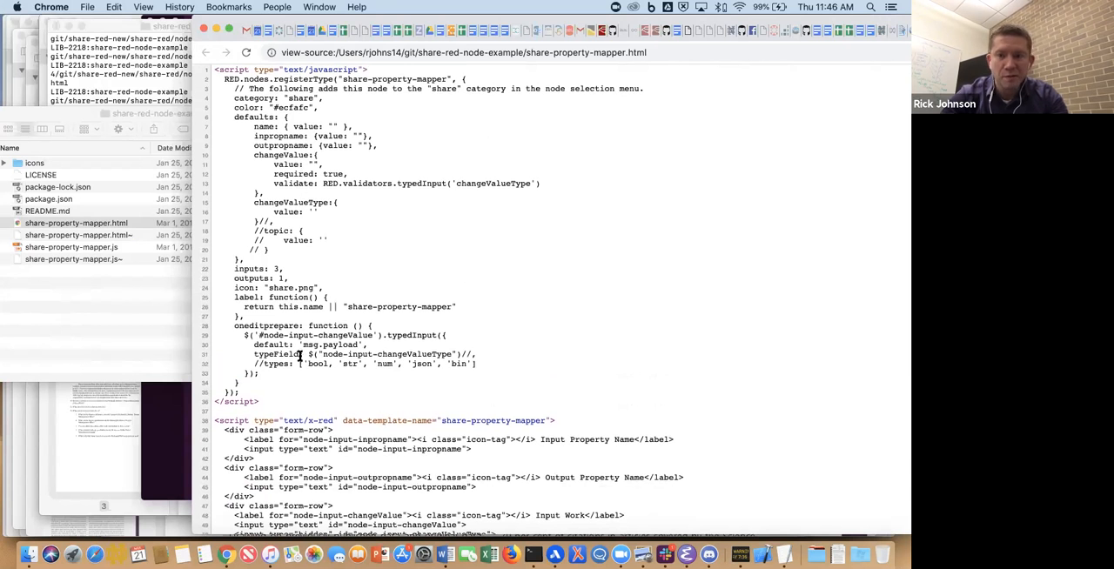
{"action": "scroll", "scroll_direction": "down", "scroll_amount": 3}
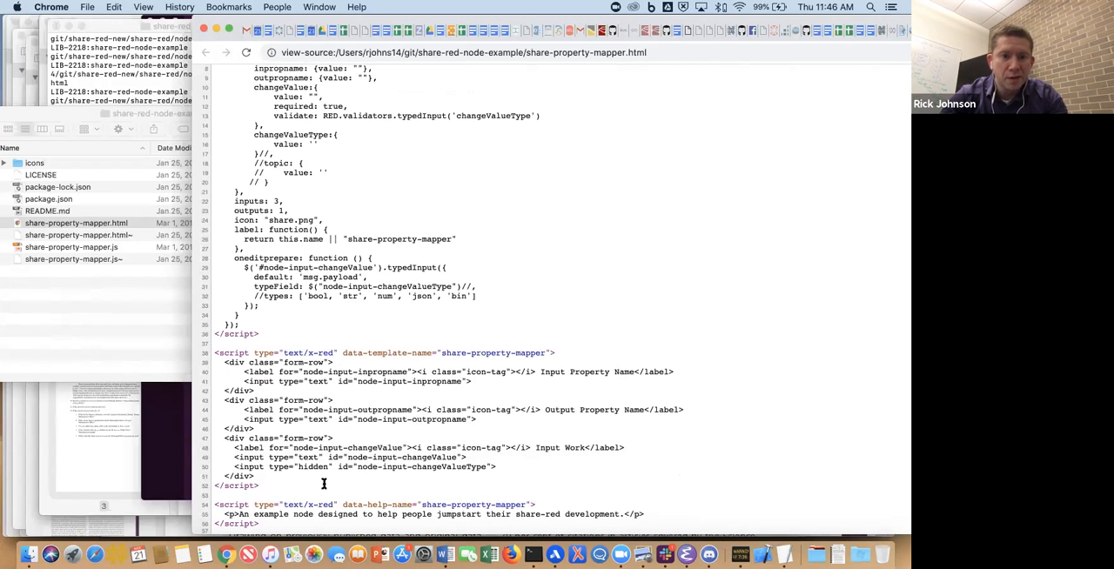
{"action": "mouse_move", "coordinate": [334, 390]}
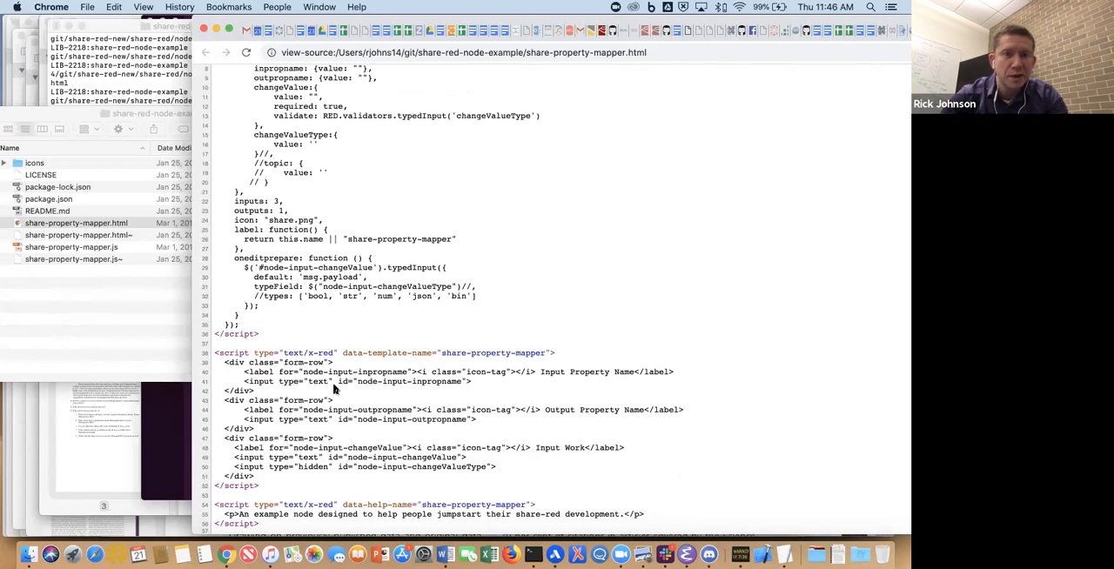
{"action": "mouse_move", "coordinate": [427, 394]}
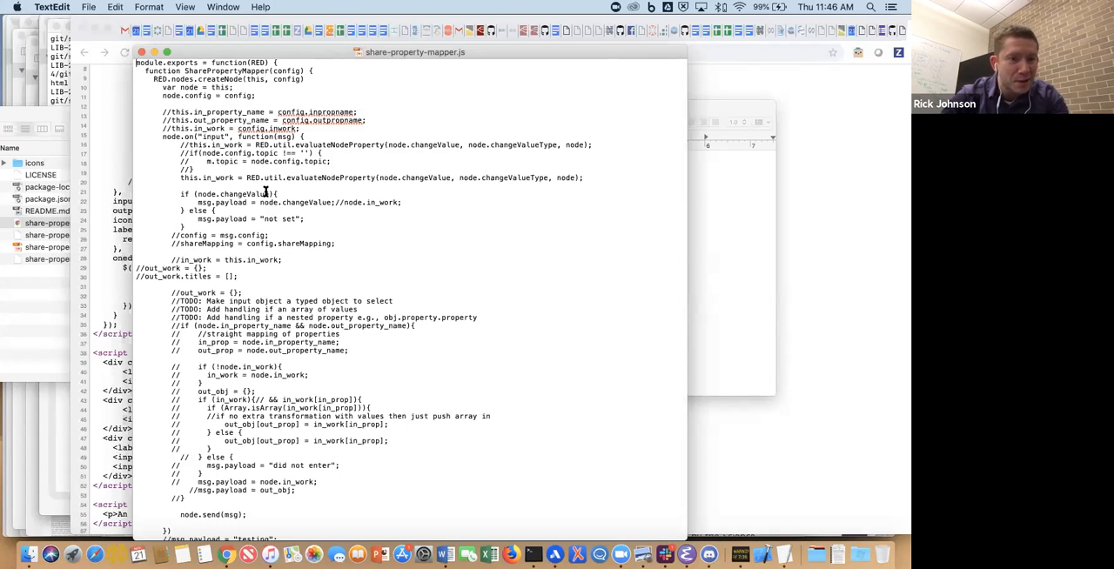
Scroll through the SharePropertyMapper function and input handler in share-property-mapper.js.
{"action": "scroll", "scroll_direction": "down", "scroll_amount": 3}
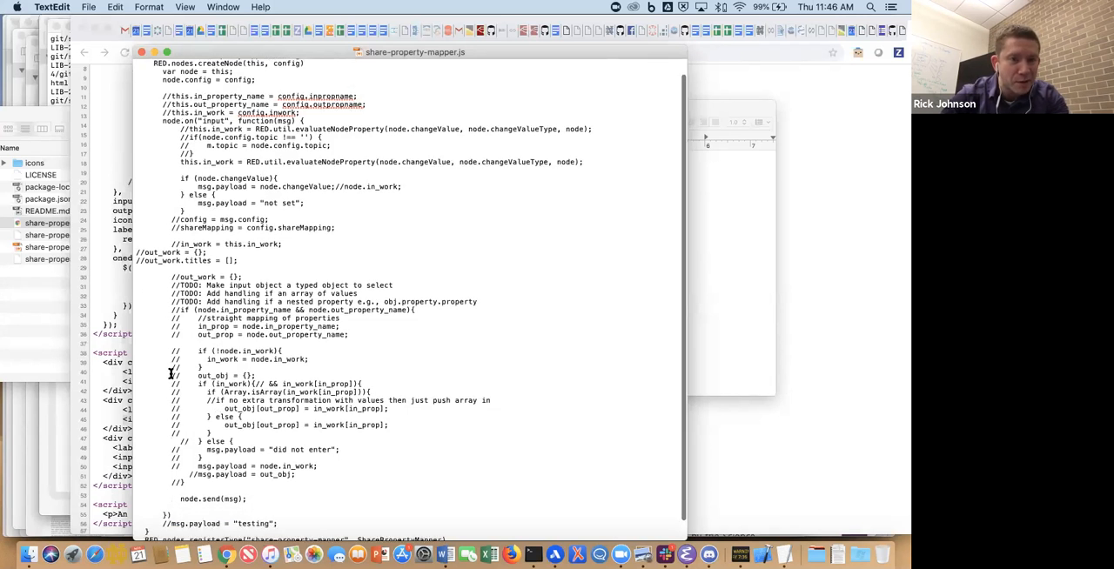
{"action": "scroll", "scroll_direction": "up", "scroll_amount": 3}
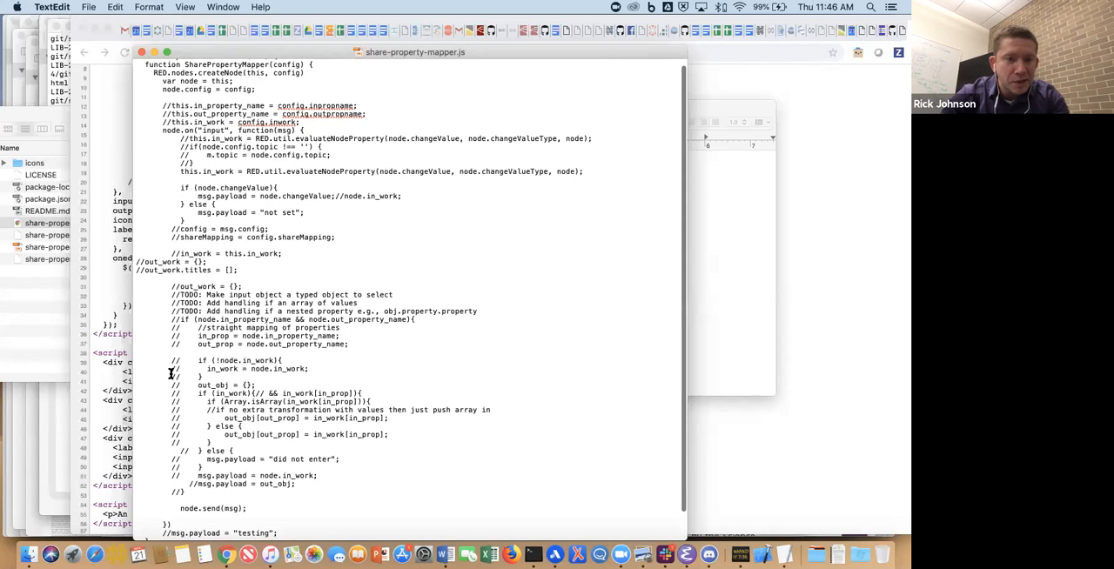
{"action": "scroll", "scroll_direction": "up", "scroll_amount": 3}
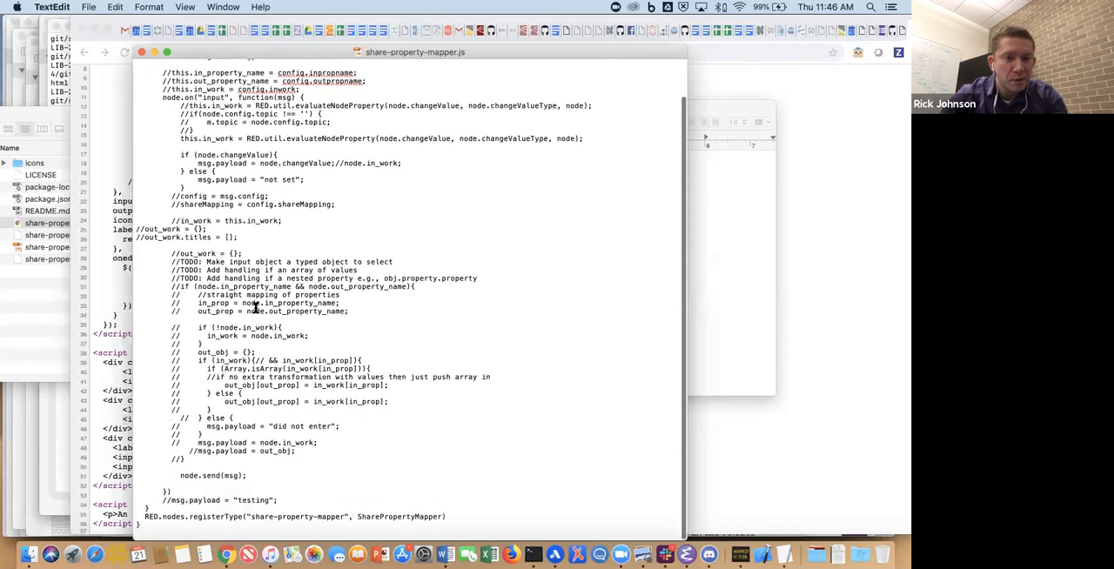
{"action": "scroll", "scroll_direction": "up", "scroll_amount": 3}
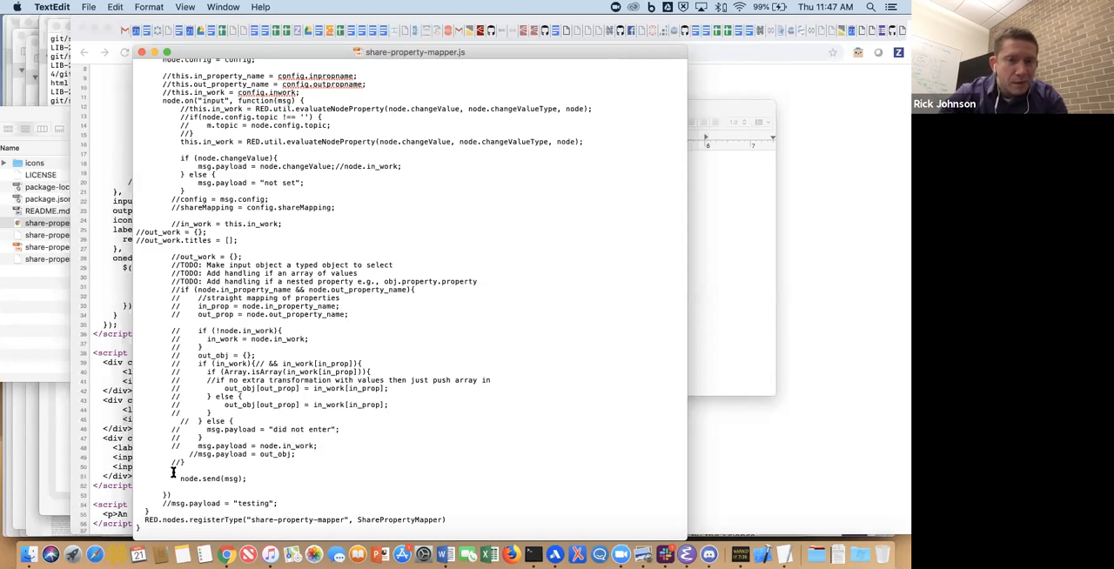
{"action": "scroll", "scroll_direction": "up", "scroll_amount": 3}
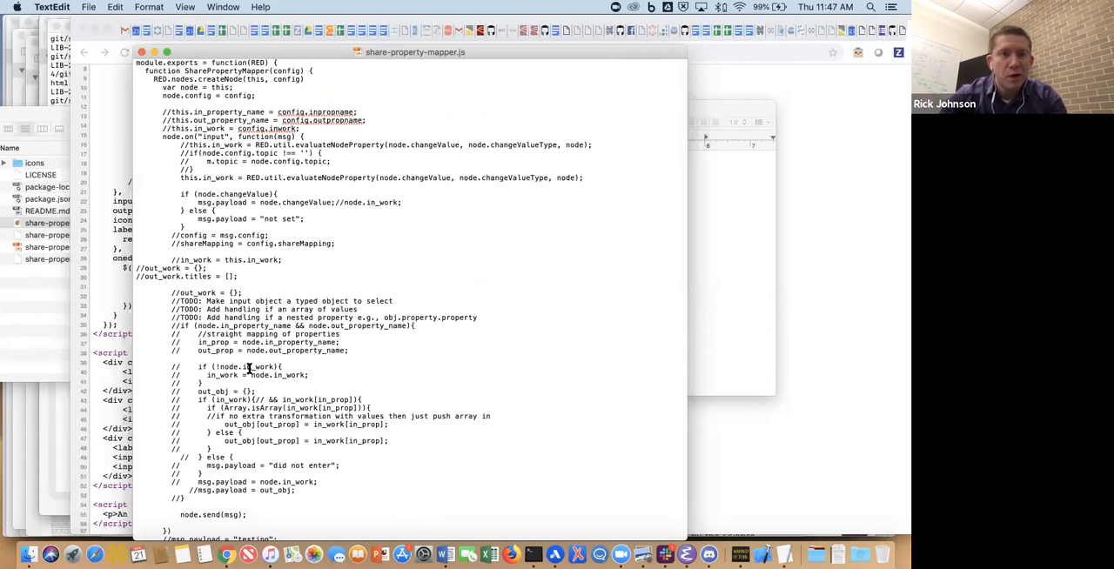
{"action": "mouse_move", "coordinate": [150, 63]}
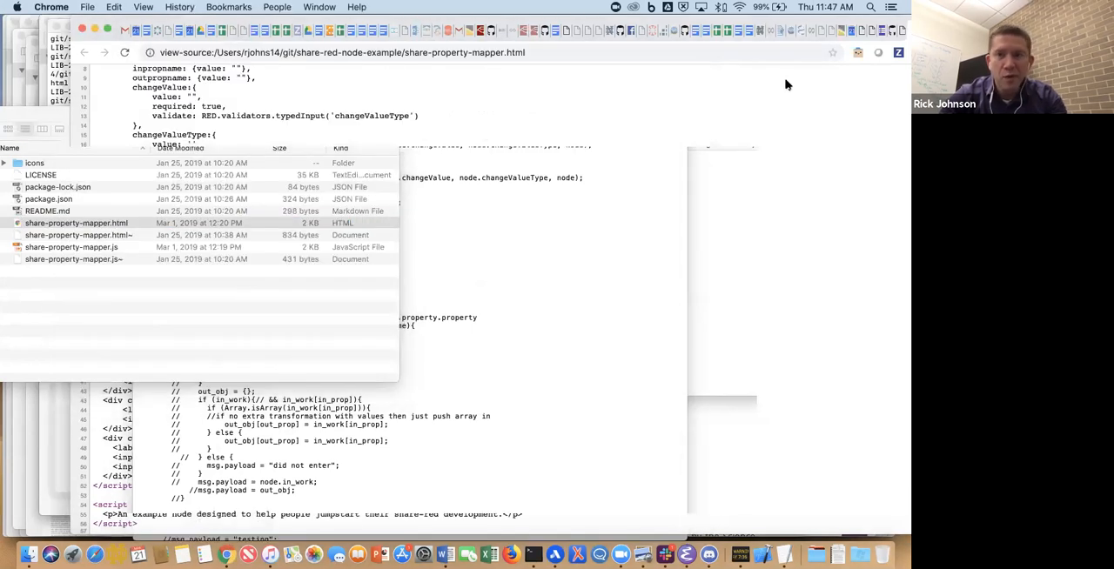
{"action": "mouse_move", "coordinate": [839, 21]}
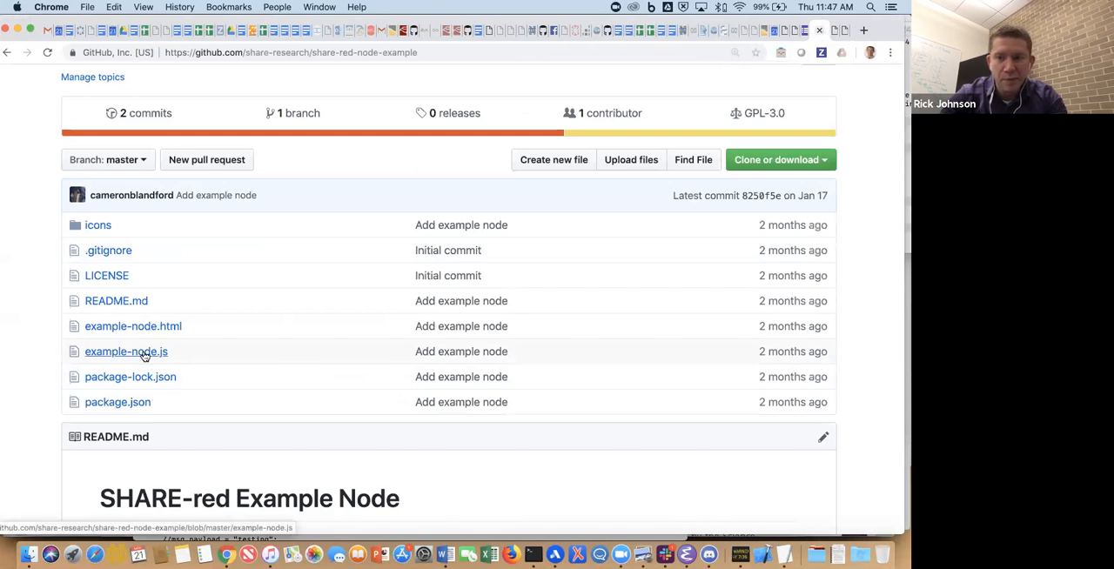
Open example-node.js from the share-red-node-example file list.
{"action": "left_click", "coordinate": [125, 352]}
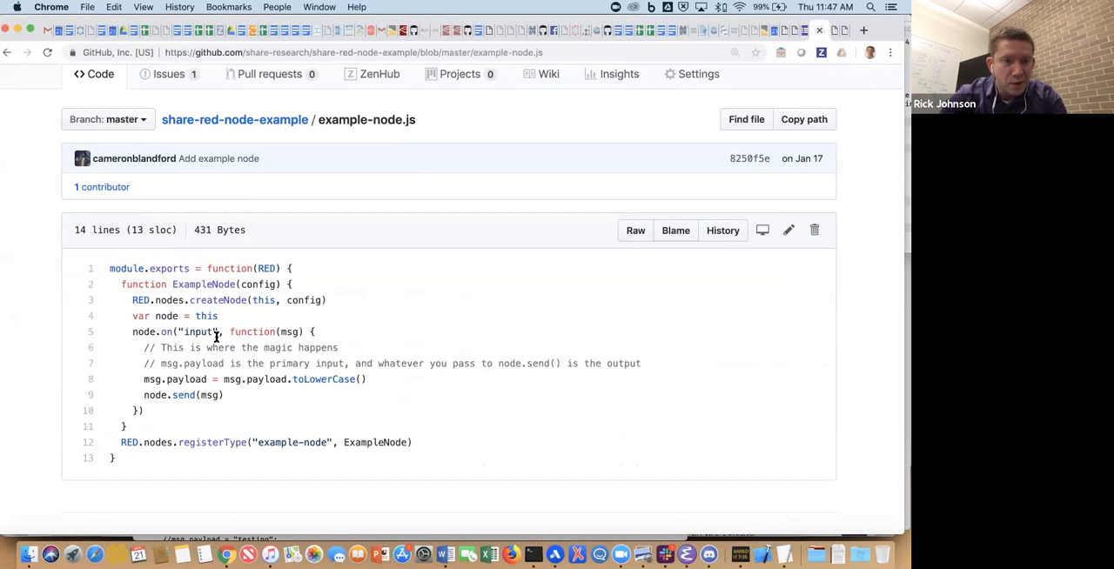
{"action": "mouse_move", "coordinate": [262, 379]}
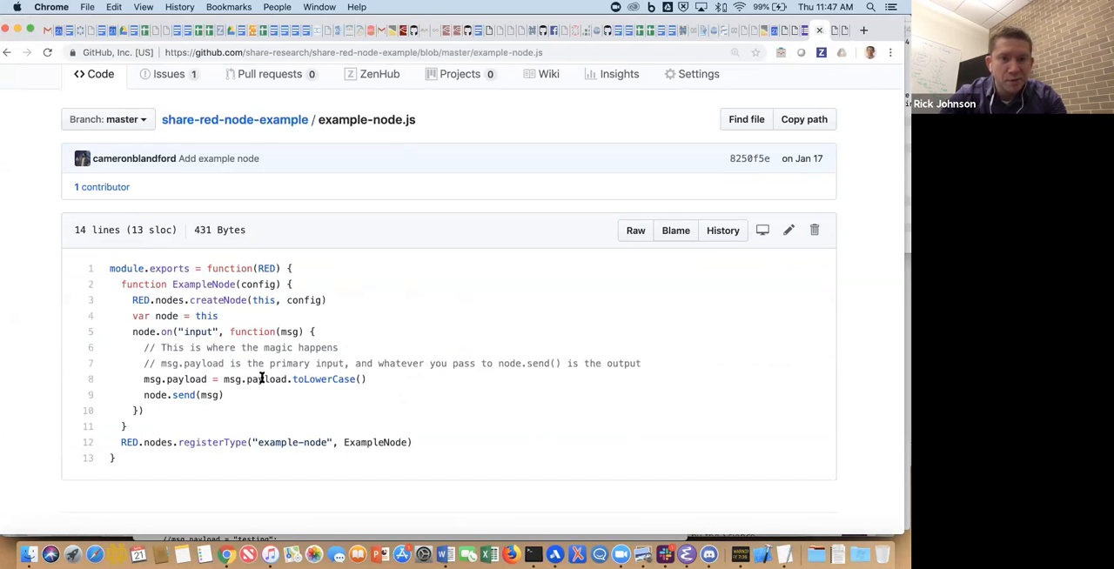
{"action": "mouse_move", "coordinate": [339, 380]}
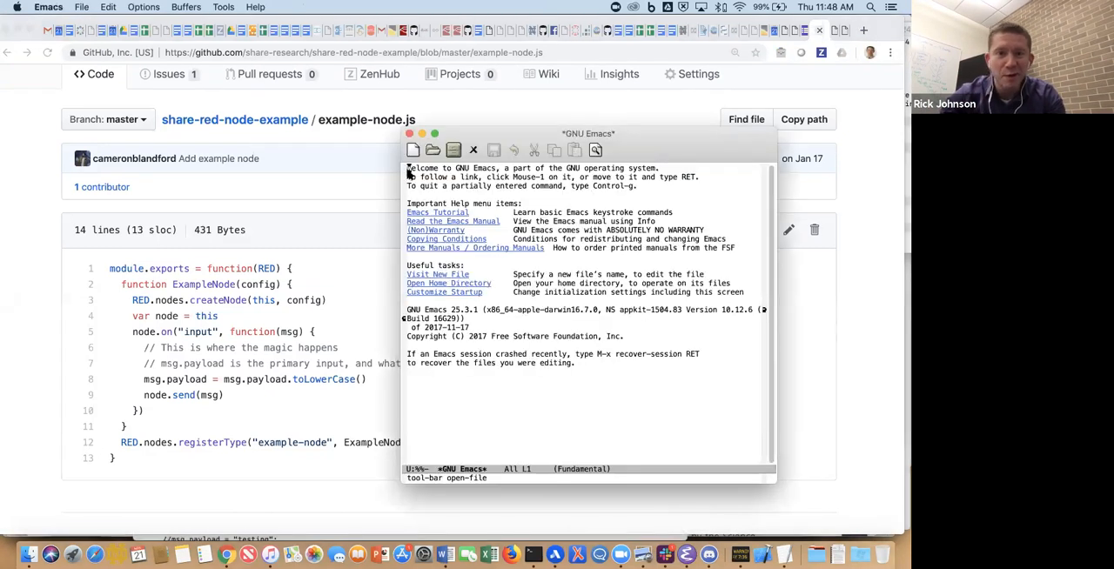
{"action": "mouse_move", "coordinate": [81, 7]}
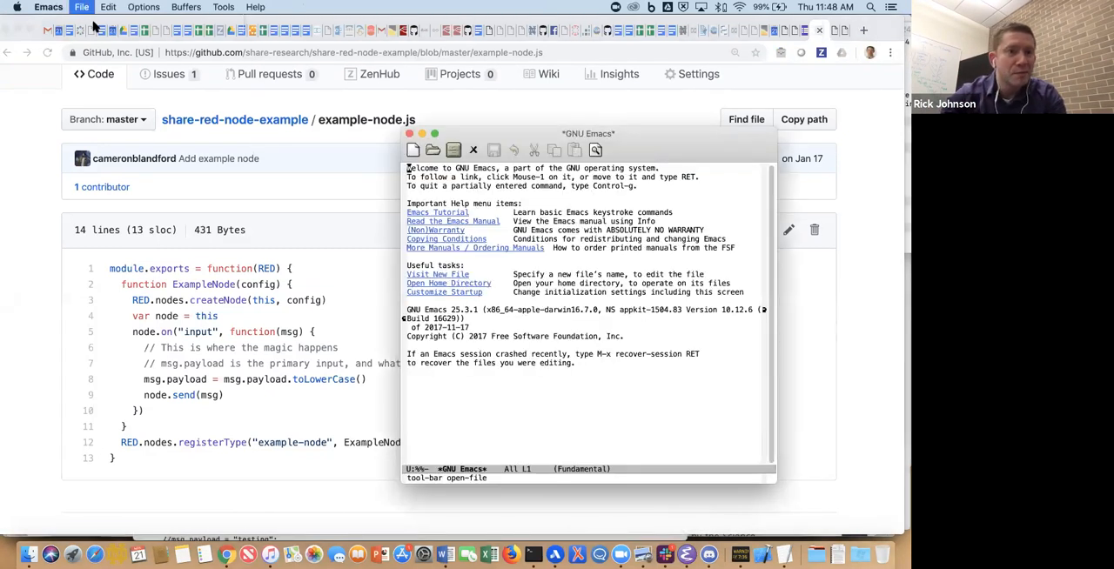
{"action": "mouse_move", "coordinate": [488, 259]}
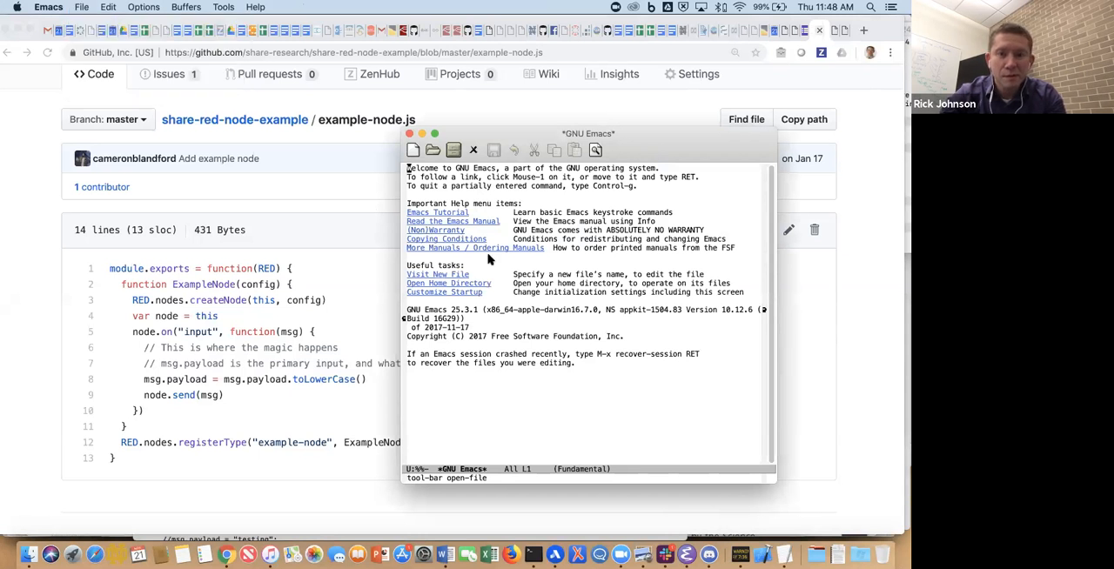
{"action": "mouse_move", "coordinate": [759, 453]}
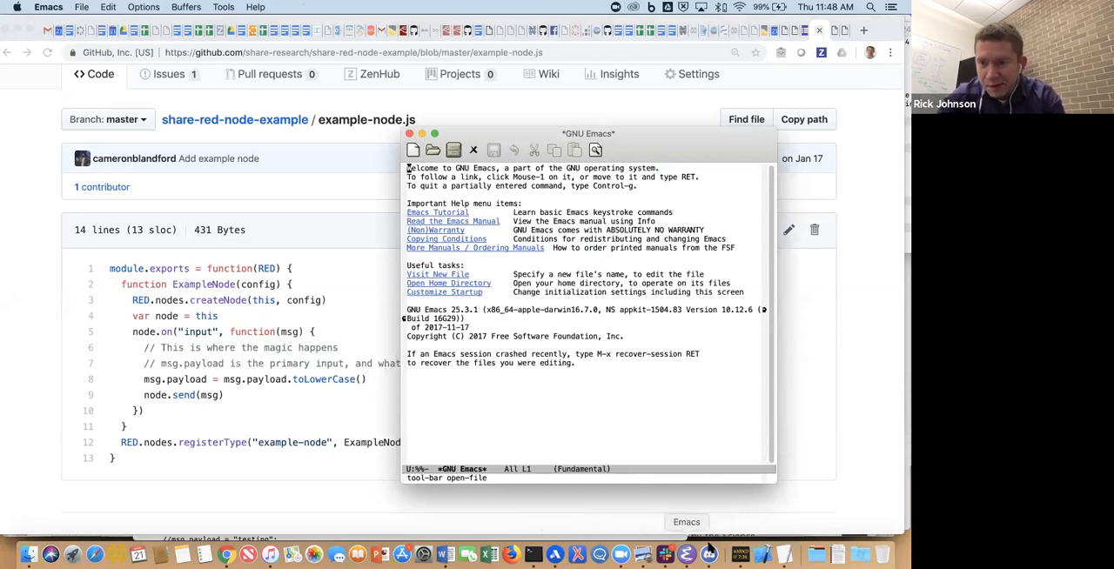
{"action": "mouse_move", "coordinate": [780, 554]}
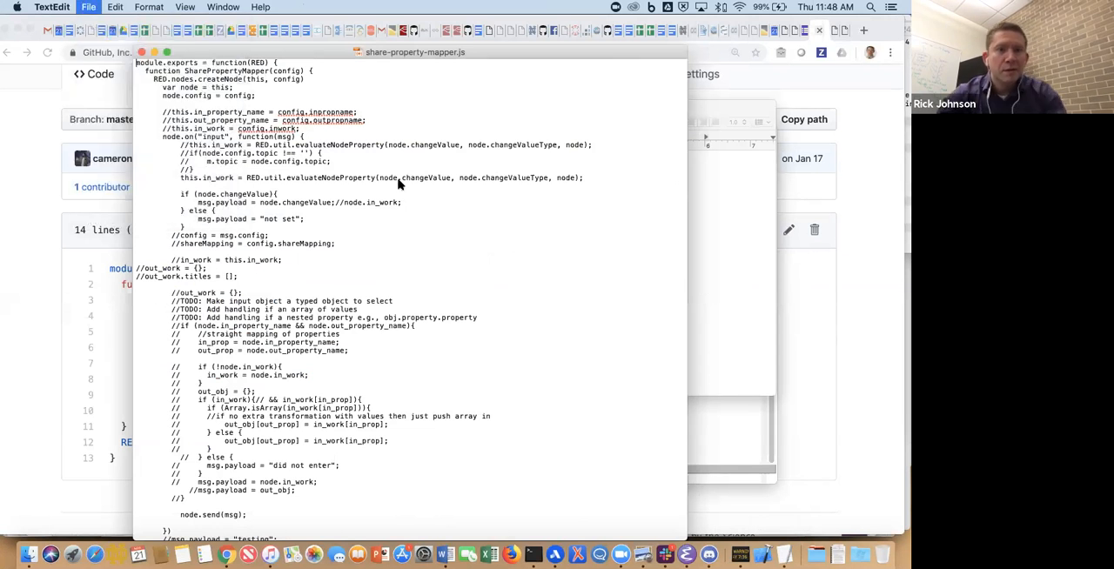
{"action": "mouse_move", "coordinate": [321, 78]}
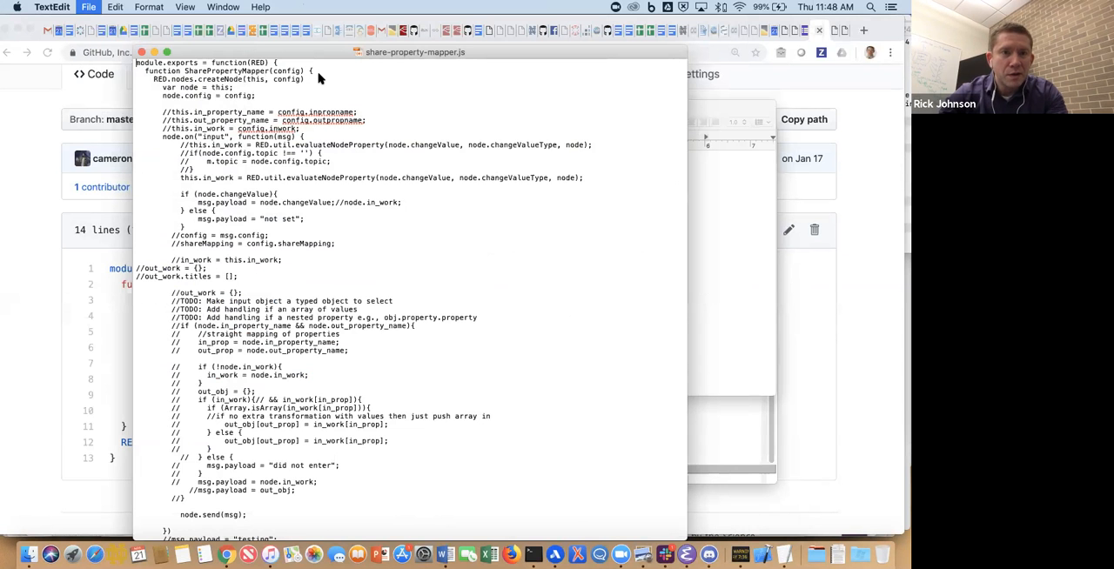
Bring the Chrome window with GitHub's example-node.js back to the front.
{"action": "left_click", "coordinate": [89, 7]}
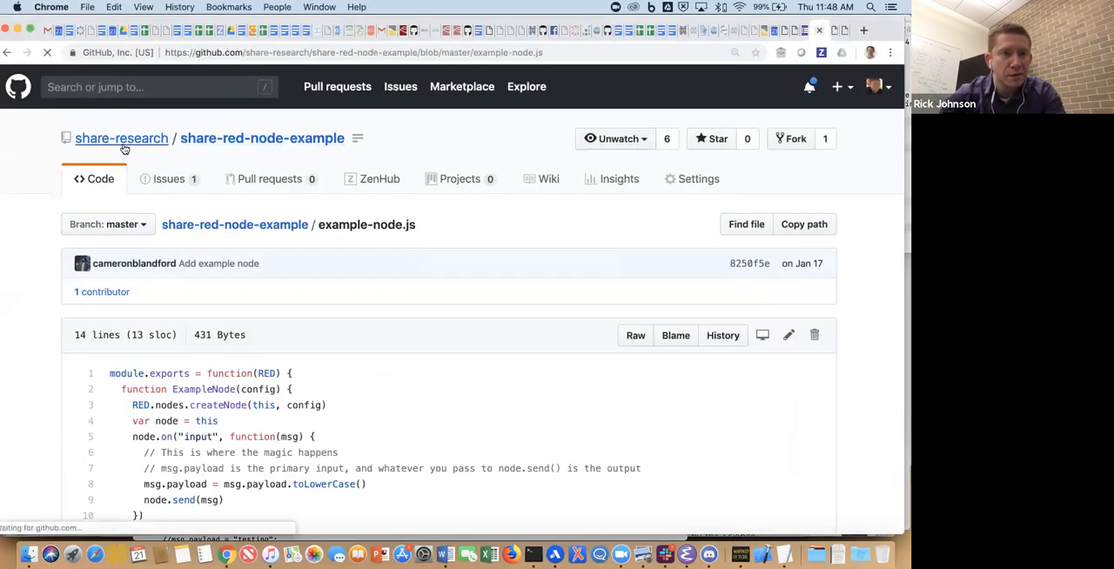
From the share-research organisation, open share-red-flows/harvest-flows/crossref-workMapping.yaml.
{"action": "left_click", "coordinate": [122, 140]}
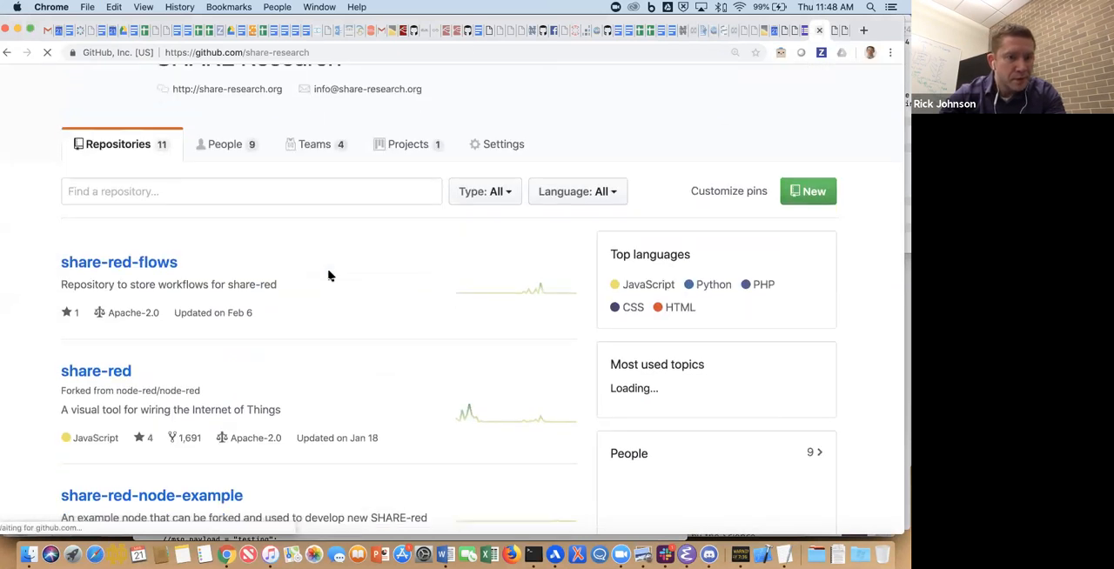
{"action": "left_click", "coordinate": [119, 261]}
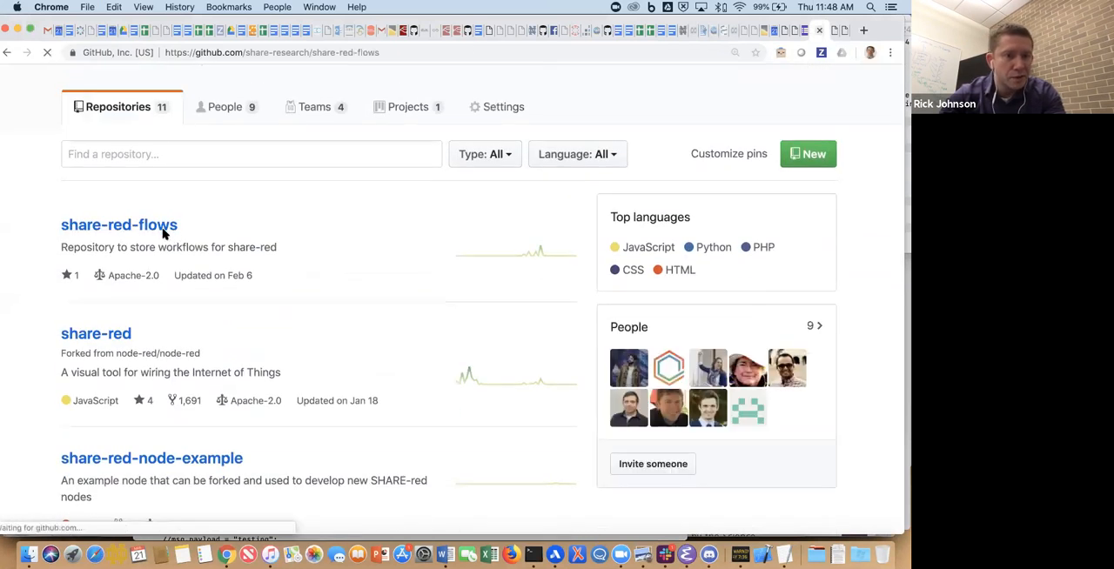
{"action": "left_click", "coordinate": [118, 225]}
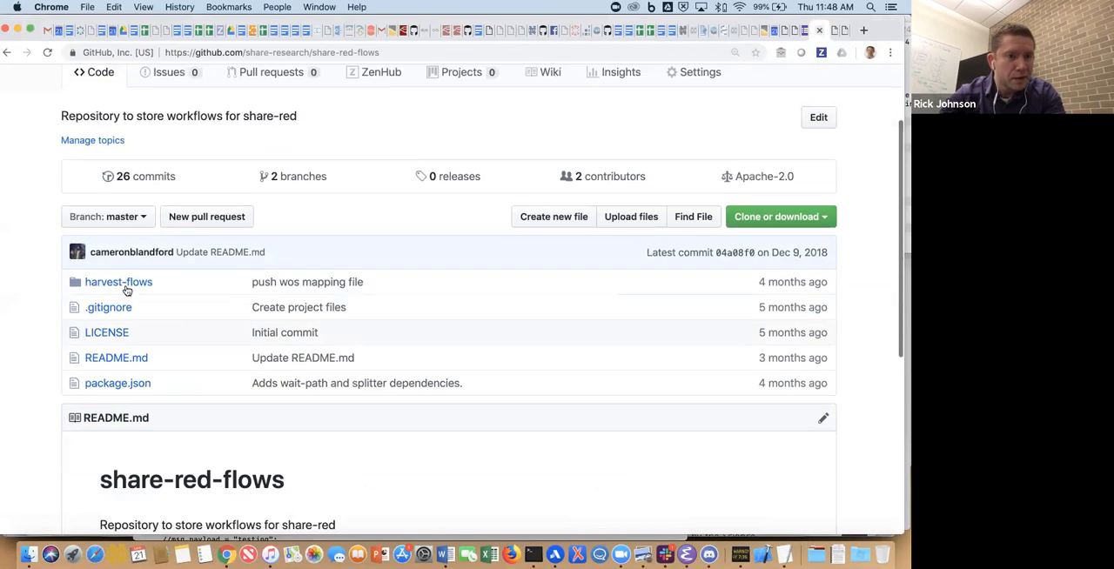
{"action": "left_click", "coordinate": [118, 283]}
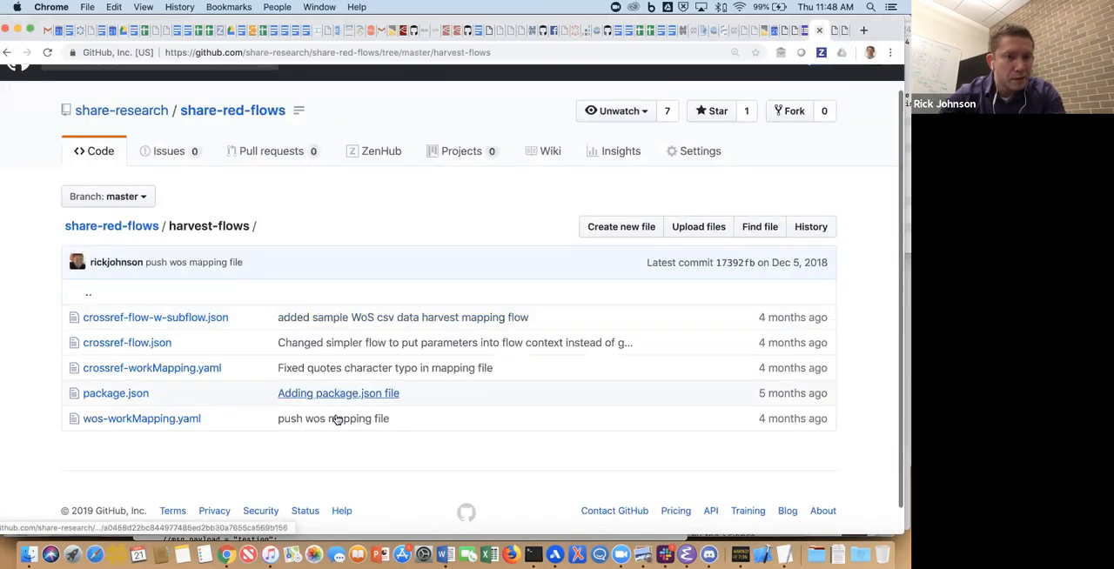
{"action": "left_click", "coordinate": [152, 368]}
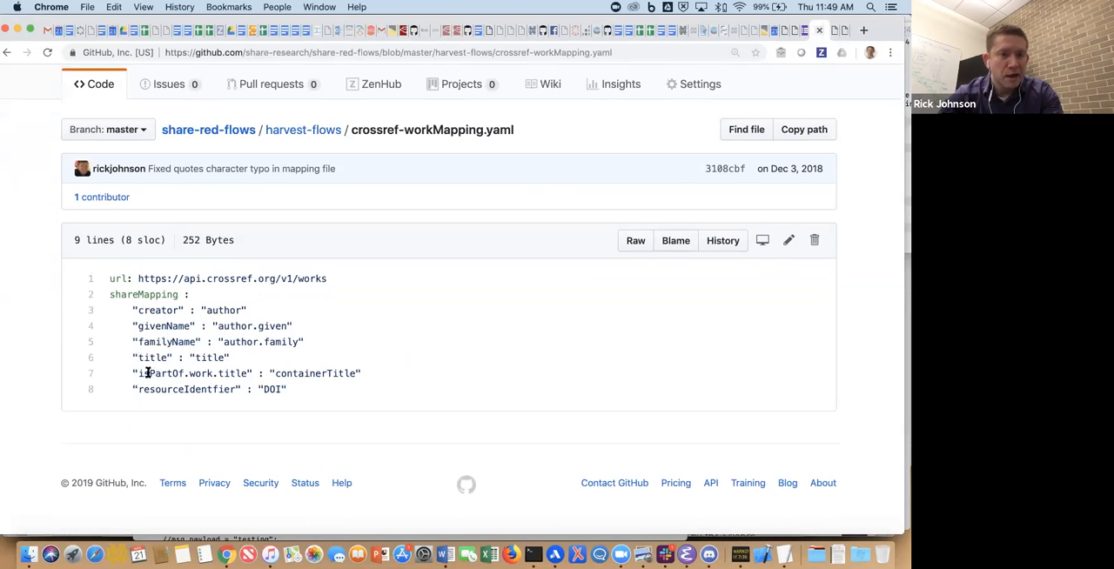
Select the author.family value in the shareMapping entries to discuss it.
{"action": "double_click", "coordinate": [191, 372]}
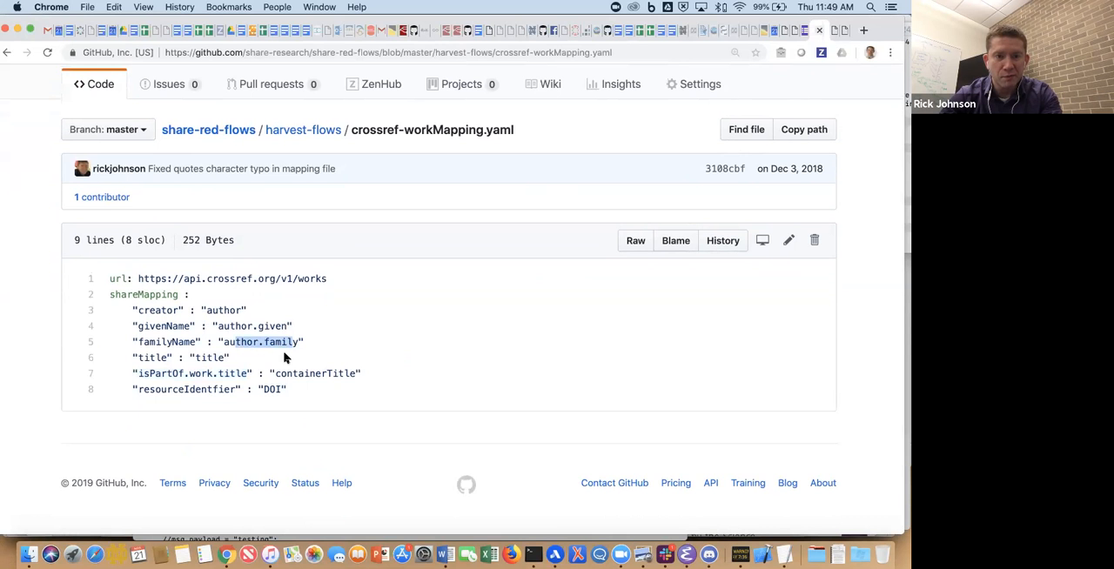
{"action": "mouse_move", "coordinate": [390, 355]}
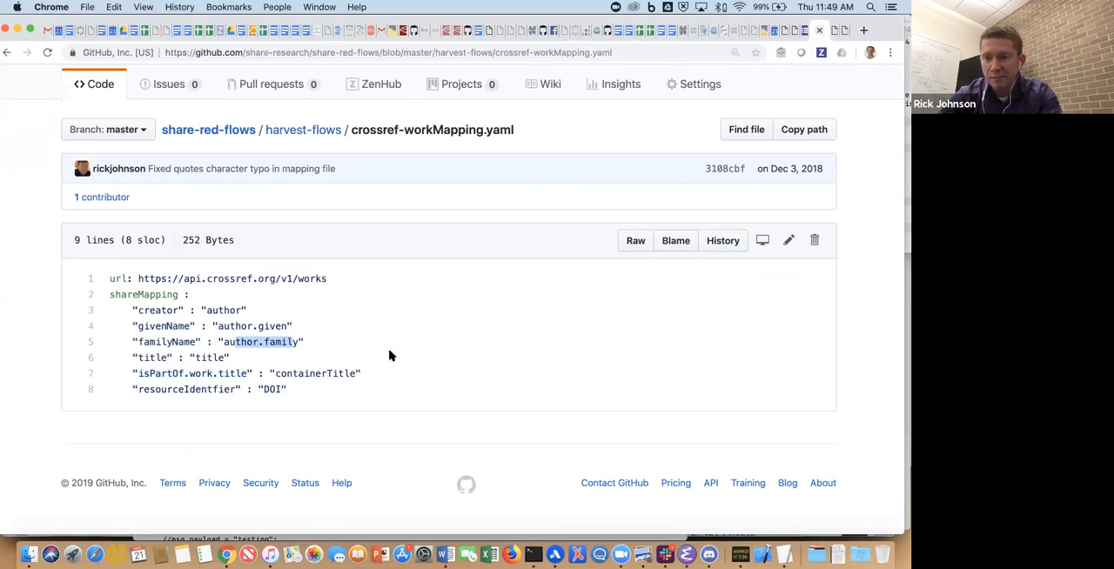
{"action": "mouse_move", "coordinate": [410, 352]}
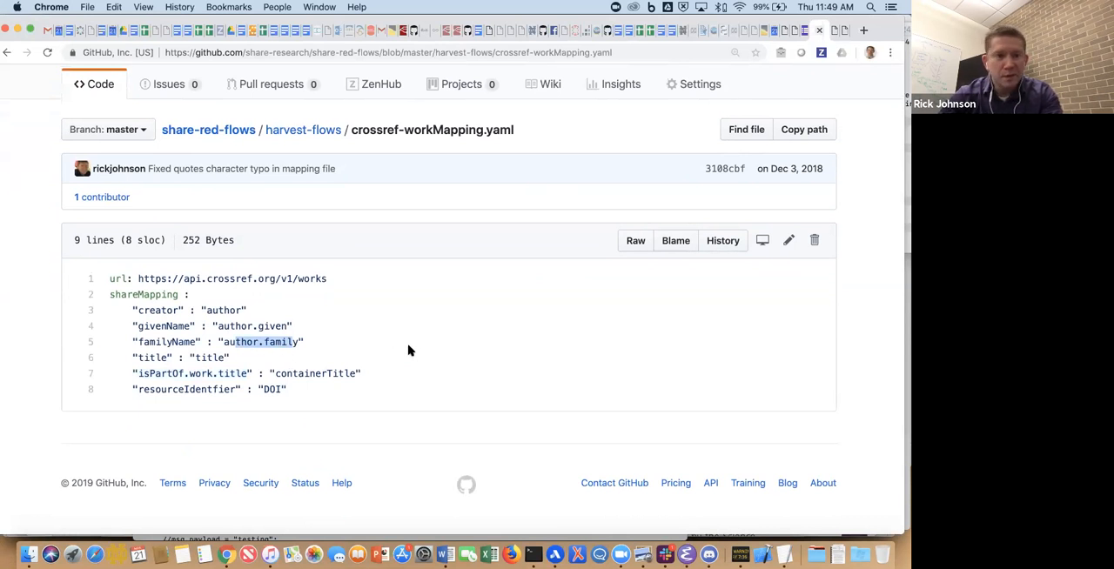
{"action": "mouse_move", "coordinate": [500, 345]}
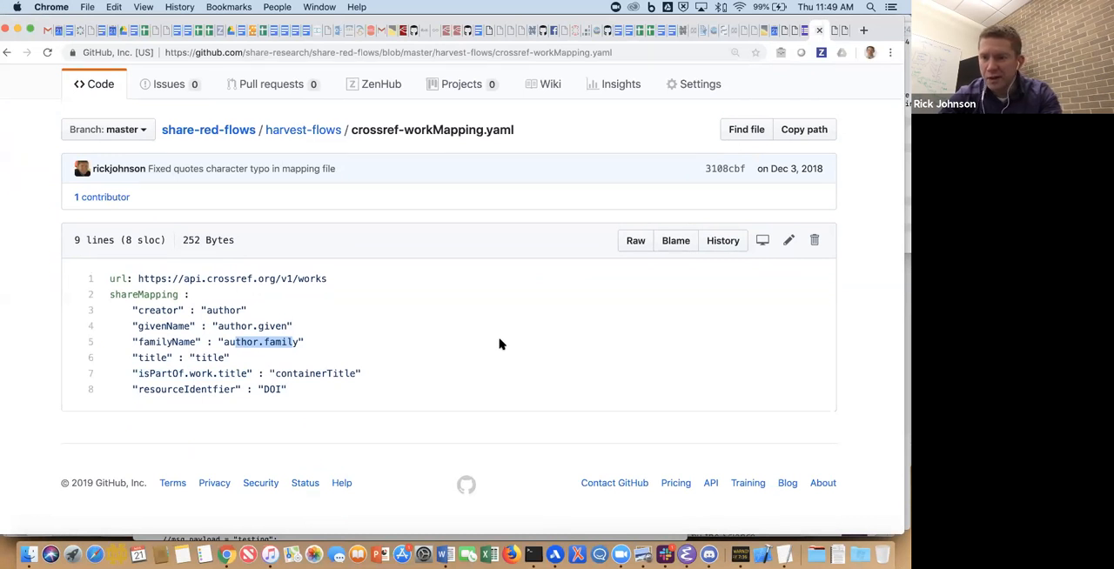
{"action": "mouse_move", "coordinate": [665, 418]}
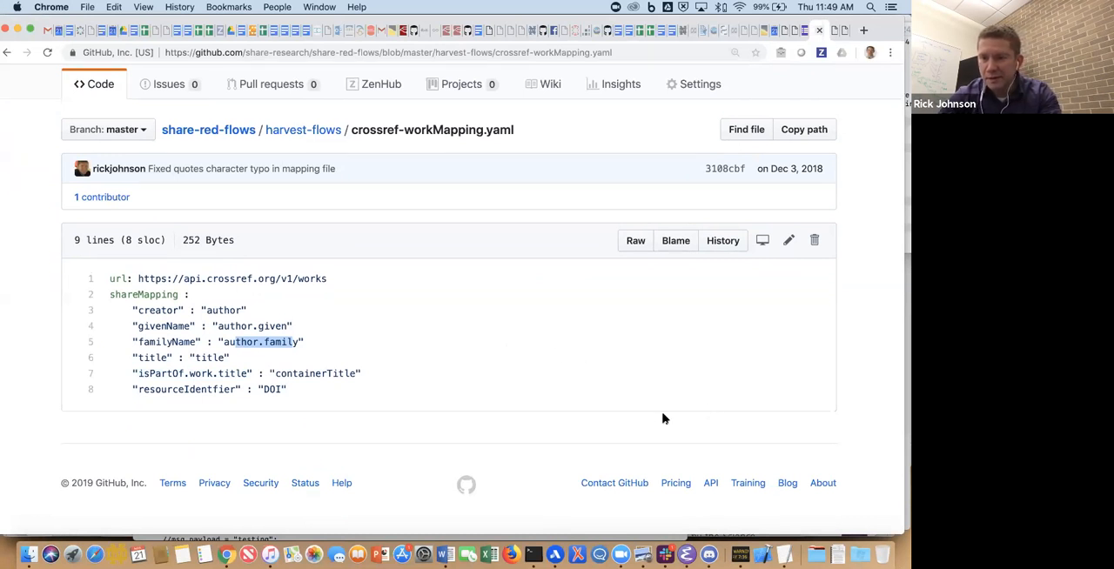
{"action": "mouse_move", "coordinate": [624, 397]}
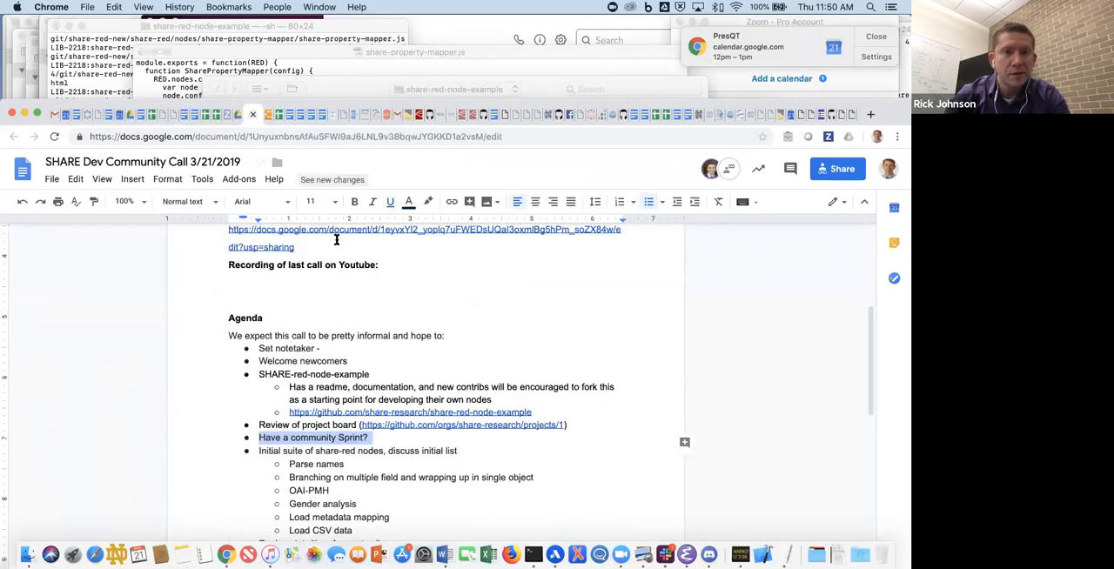
{"action": "scroll", "scroll_direction": "down", "scroll_amount": 3}
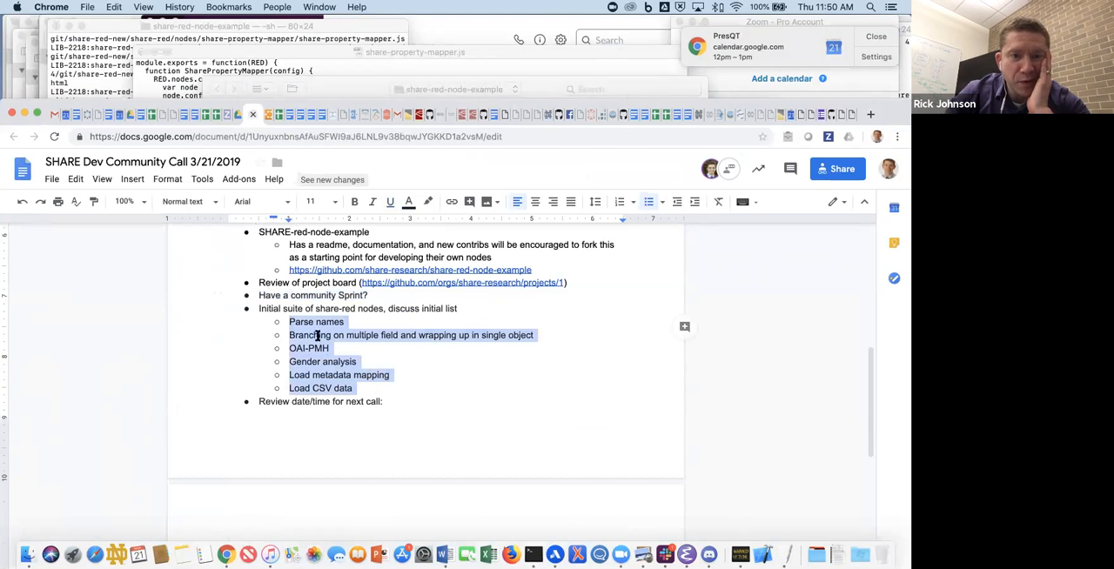
{"action": "left_click", "coordinate": [357, 335]}
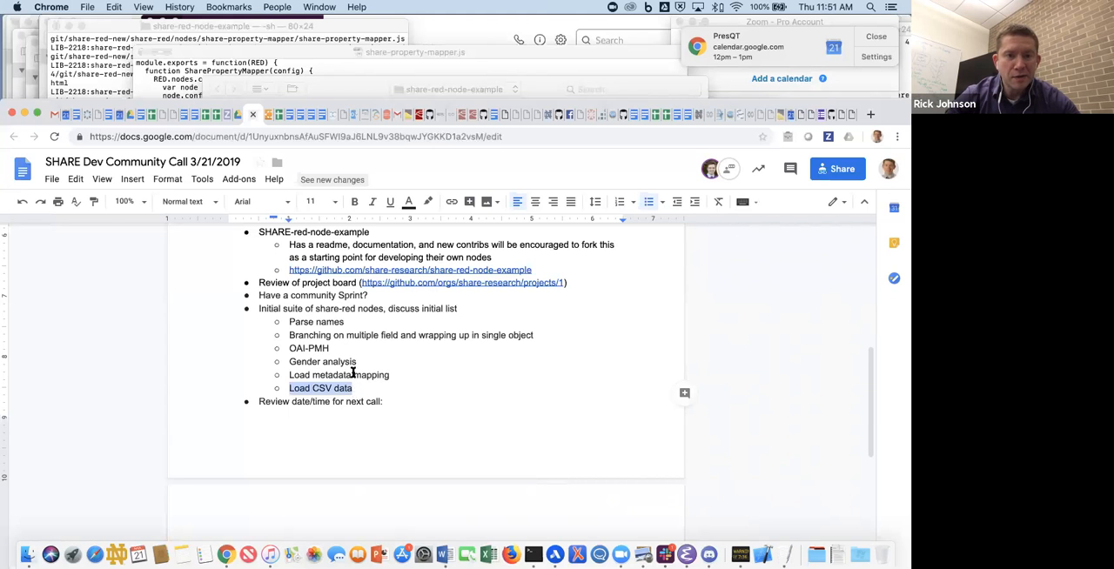
{"action": "scroll", "scroll_direction": "down", "scroll_amount": 3}
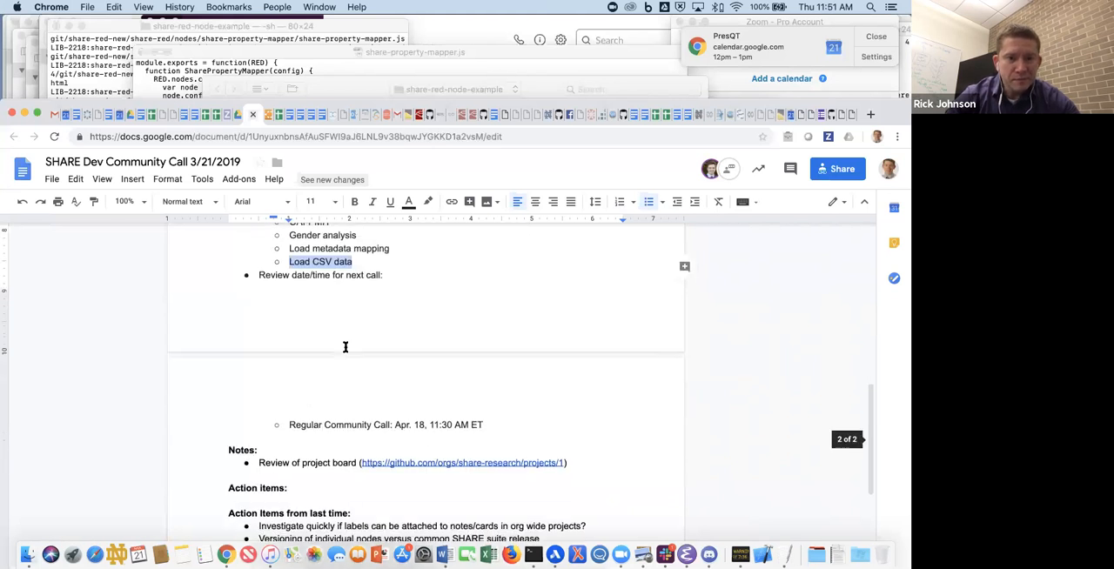
{"action": "scroll", "scroll_direction": "up", "scroll_amount": 3}
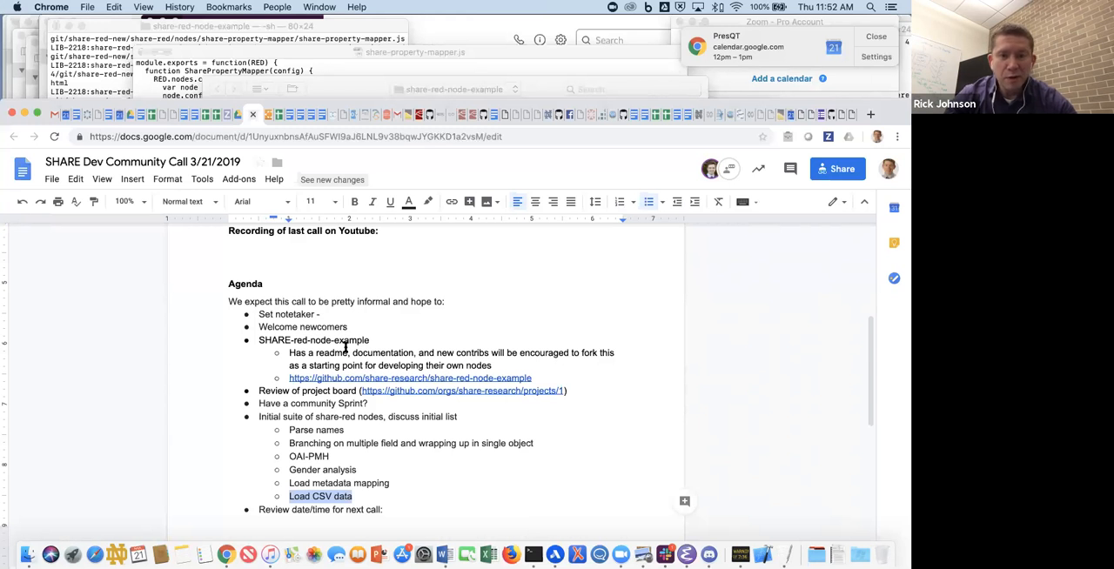
Scroll through the agenda to its end, past the action items to the closing chat line.
{"action": "scroll", "scroll_direction": "down", "scroll_amount": 3}
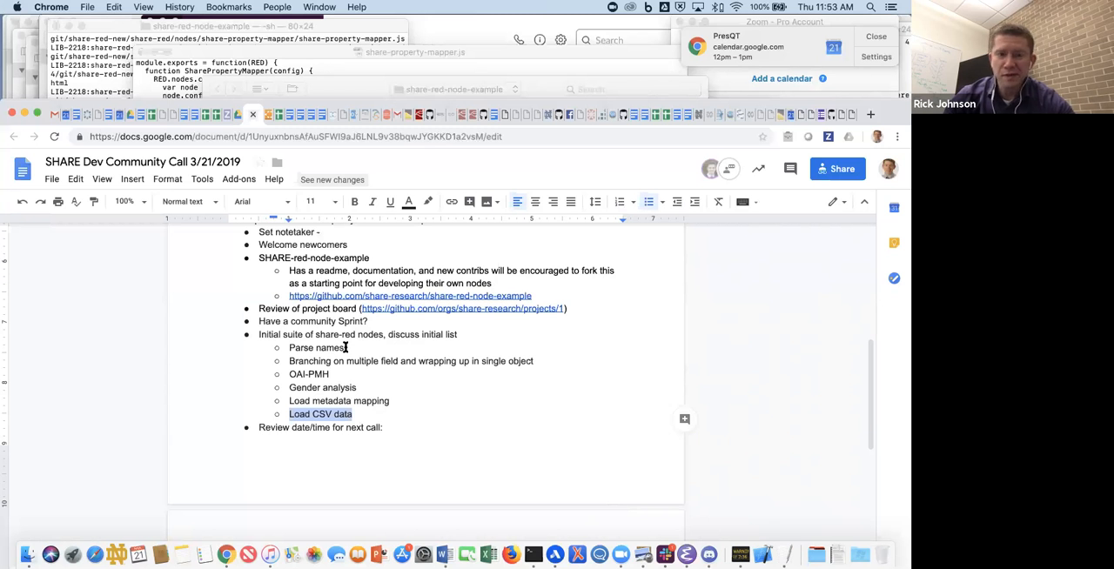
{"action": "mouse_move", "coordinate": [380, 347]}
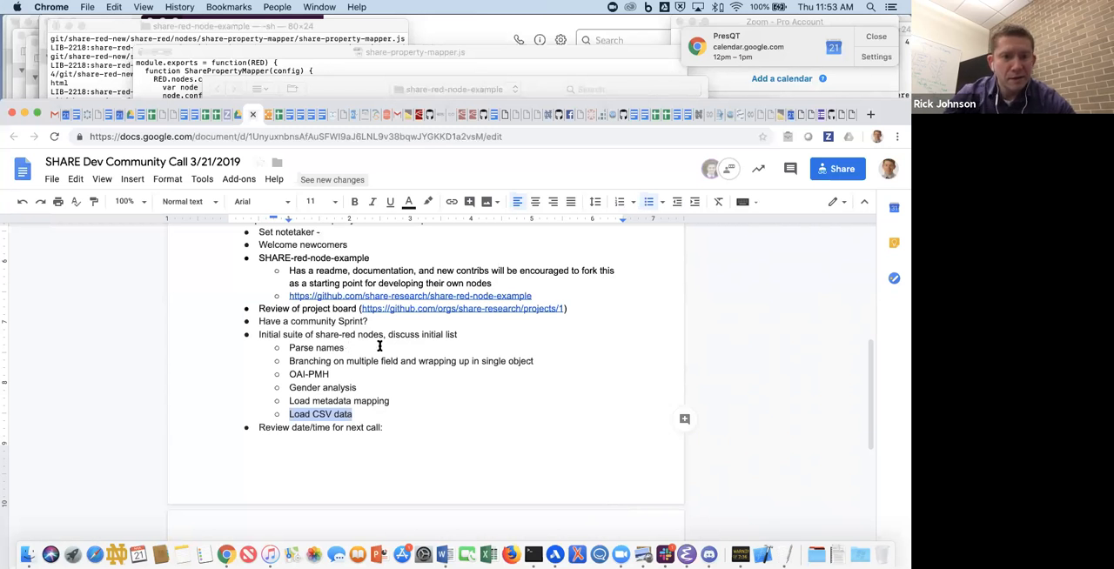
{"action": "scroll", "scroll_direction": "up", "scroll_amount": 3}
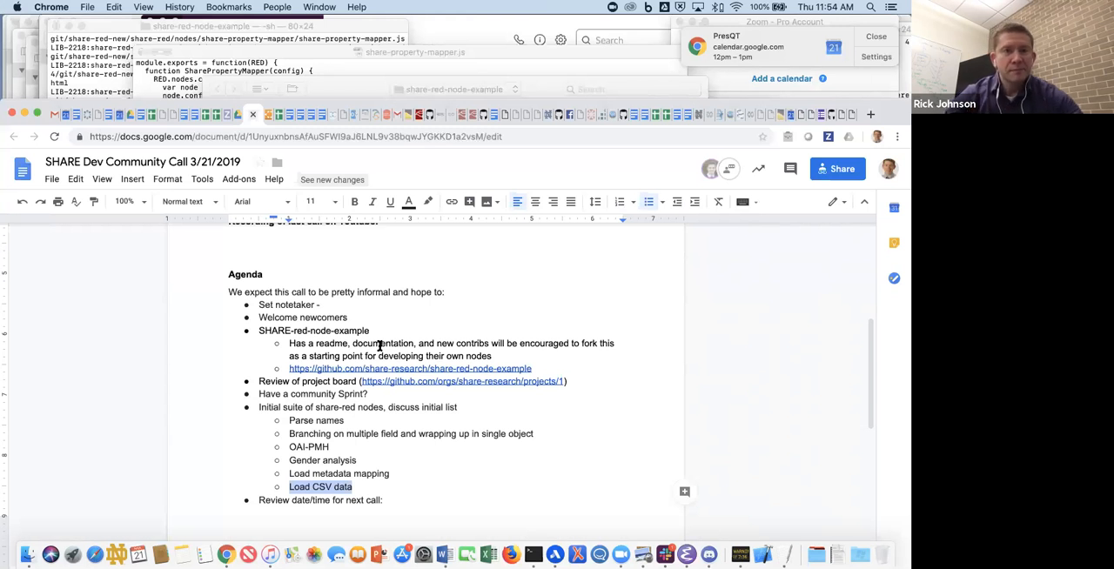
{"action": "mouse_move", "coordinate": [488, 299]}
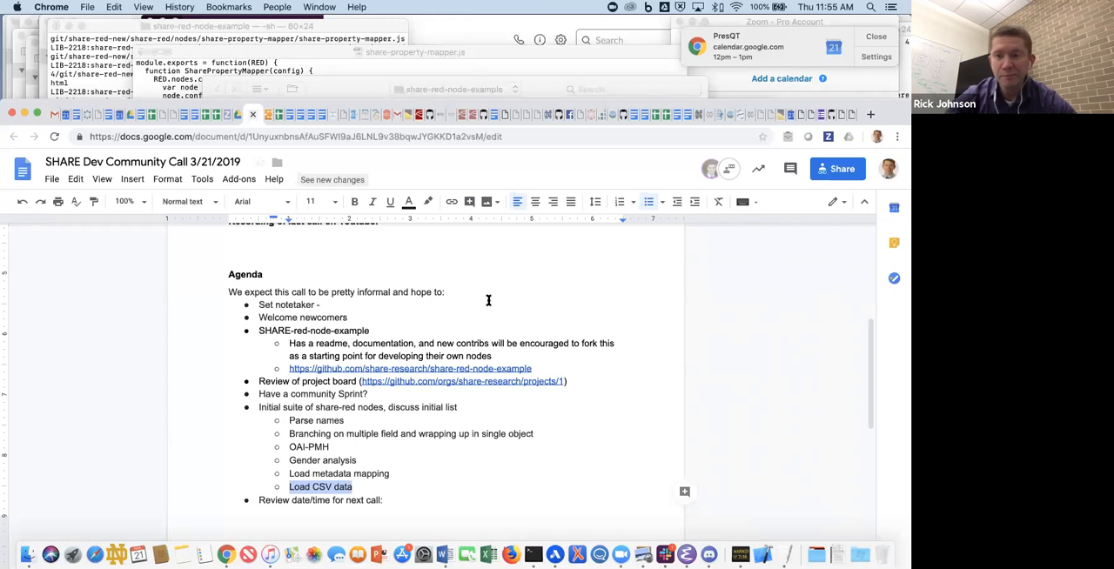
{"action": "mouse_move", "coordinate": [568, 308]}
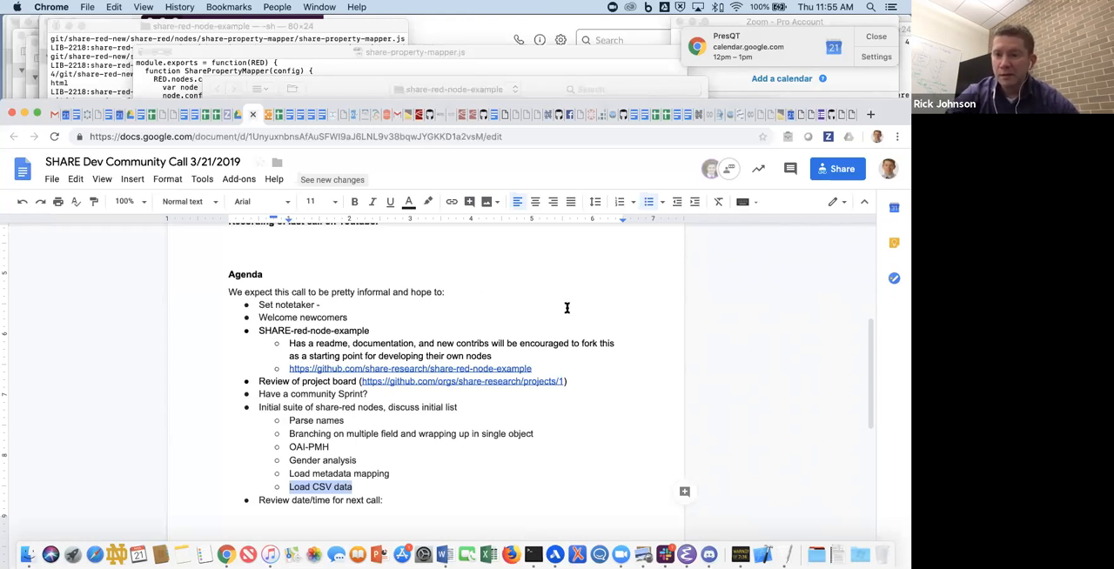
{"action": "mouse_move", "coordinate": [547, 285]}
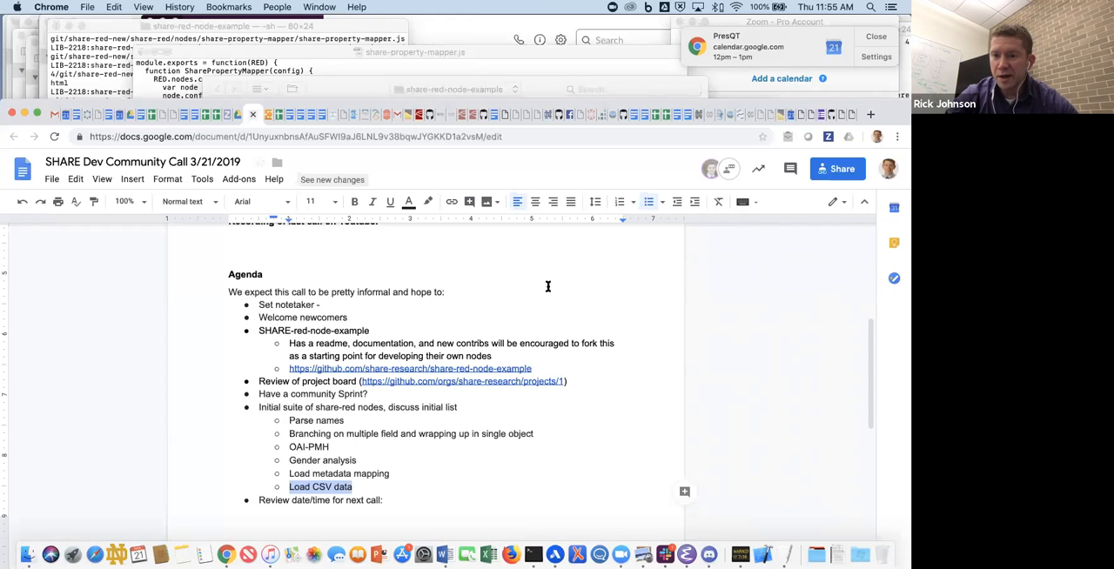
{"action": "mouse_move", "coordinate": [510, 278]}
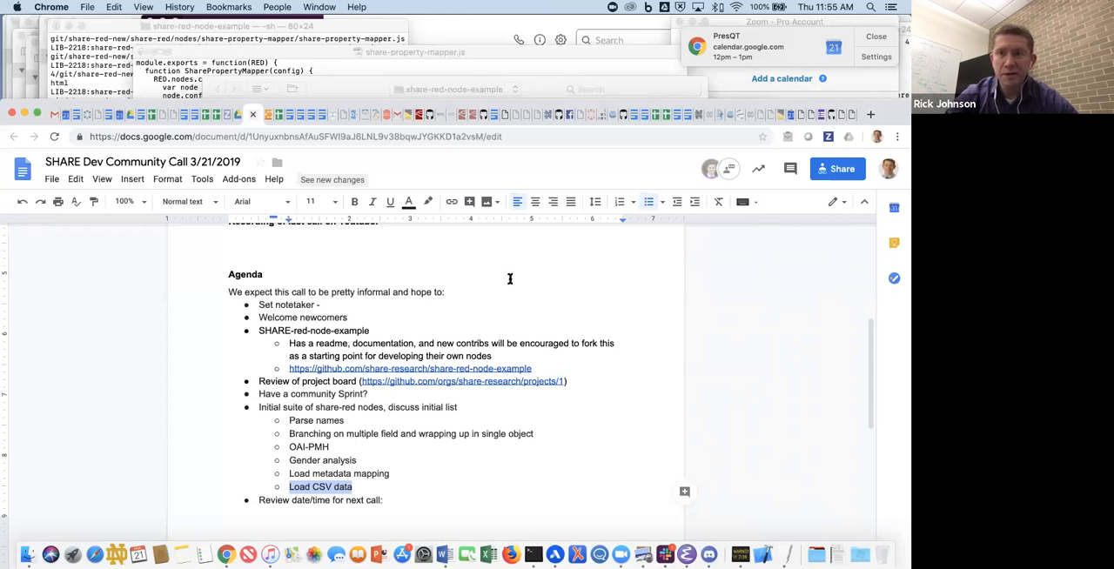
{"action": "mouse_move", "coordinate": [460, 268]}
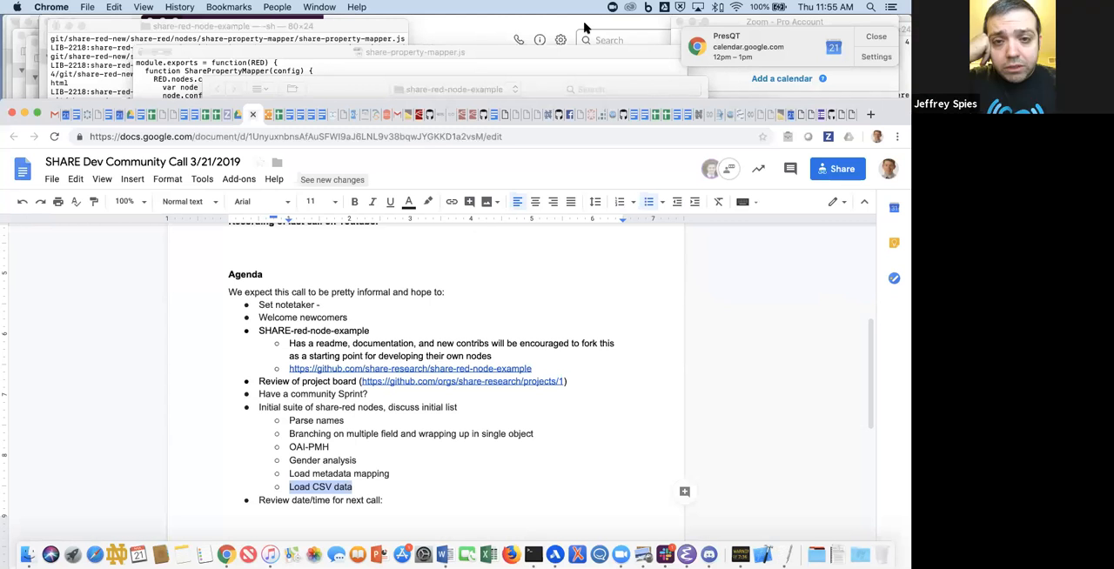
{"action": "mouse_move", "coordinate": [669, 41]}
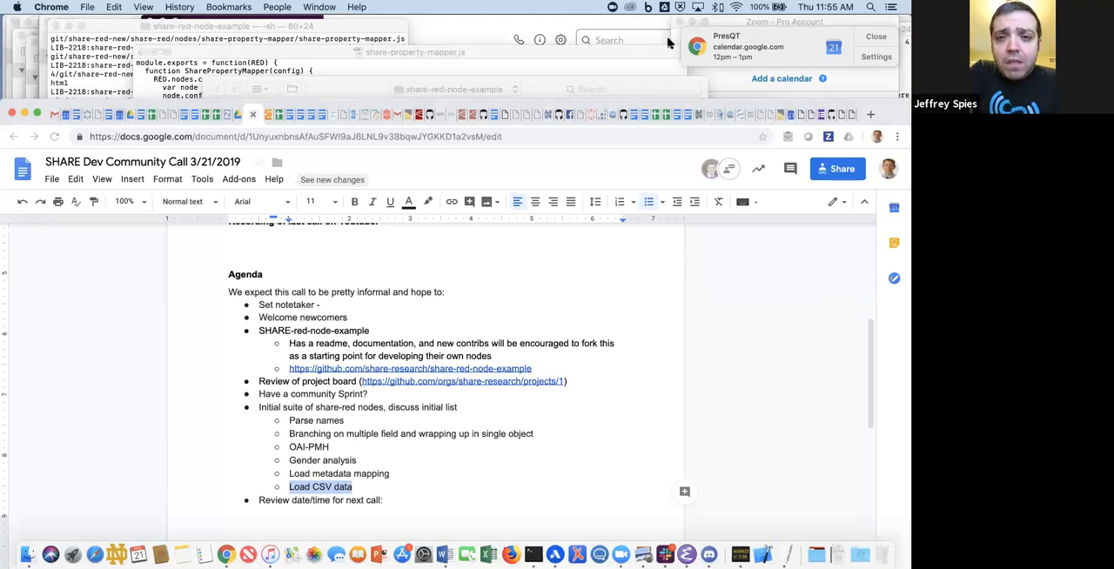
{"action": "mouse_move", "coordinate": [636, 50]}
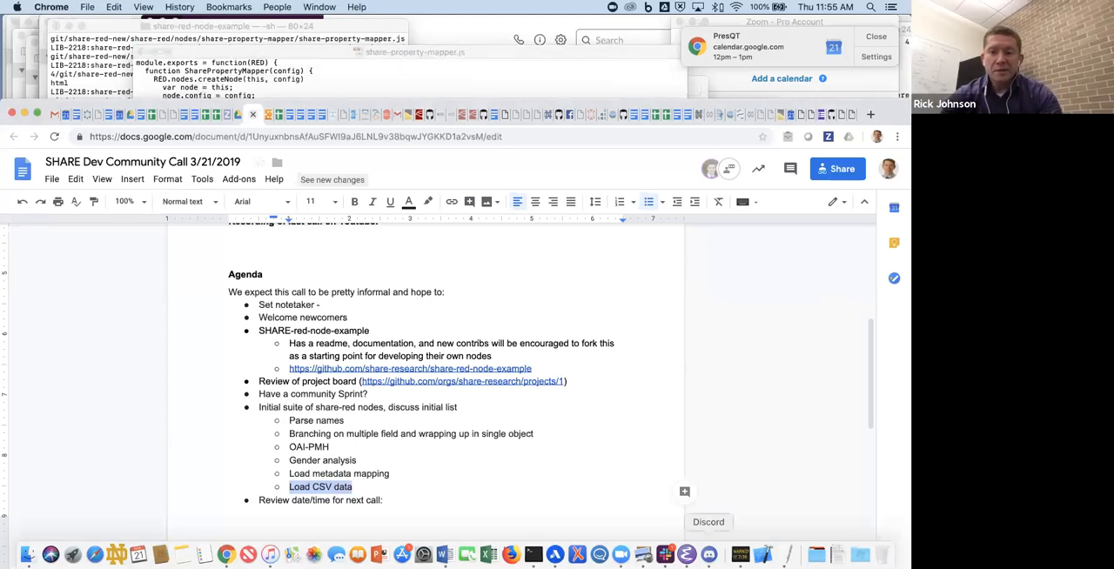
{"action": "mouse_move", "coordinate": [472, 465]}
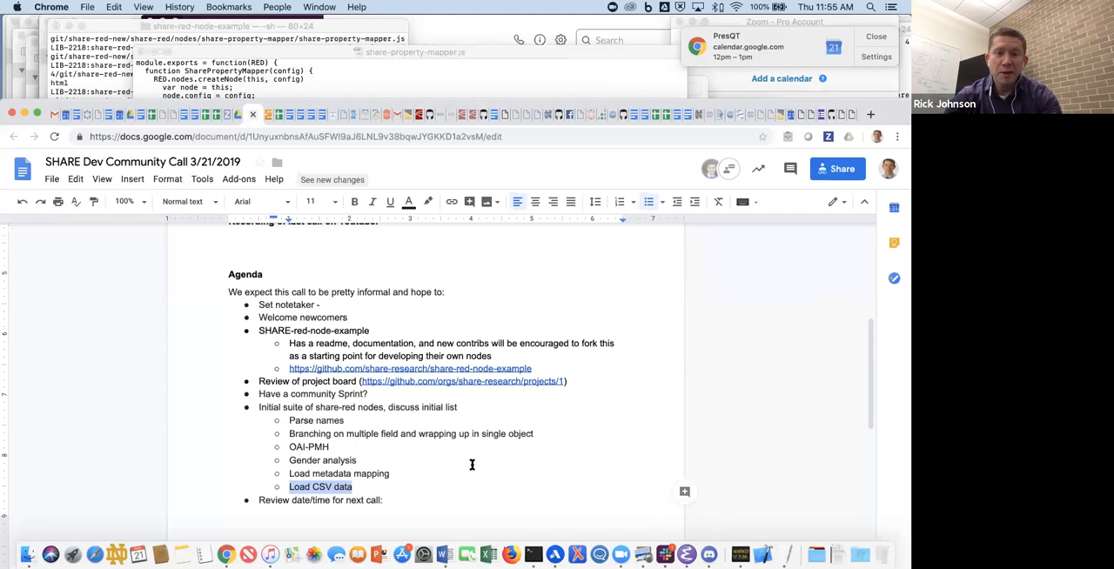
{"action": "scroll", "scroll_direction": "up", "scroll_amount": 3}
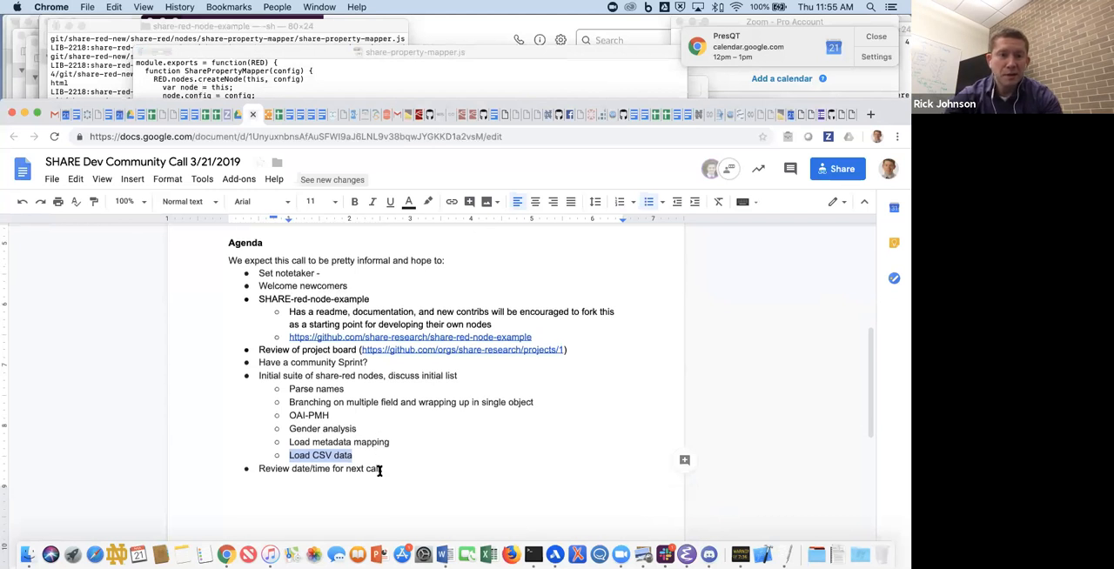
{"action": "scroll", "scroll_direction": "down", "scroll_amount": 3}
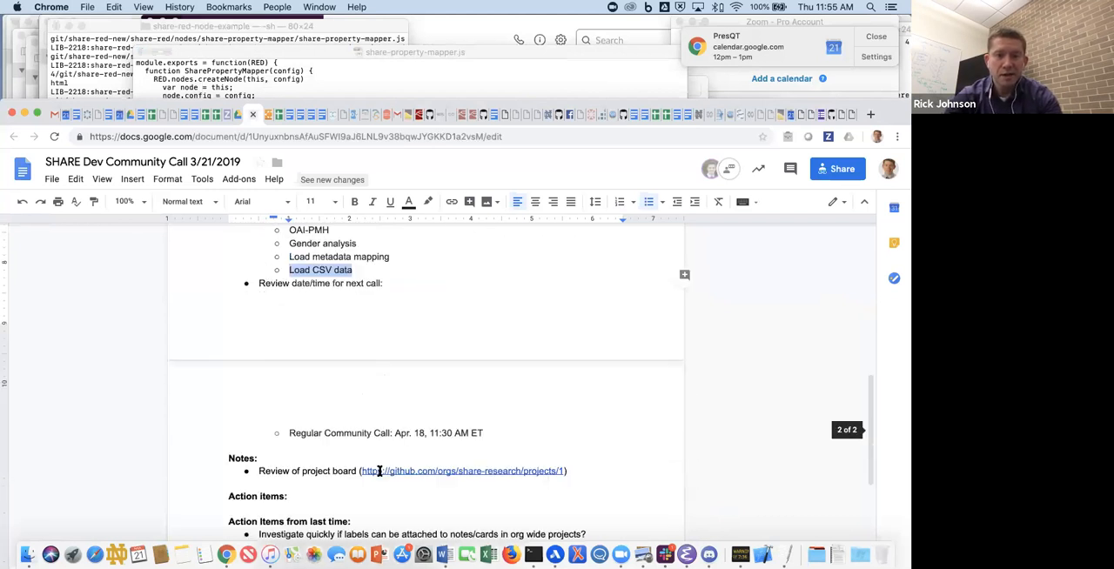
{"action": "scroll", "scroll_direction": "down", "scroll_amount": 3}
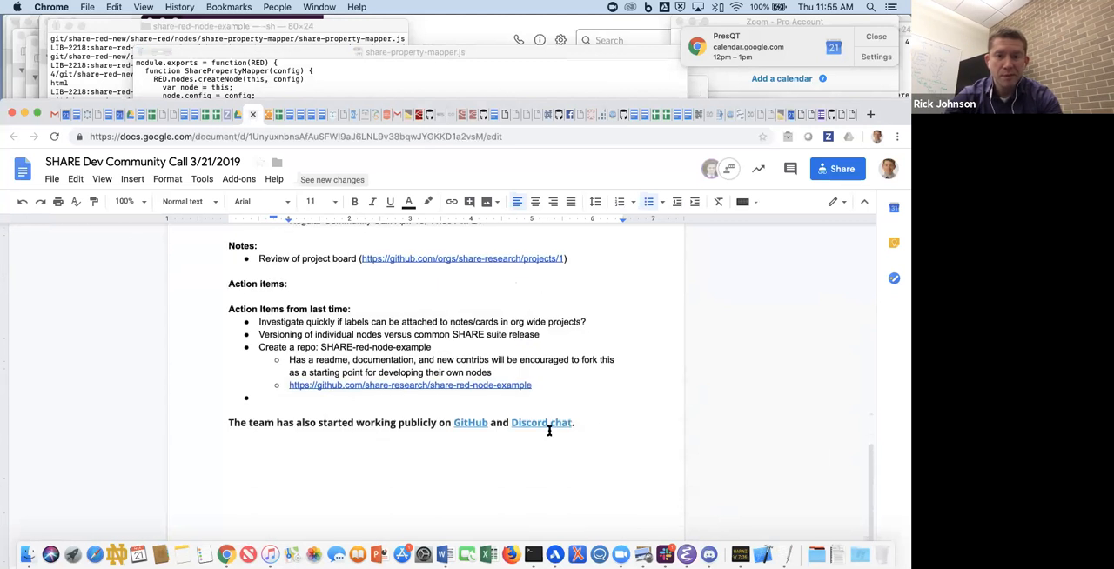
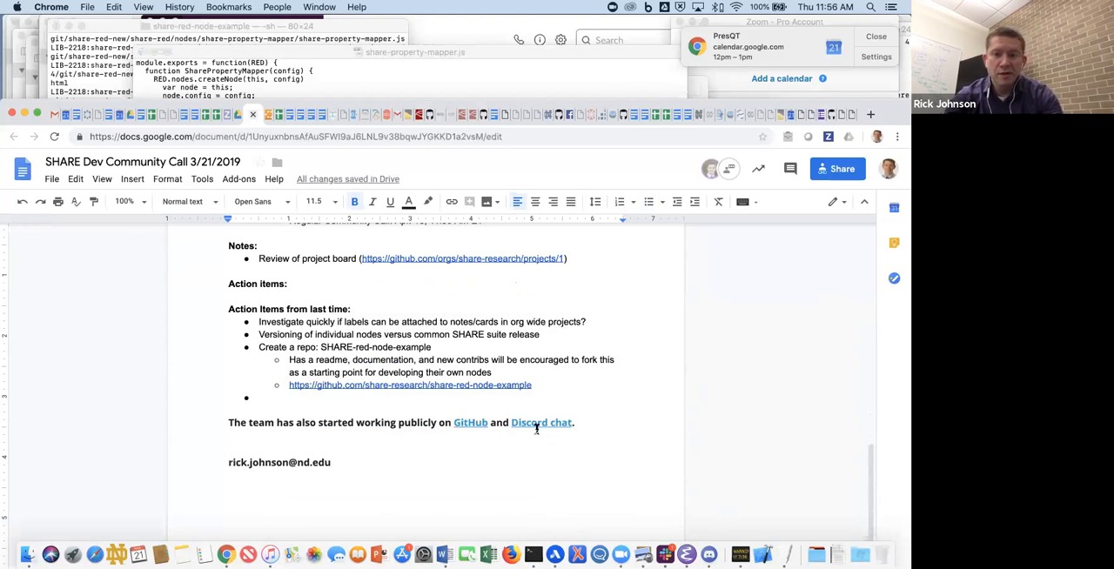
{"action": "mouse_move", "coordinate": [485, 440]}
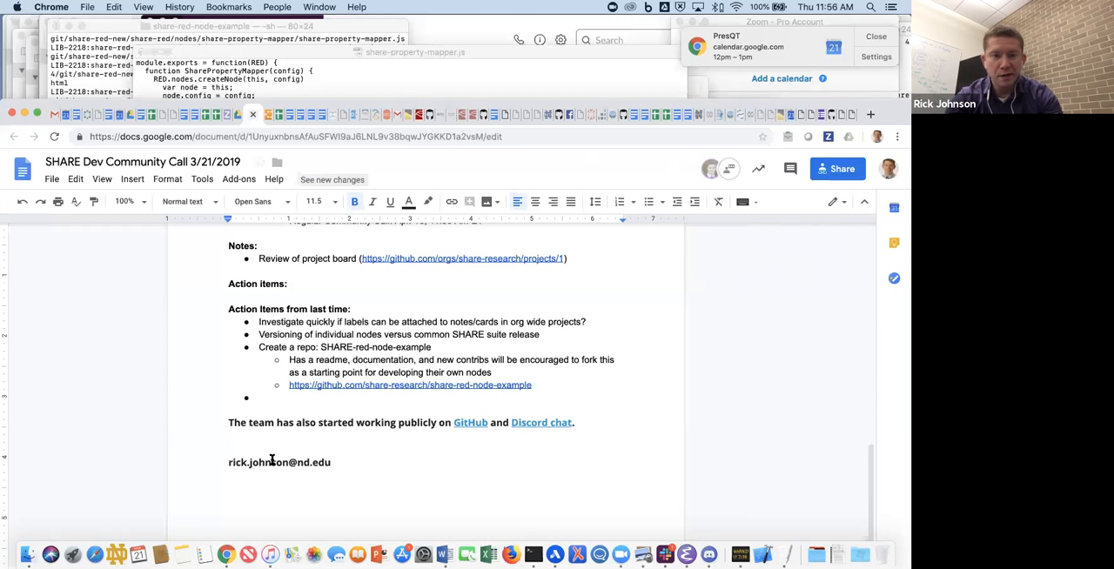
{"action": "mouse_move", "coordinate": [484, 474]}
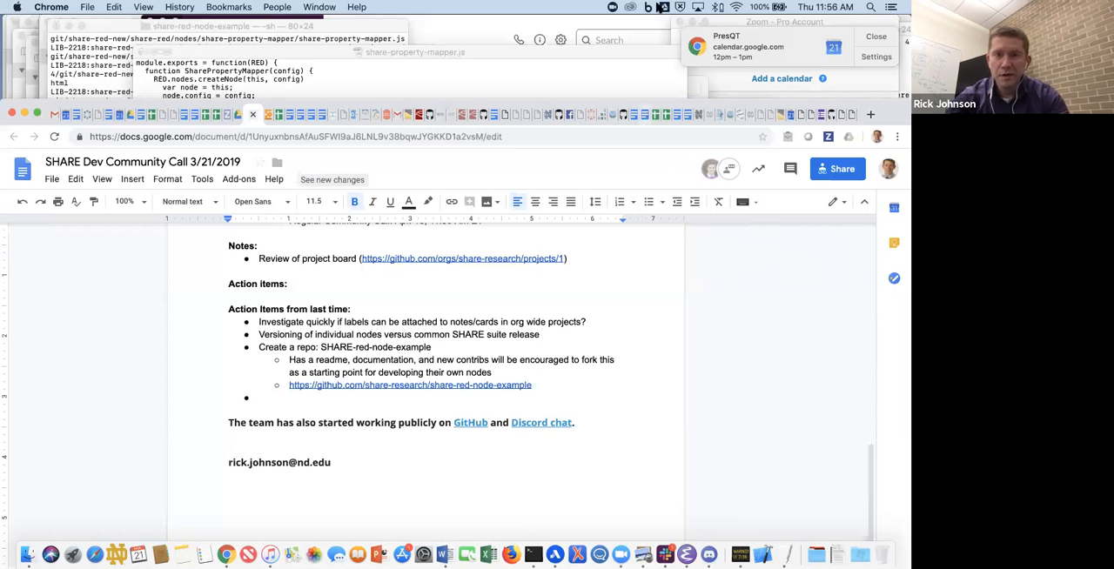
{"action": "mouse_move", "coordinate": [679, 78]}
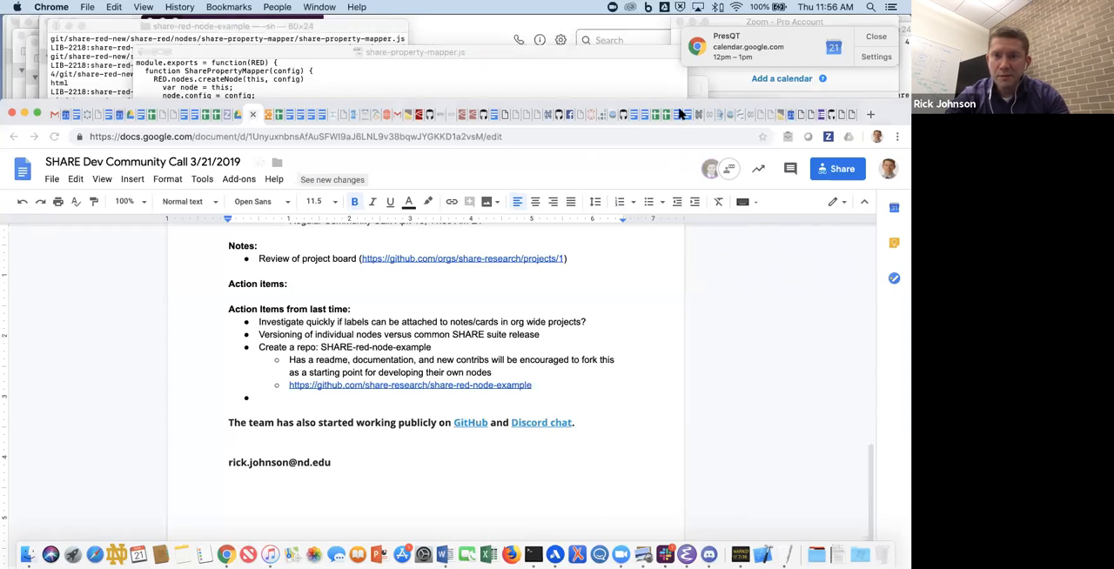
{"action": "mouse_move", "coordinate": [676, 115]}
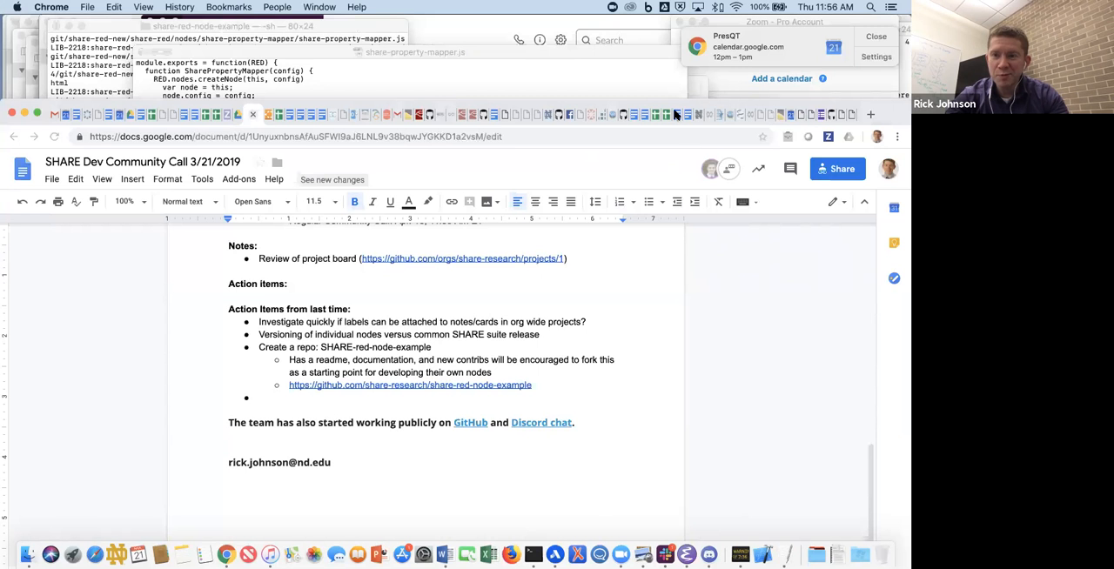